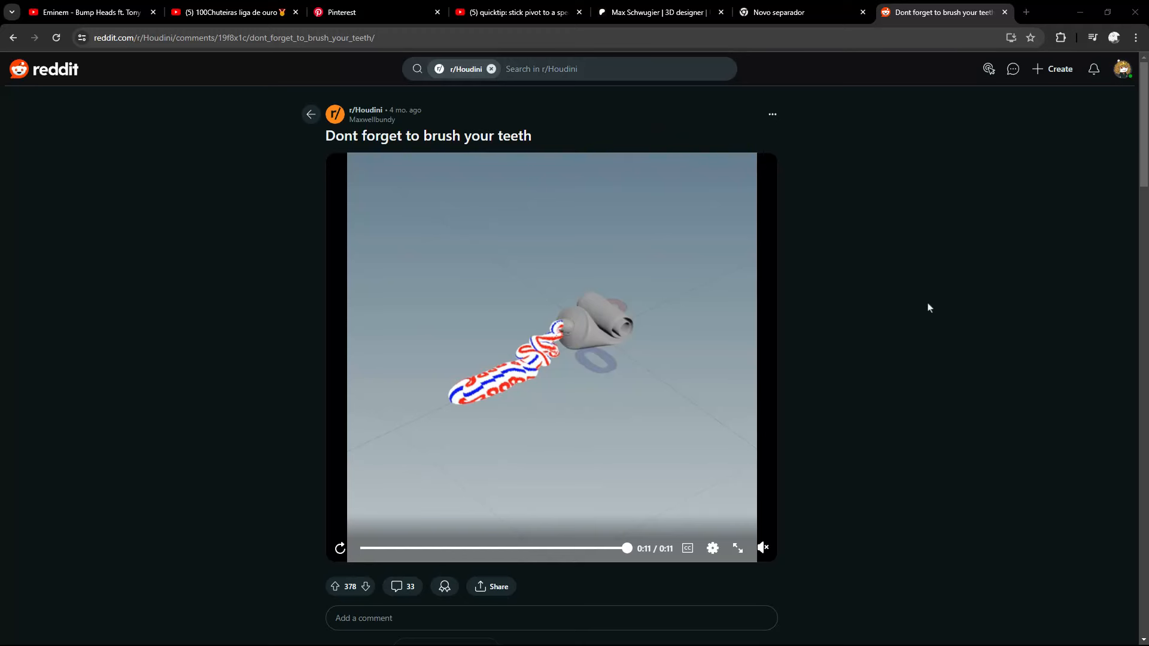
Open the 3D designer Max Schwugier's Patreon page in an incognito window.
click(340, 548)
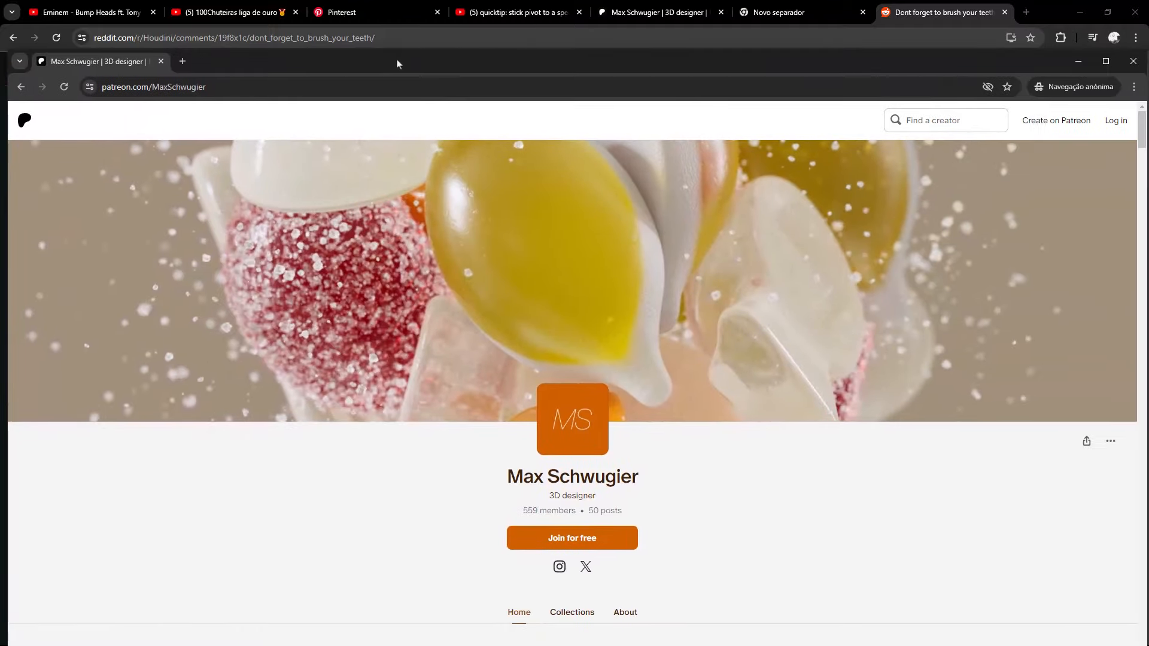
double_click(611, 476)
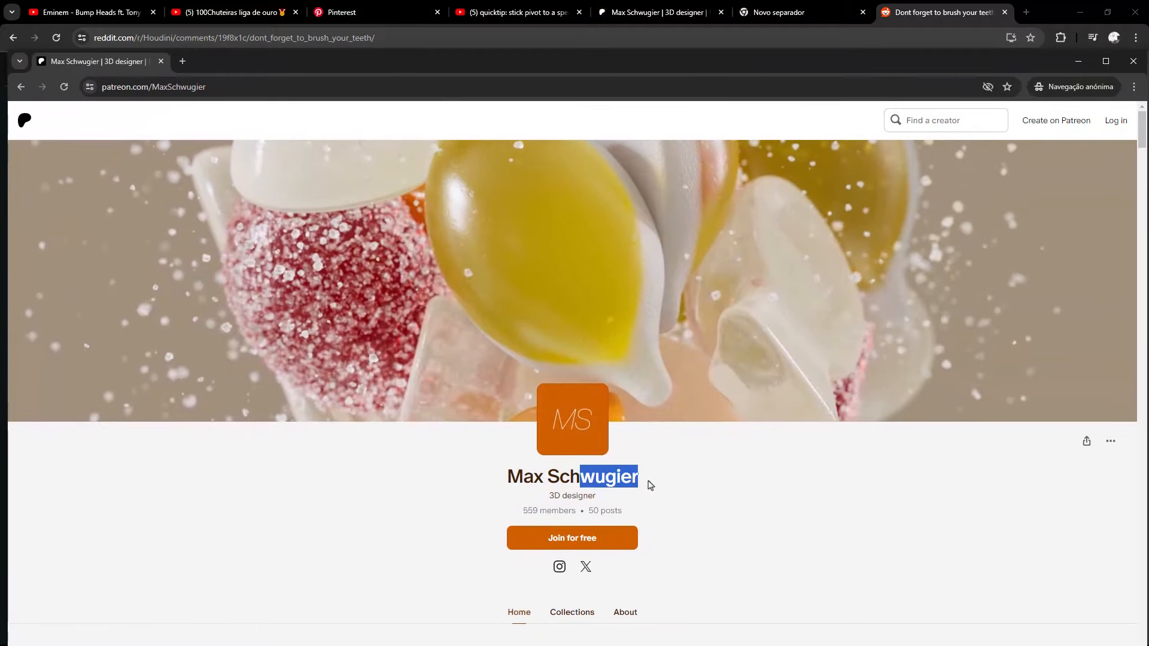
scroll(down, 3)
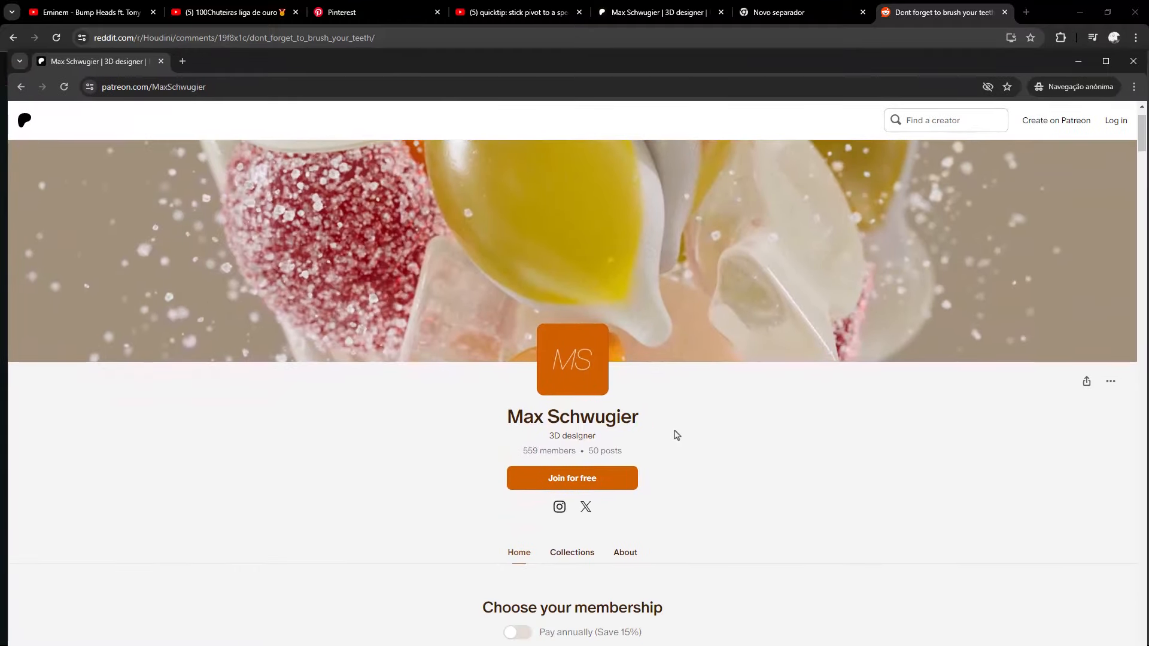
scroll(down, 3)
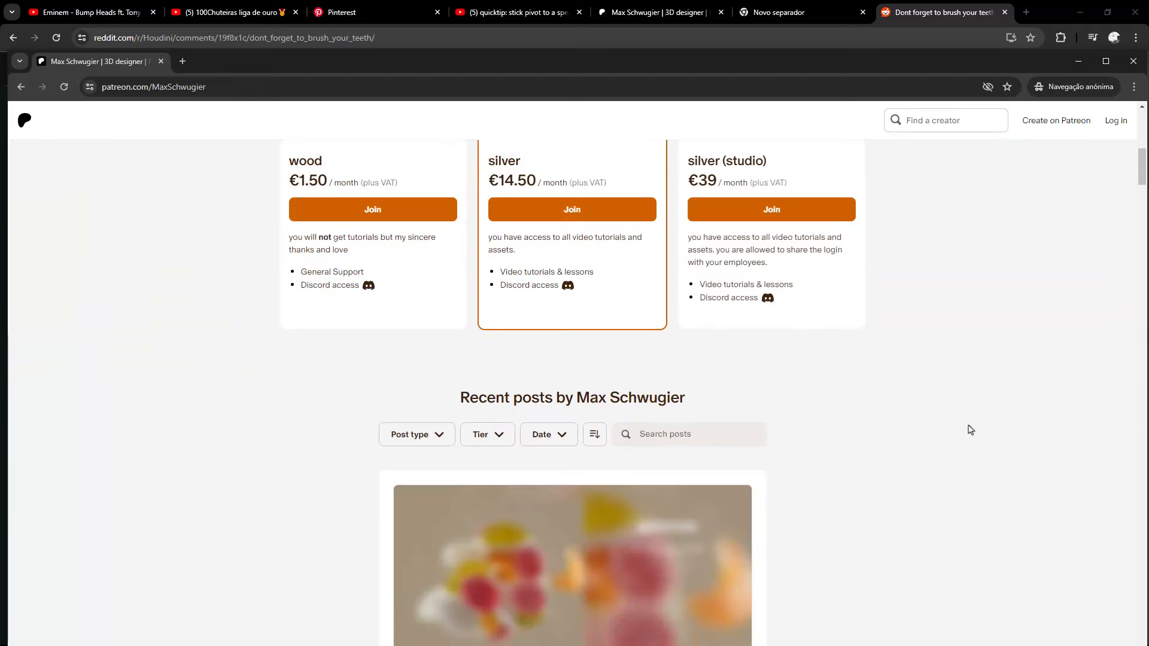
scroll(down, 3)
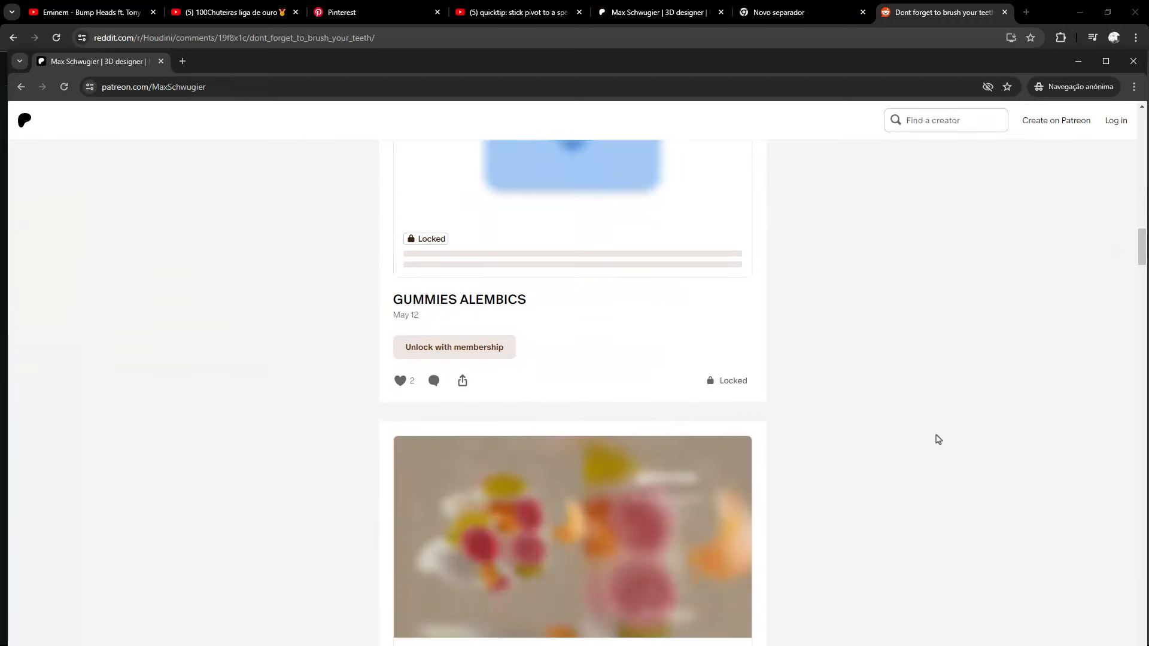
scroll(up, 3)
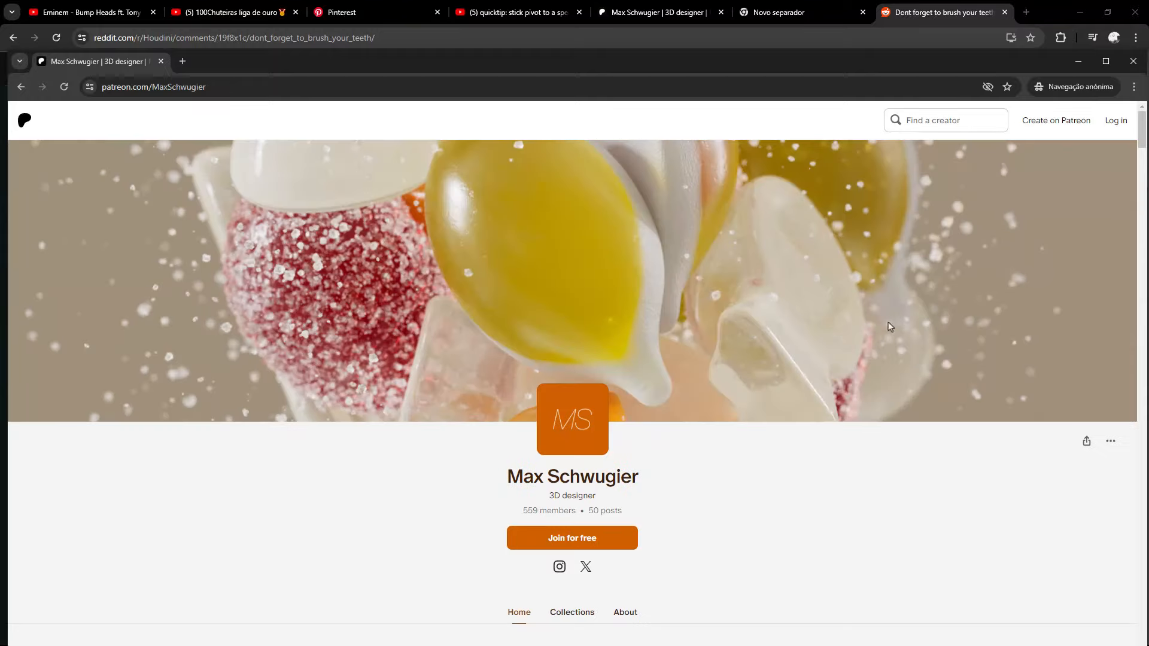
scroll(down, 3)
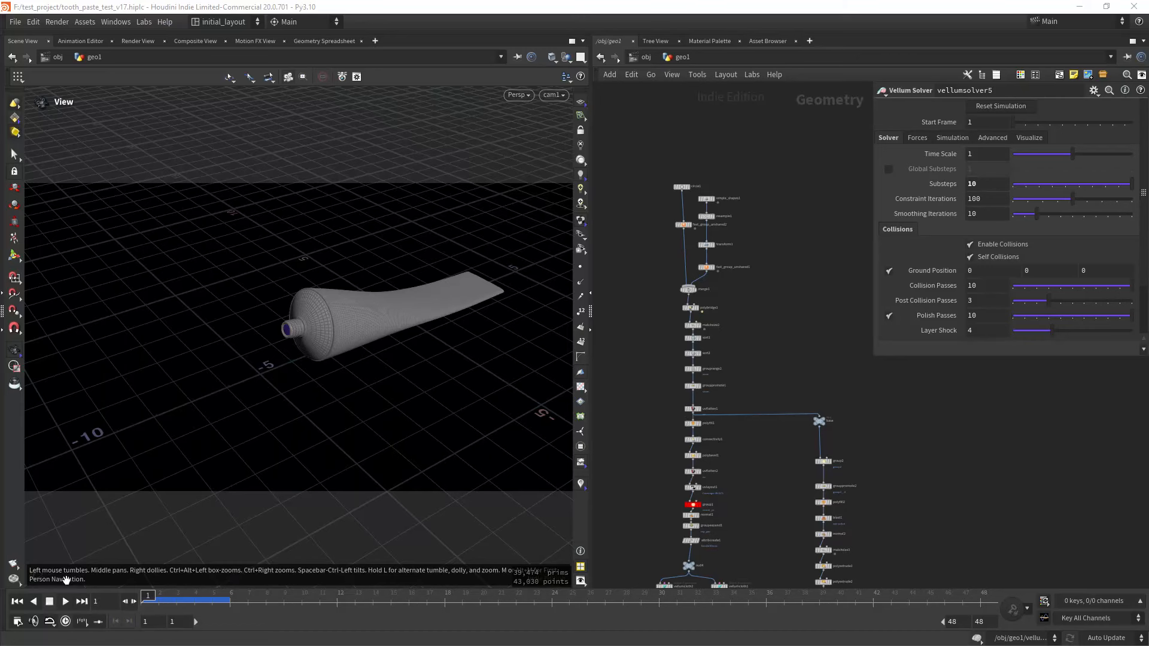
Play the Vellum tube simulation, then stop playback once the paste squeezes out.
click(64, 600)
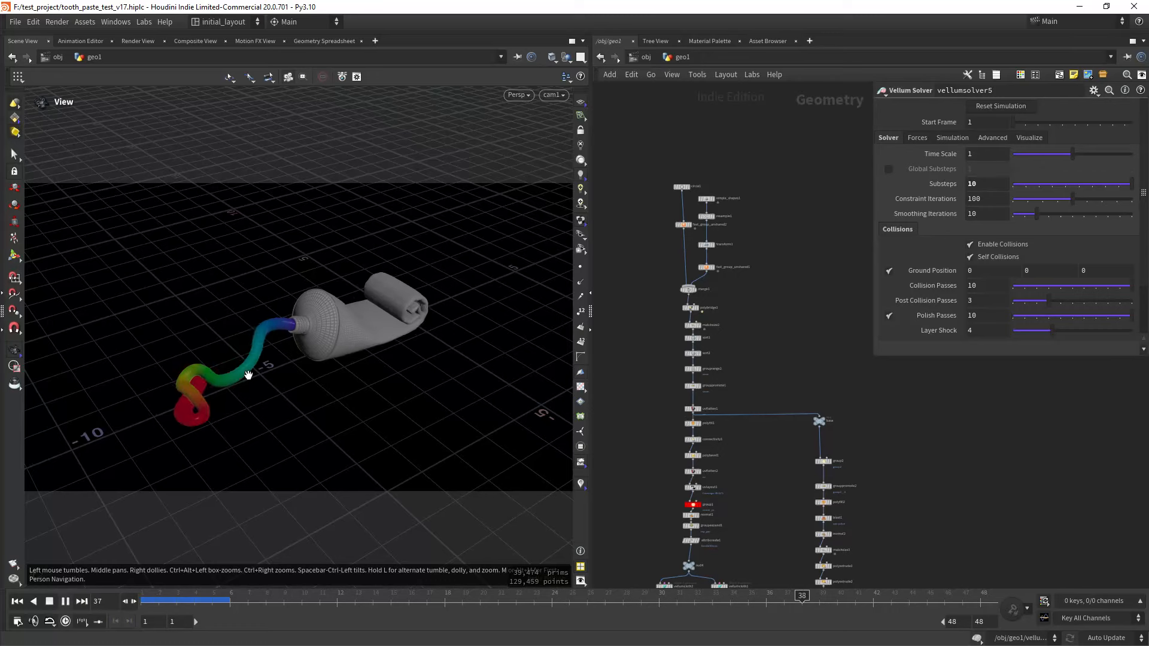
click(17, 601)
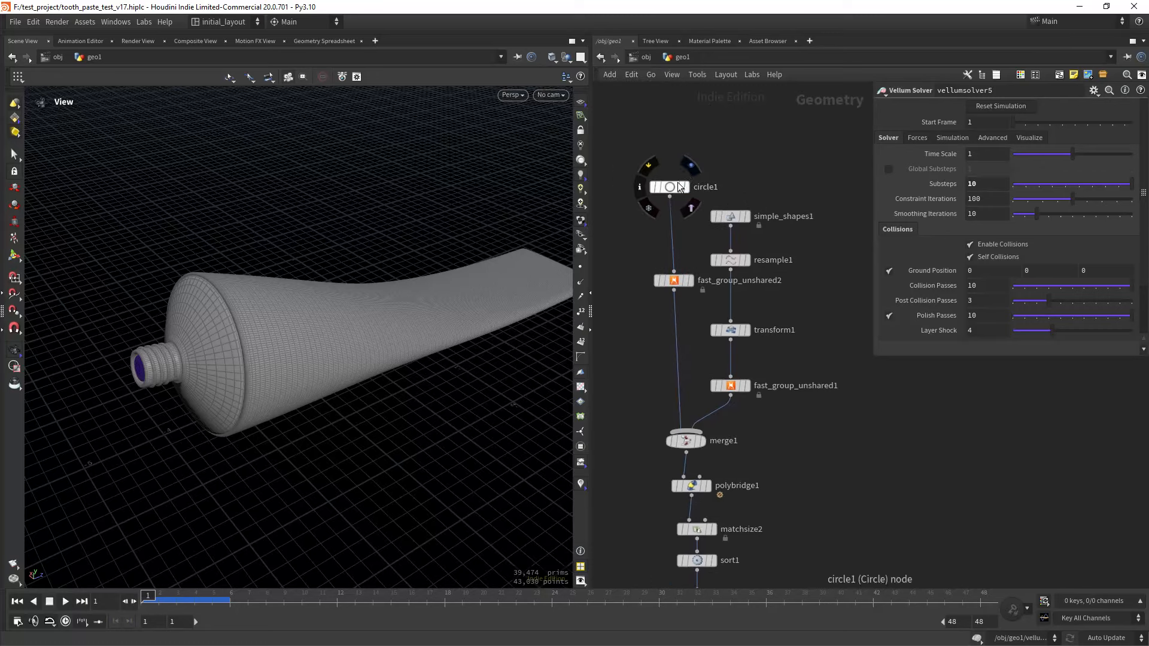
Display circle1, then simple_shapes1 with its rounded Quad shape settings.
click(667, 187)
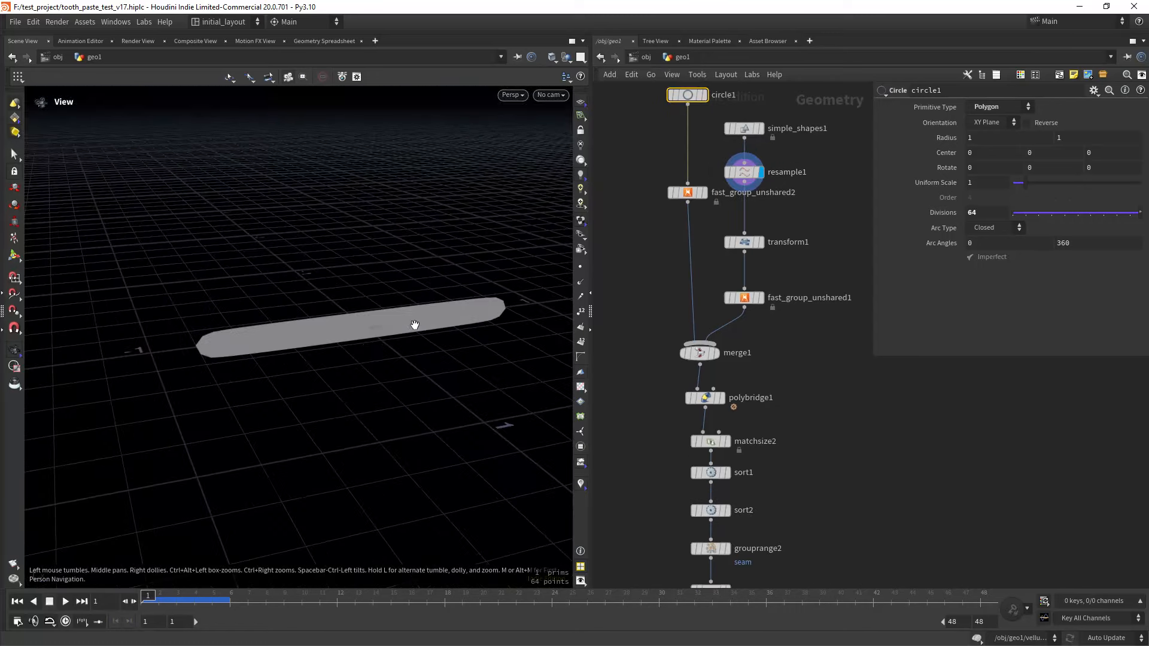
click(743, 128)
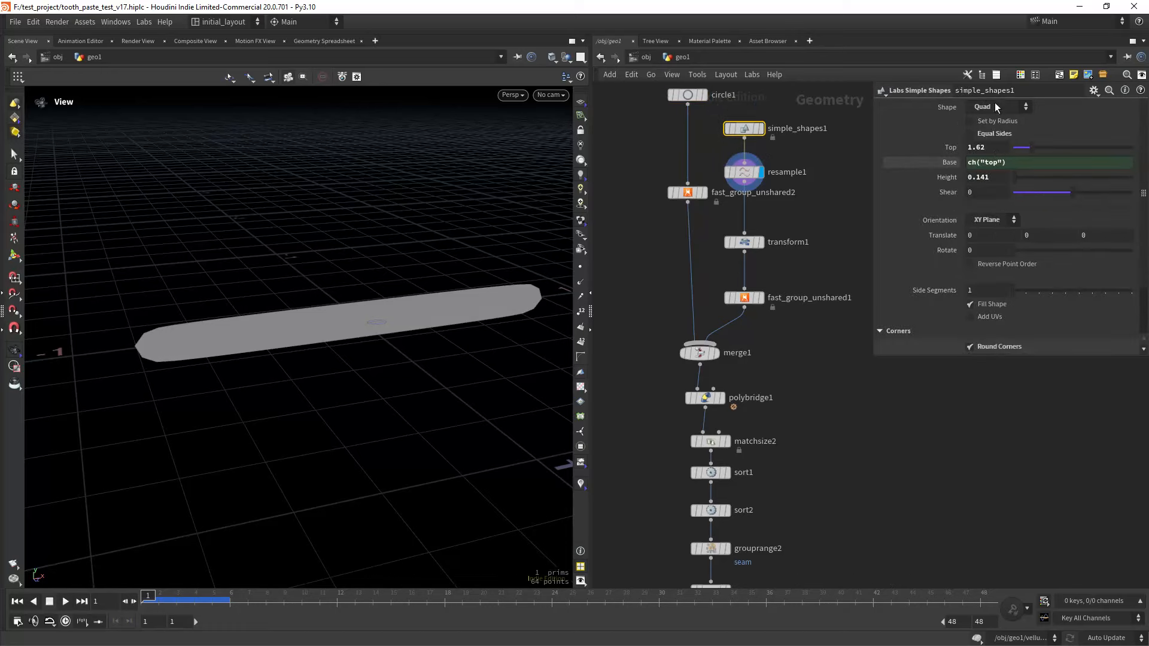
mouse_move(718, 335)
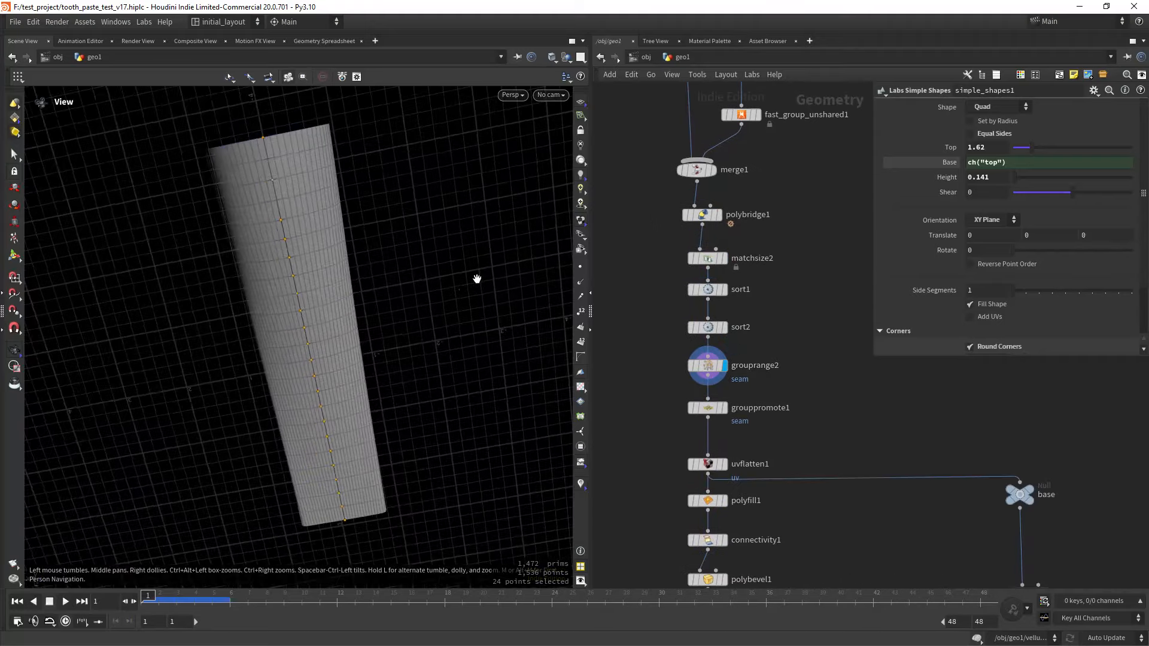
Orbit around the seamed, checker-textured and bevelled cone tube to inspect each stage.
drag(476, 278, 411, 403)
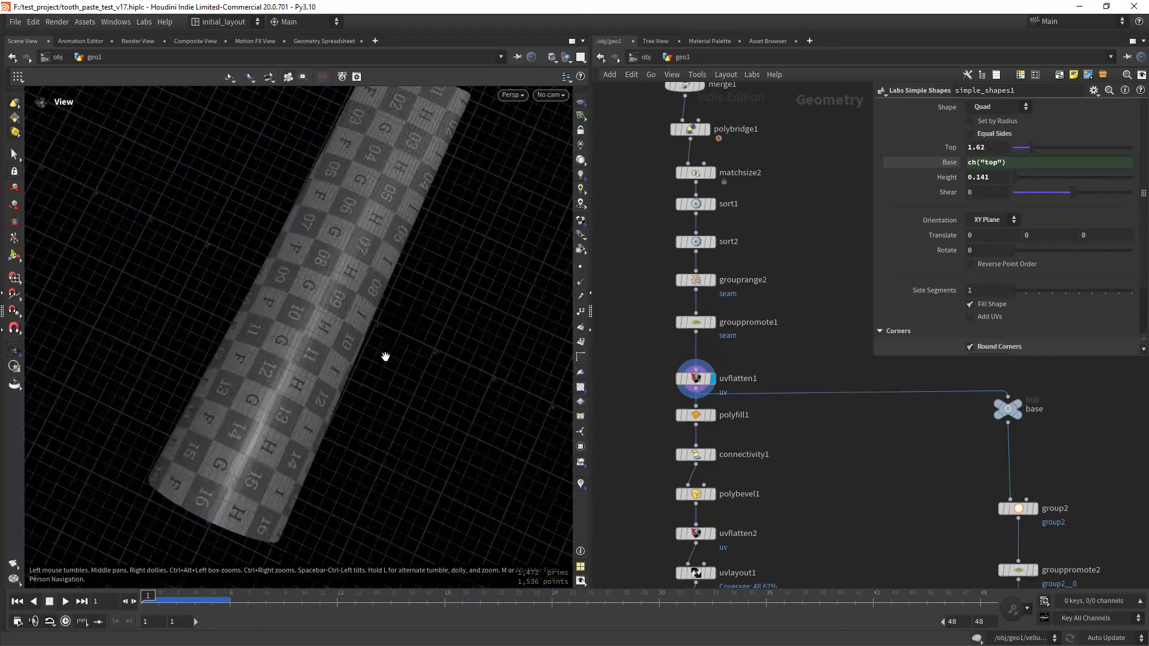
drag(384, 356, 444, 332)
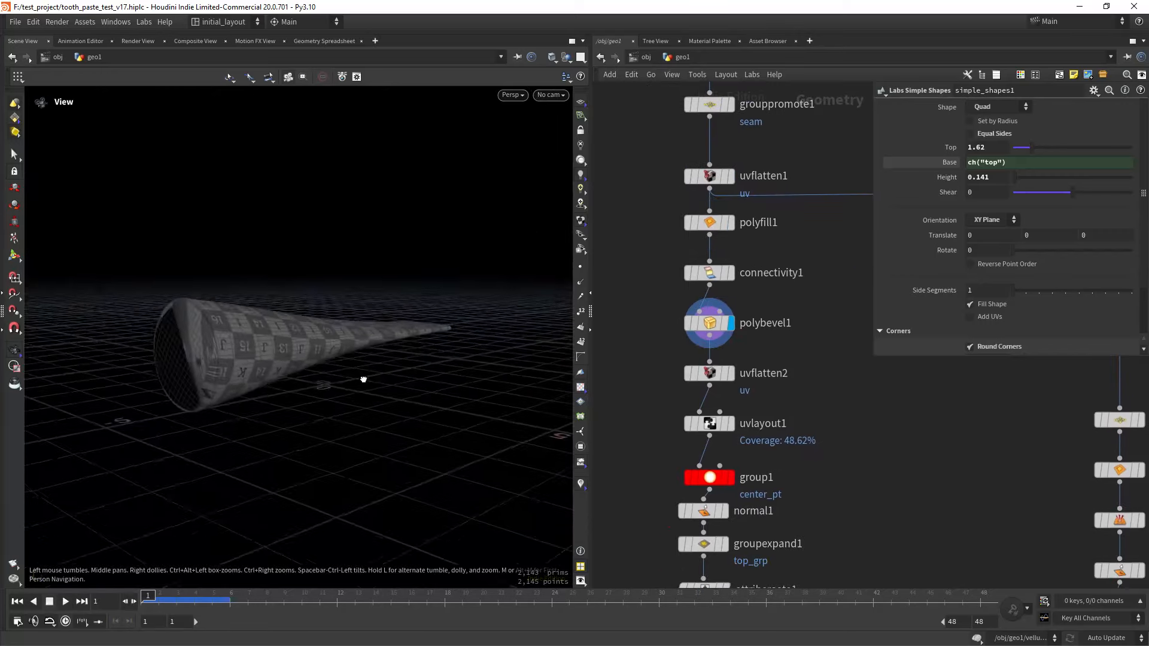
drag(362, 379, 311, 341)
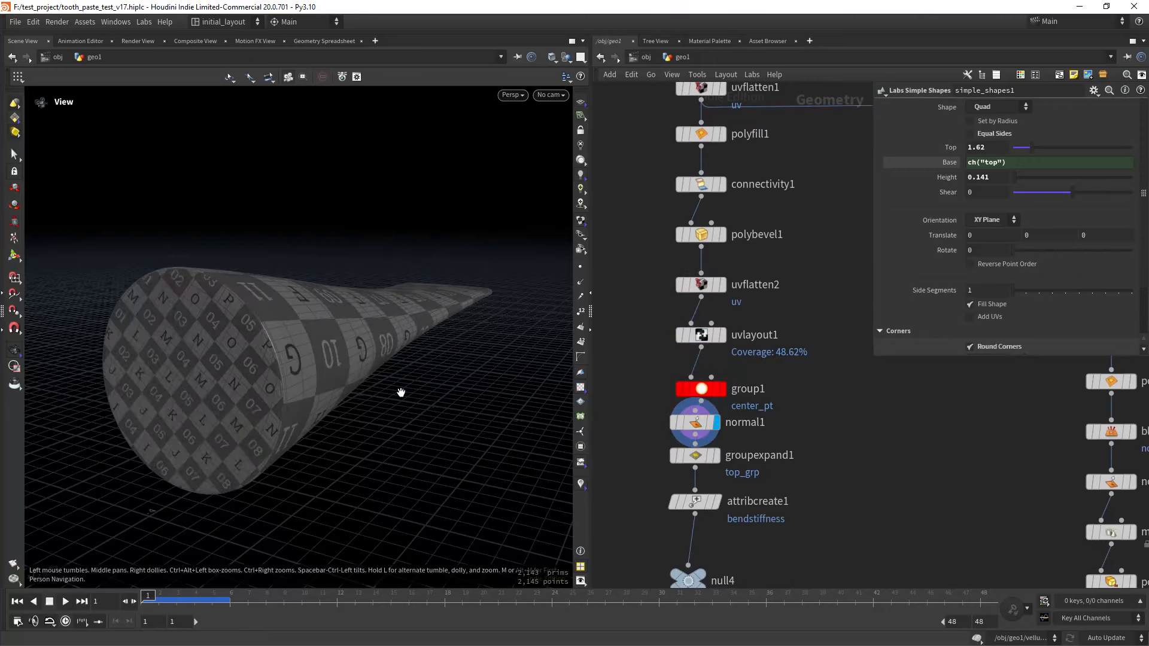
drag(401, 392, 327, 361)
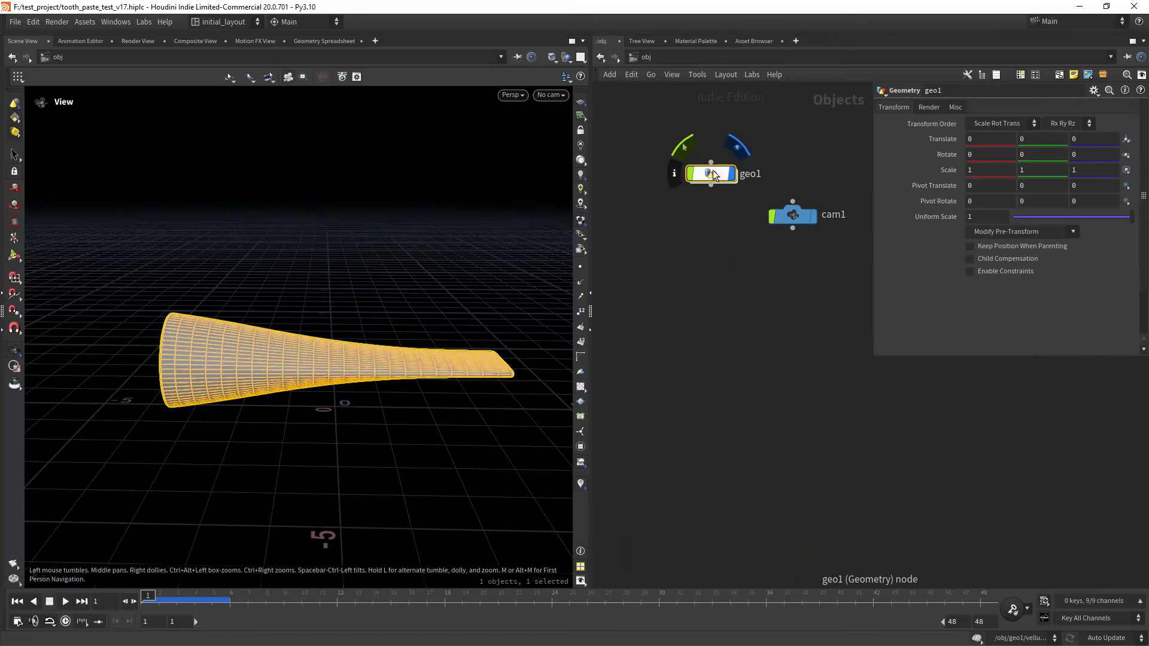
Double-click geo1 at /obj to enter its SOP network.
double_click(708, 174)
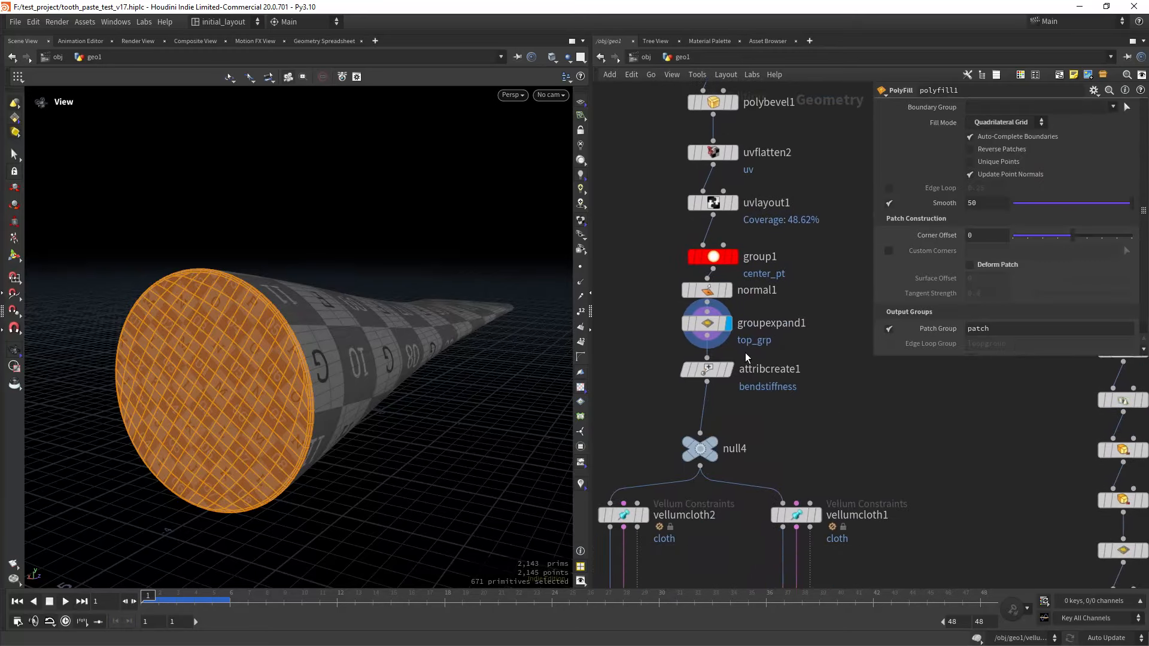
View groupexpand1's top_grp patch, then attribcreate1's bendstiffness value of 10.
click(705, 322)
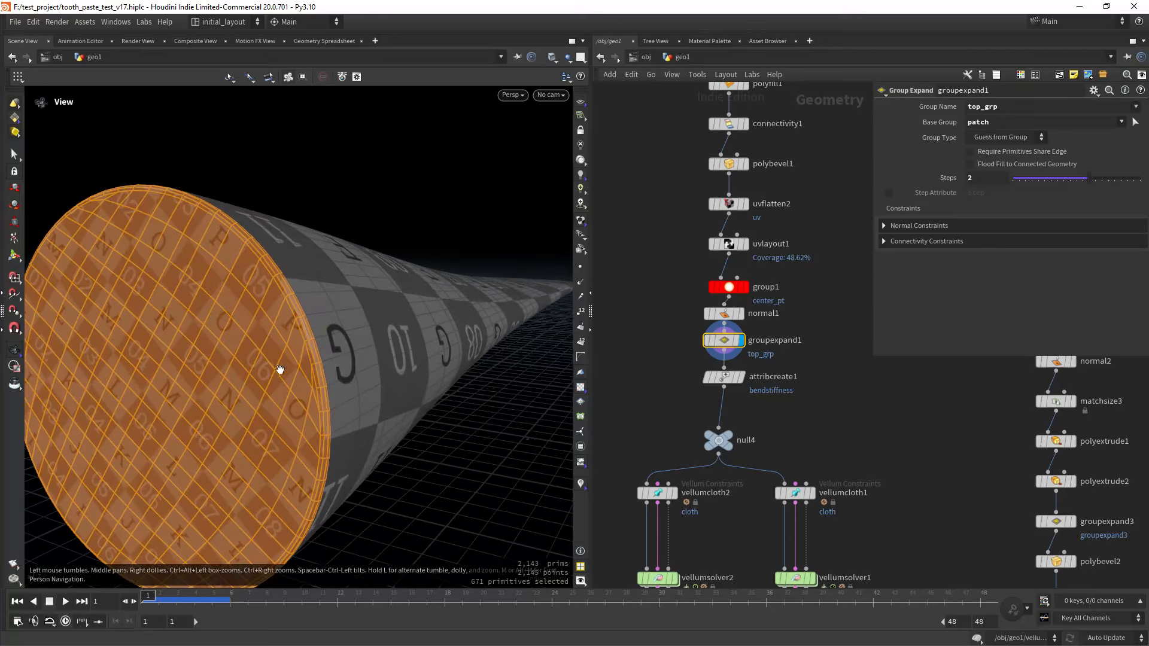
mouse_move(209, 404)
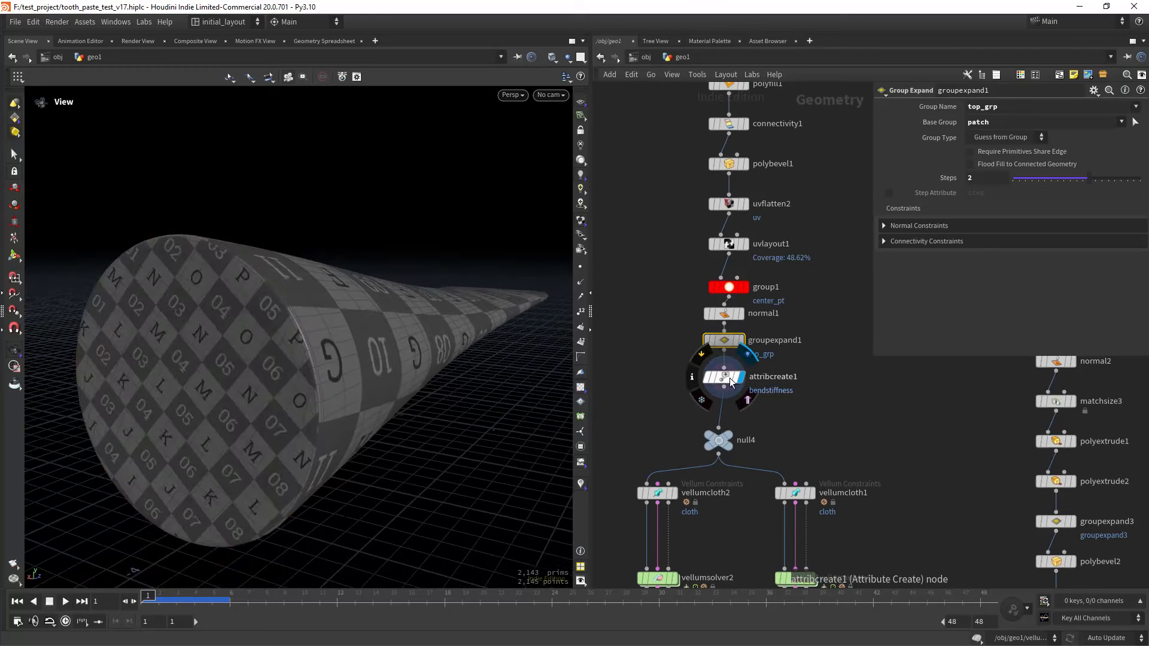
click(722, 376)
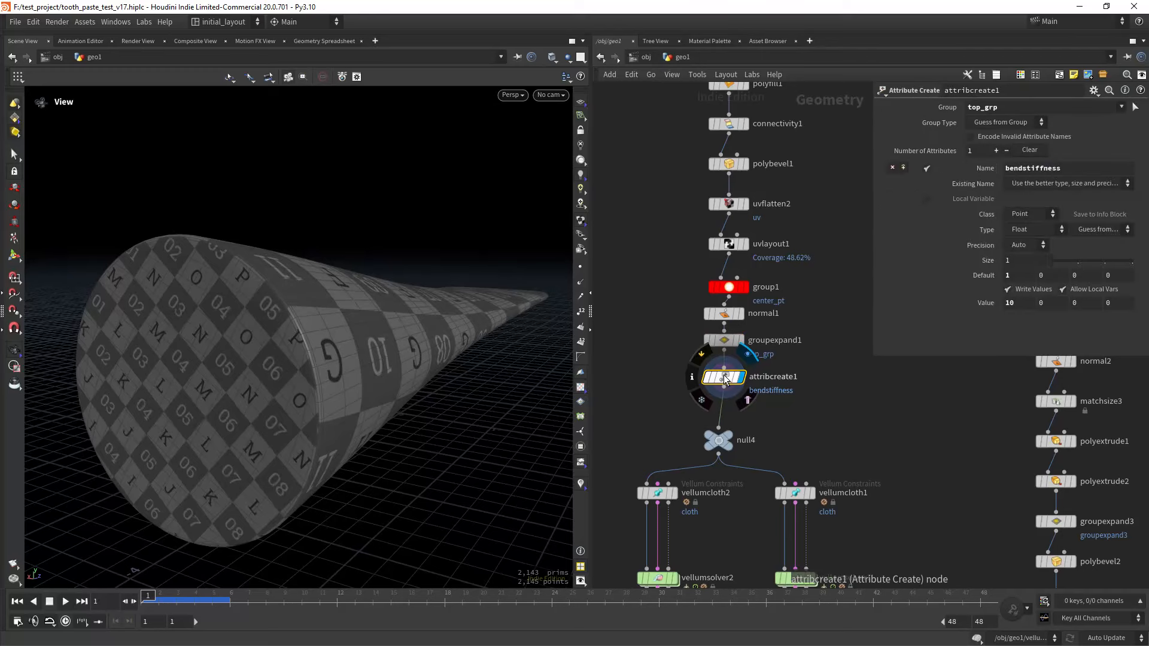
mouse_move(707, 379)
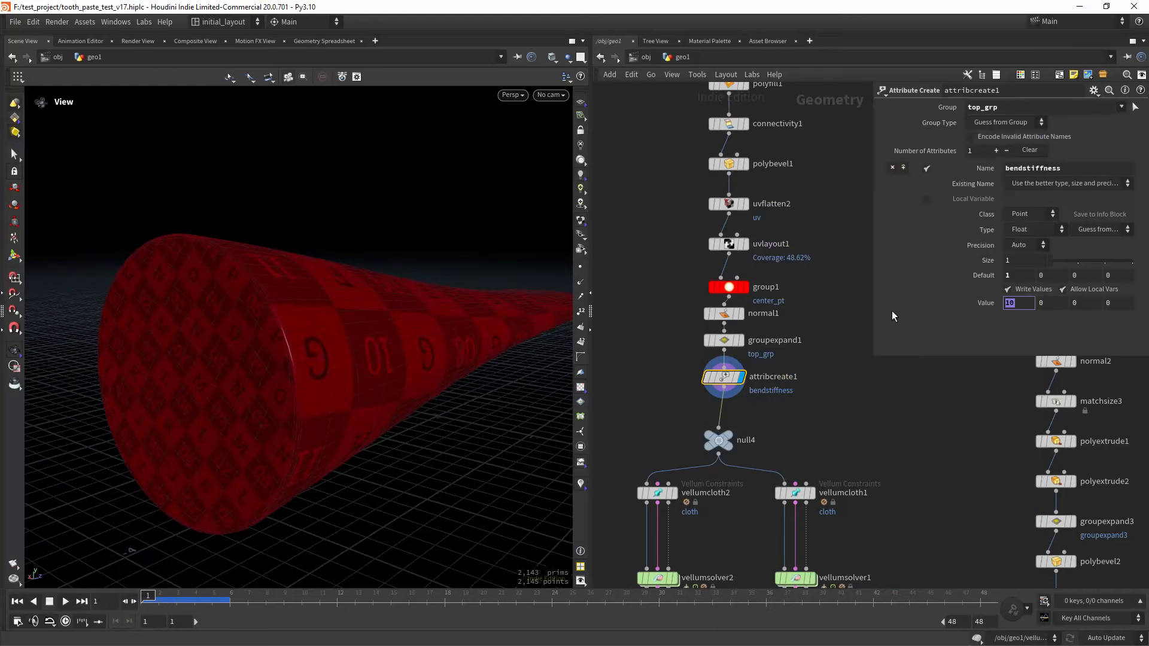
mouse_move(237, 425)
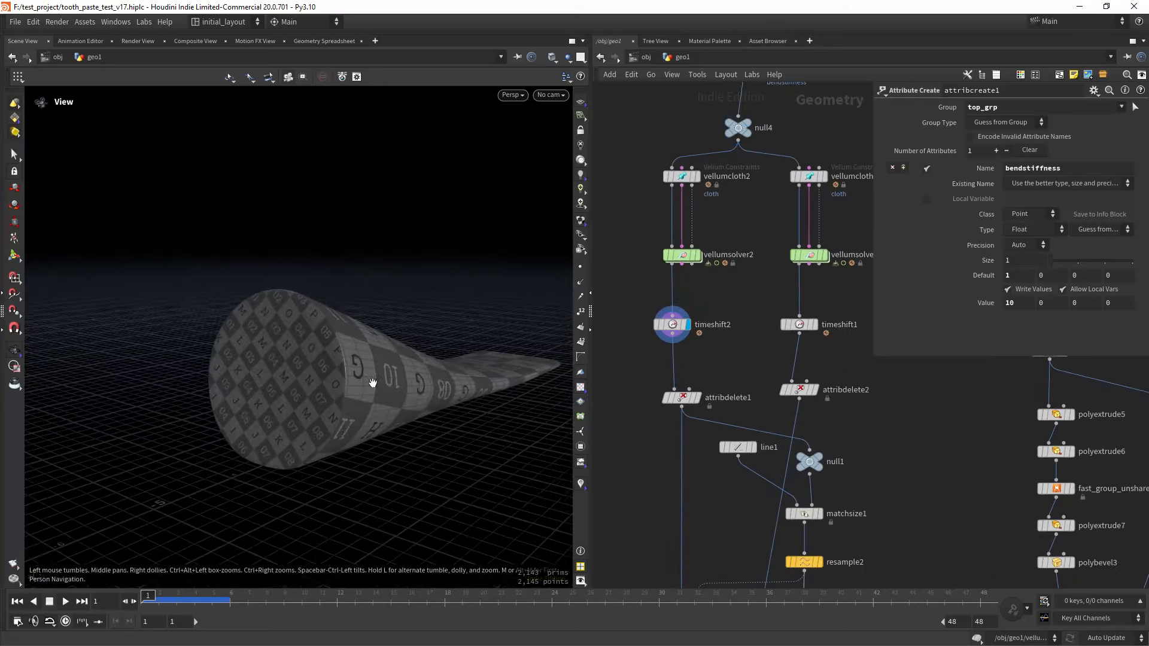
Orbit around the flattening tube and scroll through vellumcloth2's Bend stiffness settings.
drag(373, 382, 365, 396)
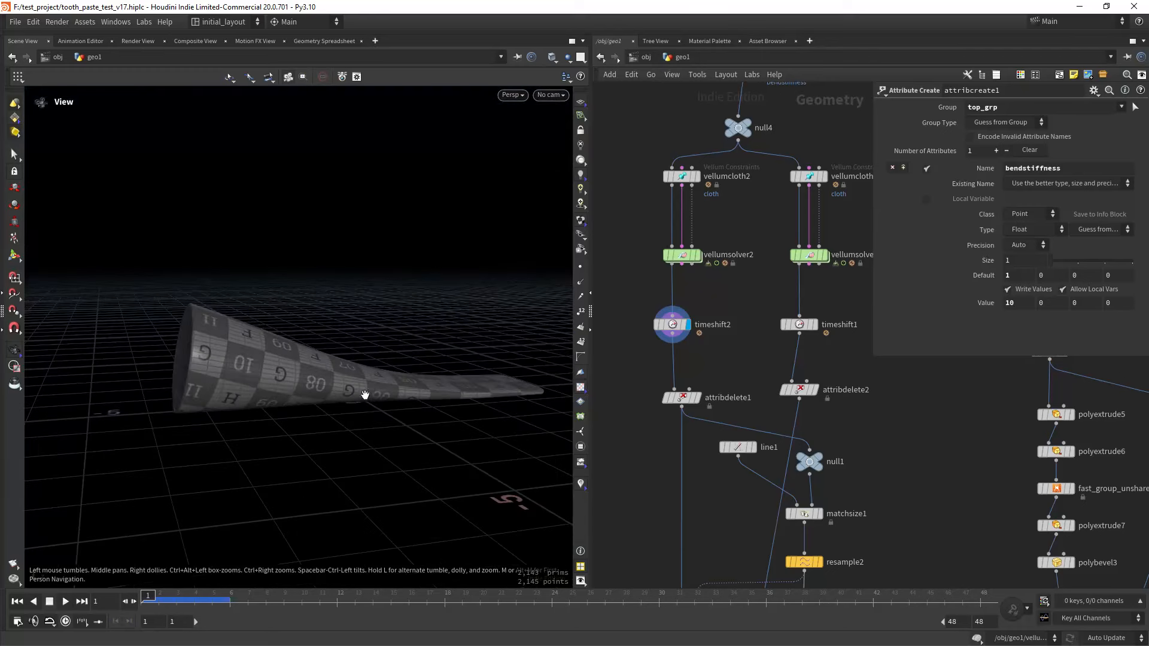
drag(365, 394, 271, 327)
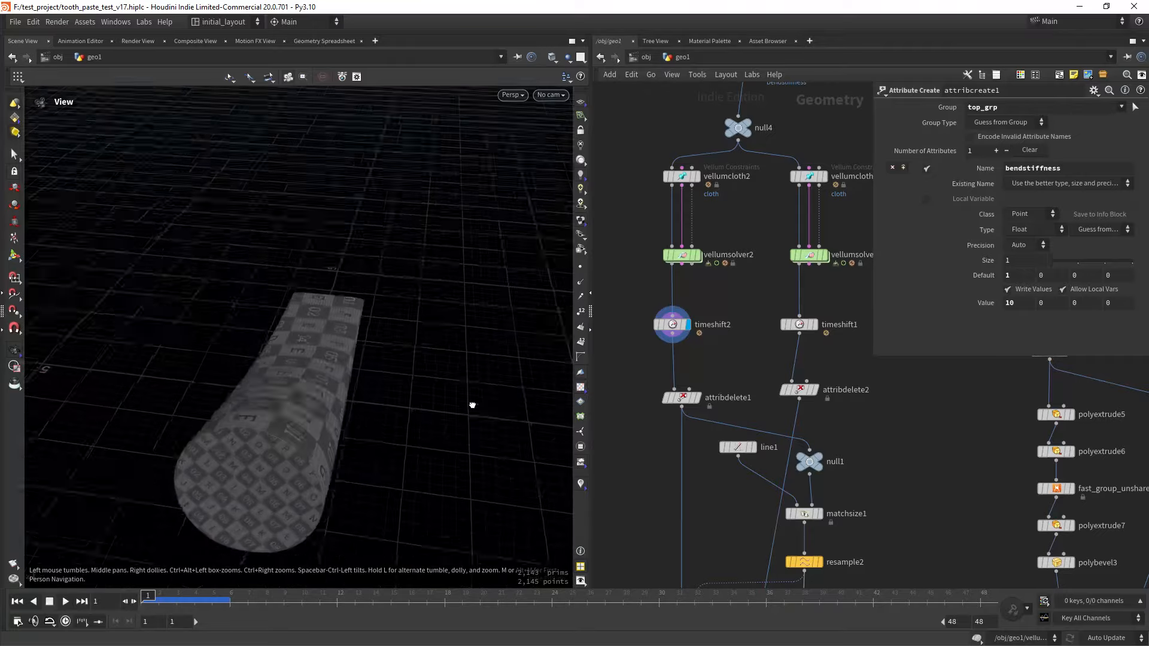
drag(473, 404, 425, 358)
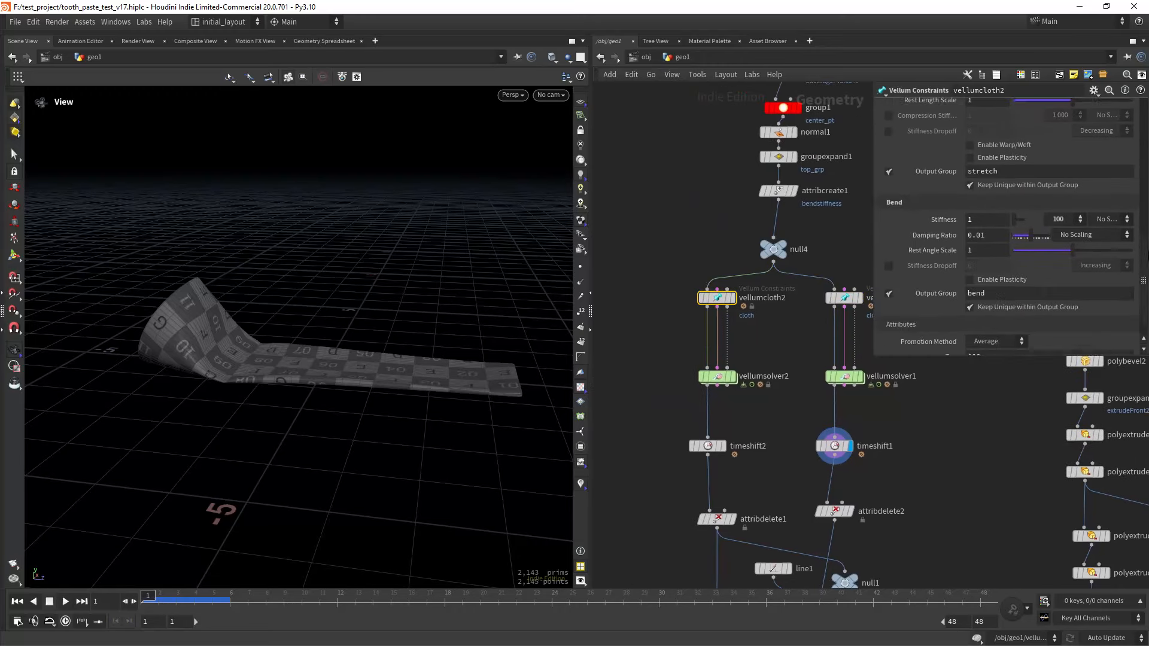
scroll(down, 3)
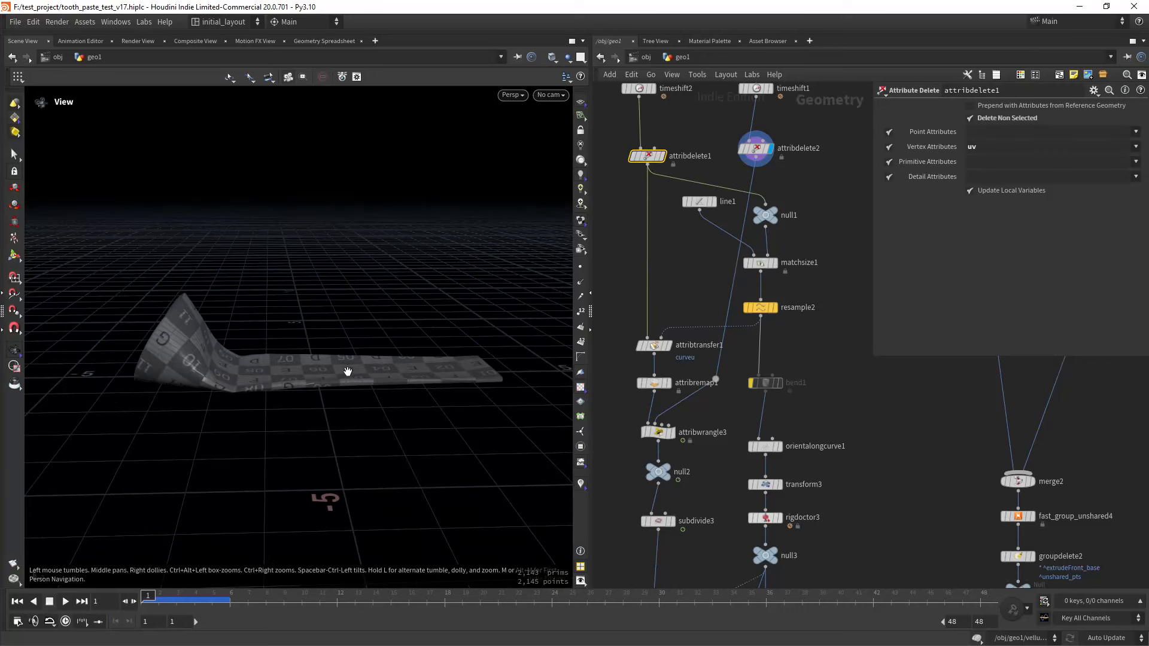
Pan to the upper nodes and view line1 and the next curve-chain node.
drag(349, 370, 570, 320)
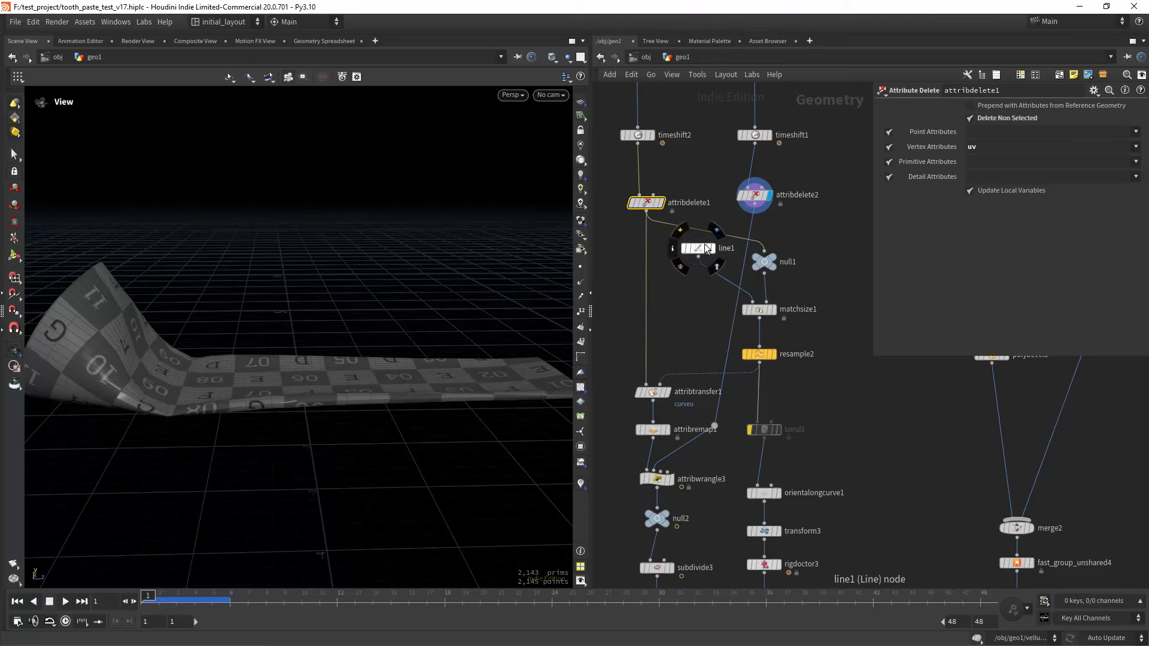
click(697, 247)
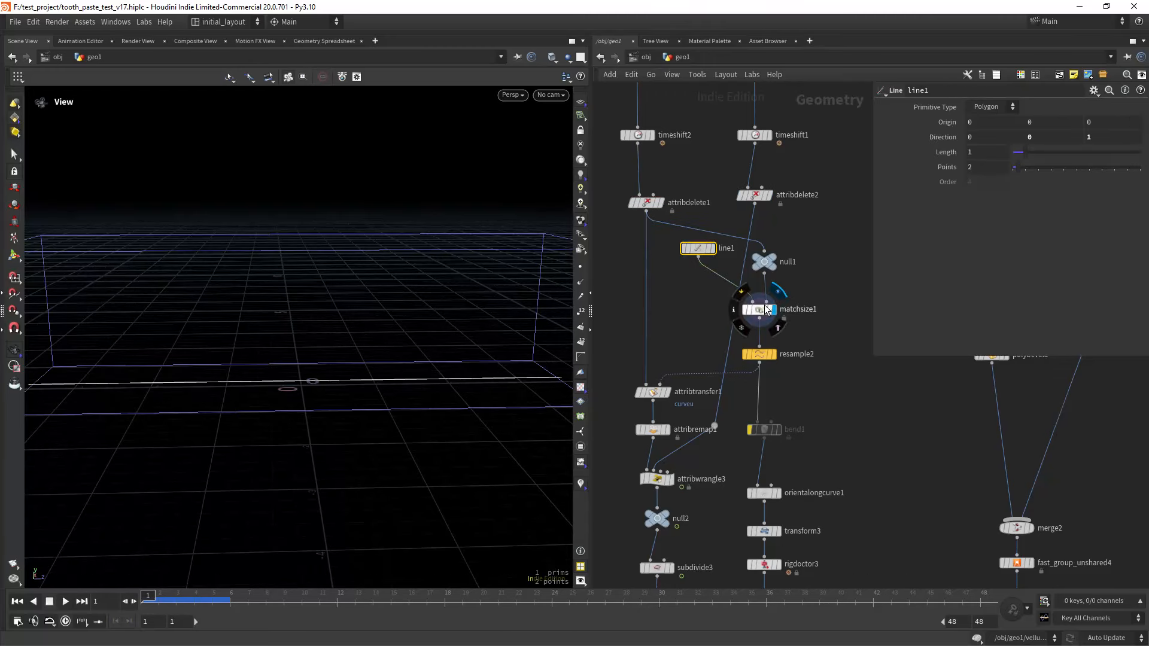
click(759, 308)
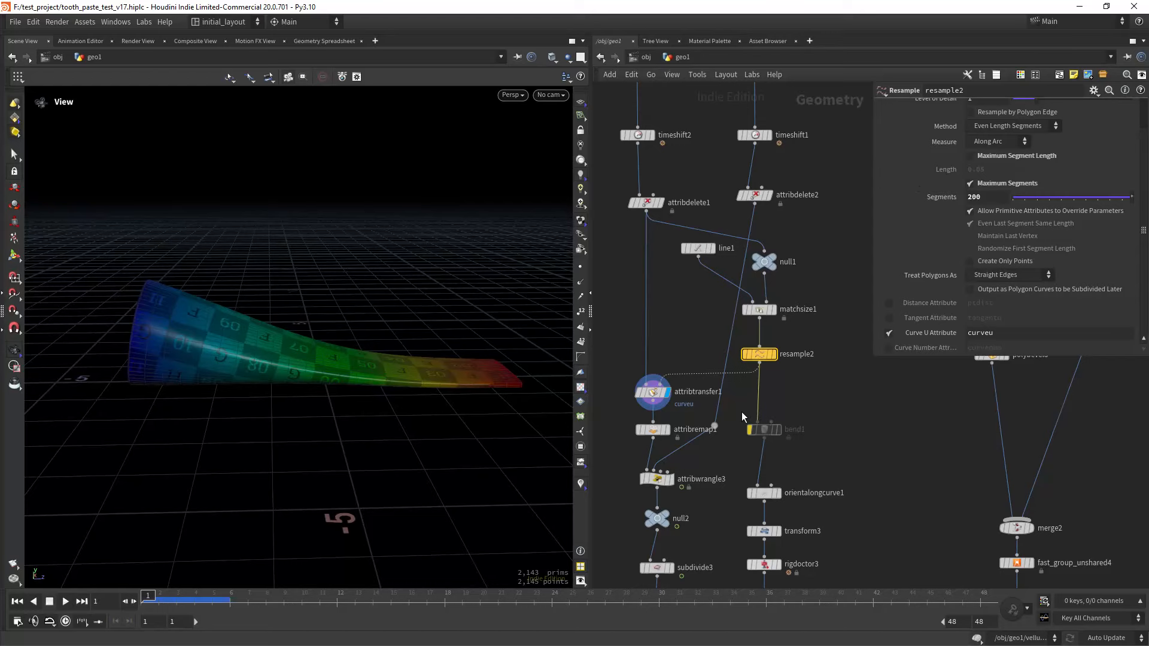
Review attribwrangle3's Blend, Smooth ramp and VEXpression, then pan to the rig curve nodes.
click(652, 478)
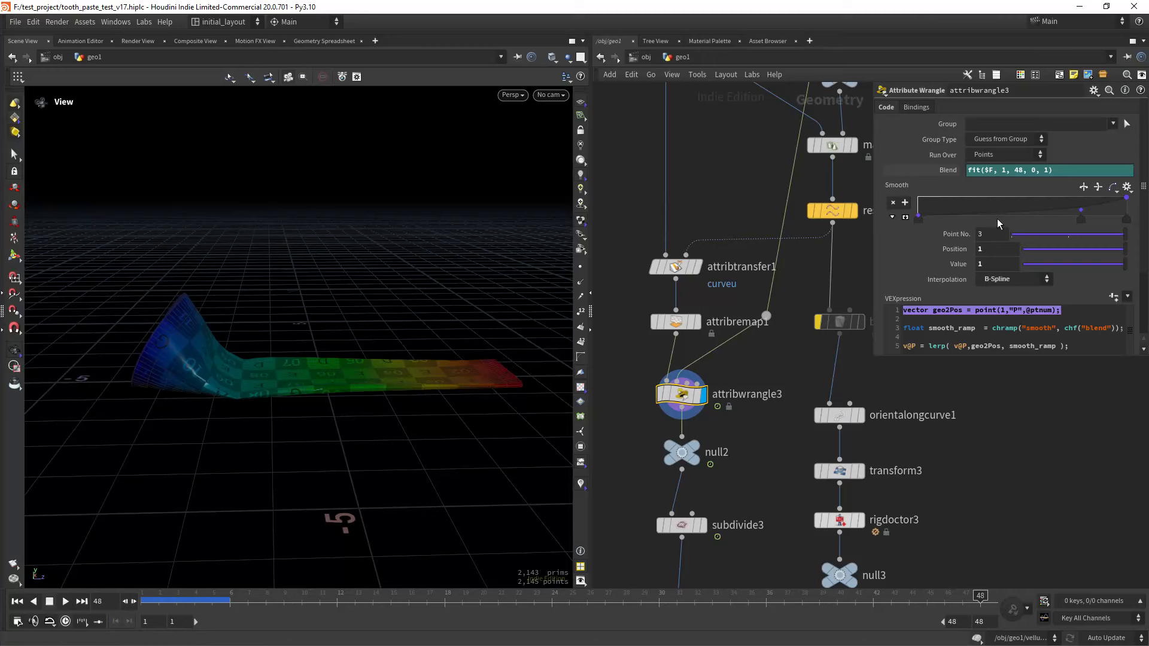
scroll(down, 3)
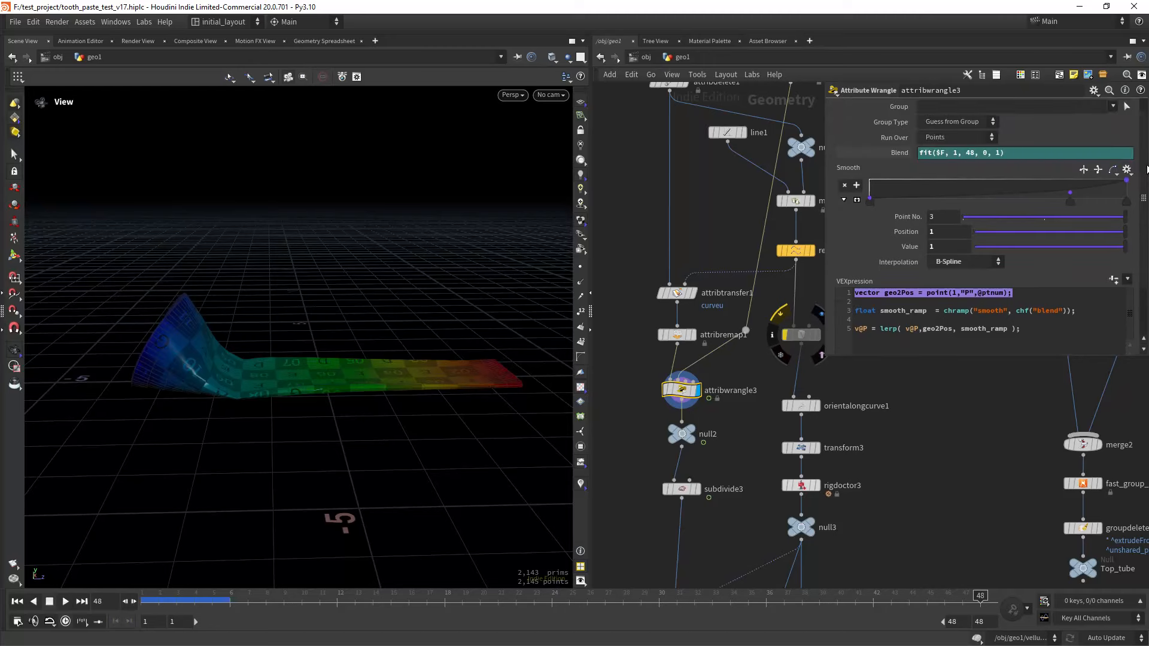
drag(978, 601, 245, 600)
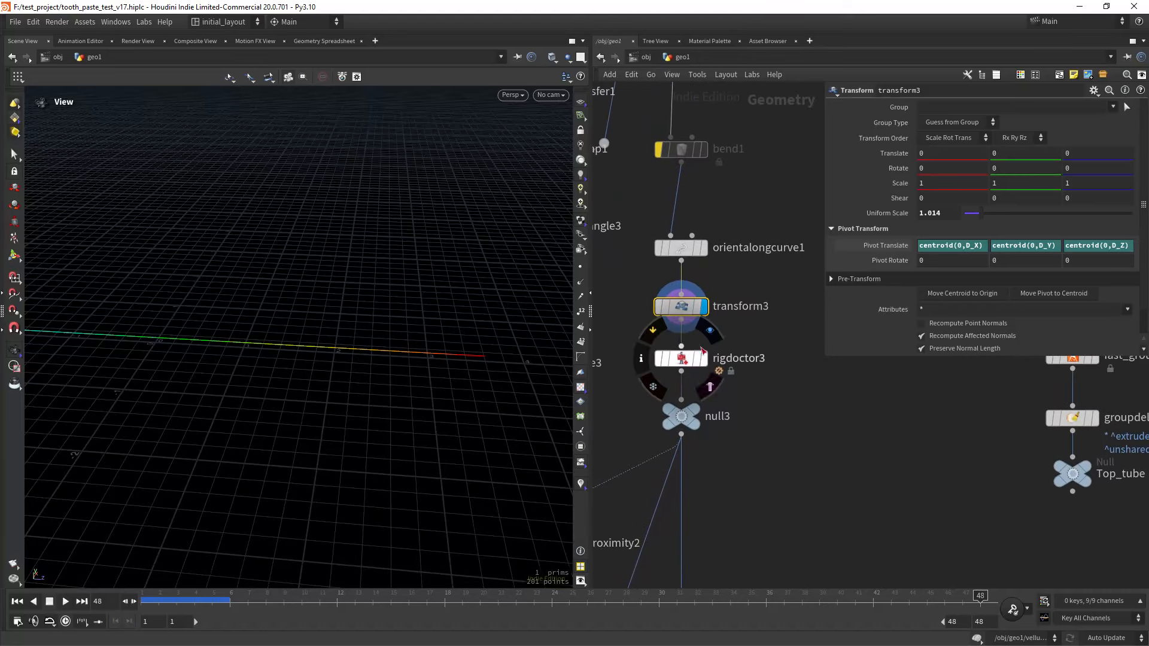
View captureproximity2's info showing 34,290 captured points, then close the popup.
click(678, 358)
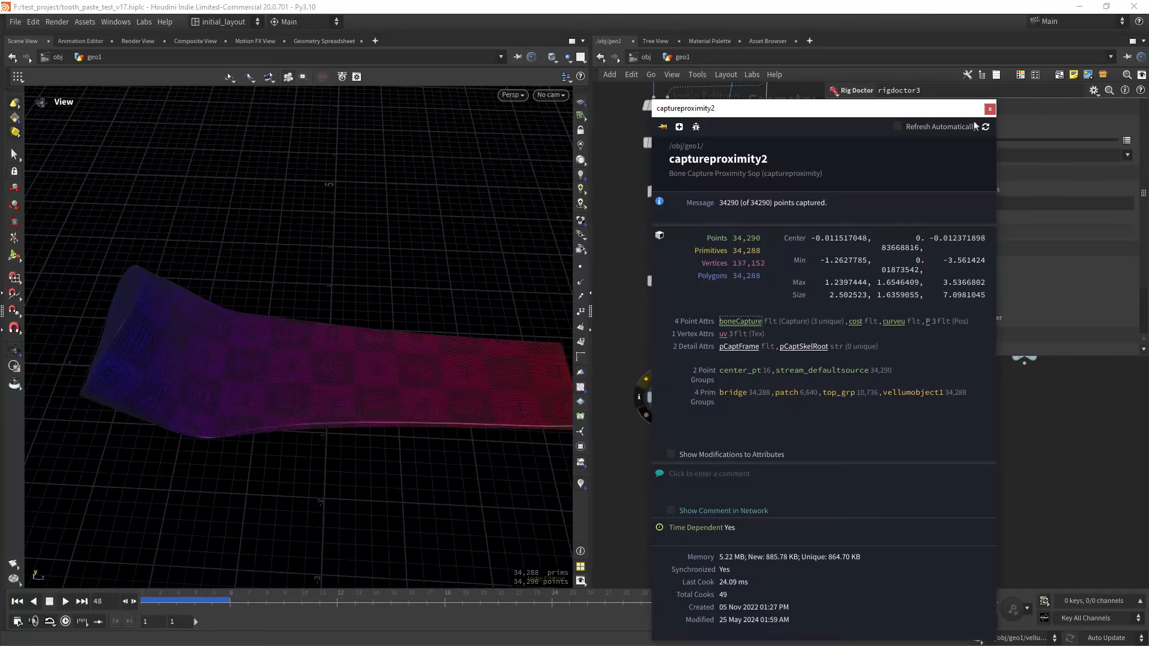
click(989, 108)
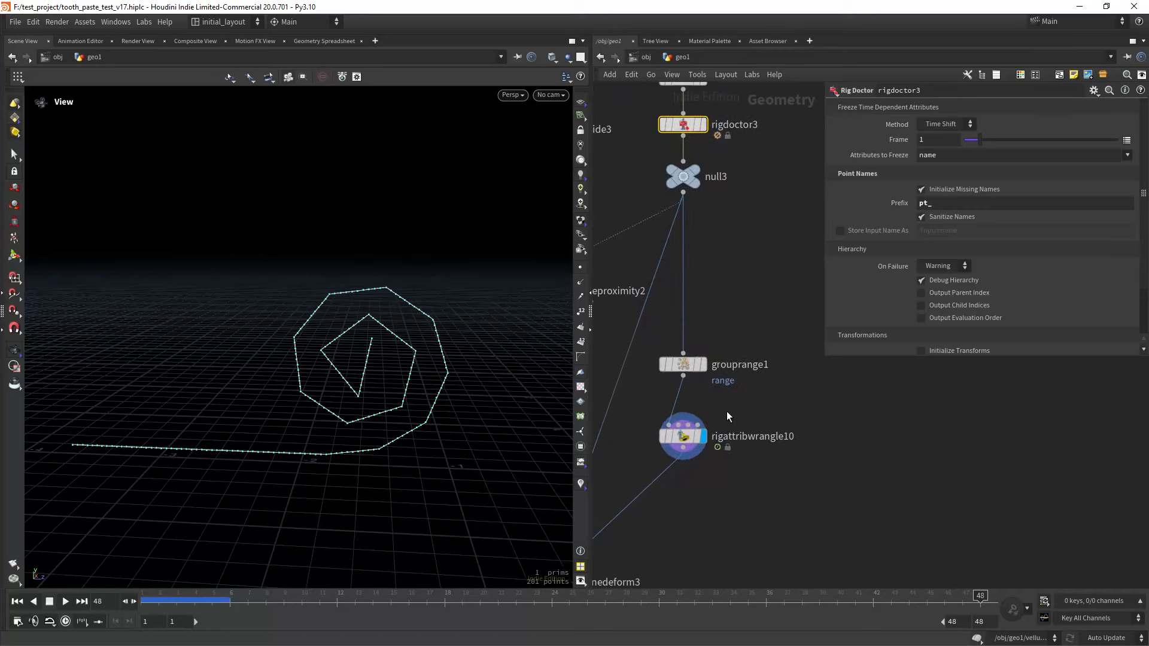
Show rigattribwrangle10 and scrub to frames 34 and 44 to watch the spiral form.
click(682, 434)
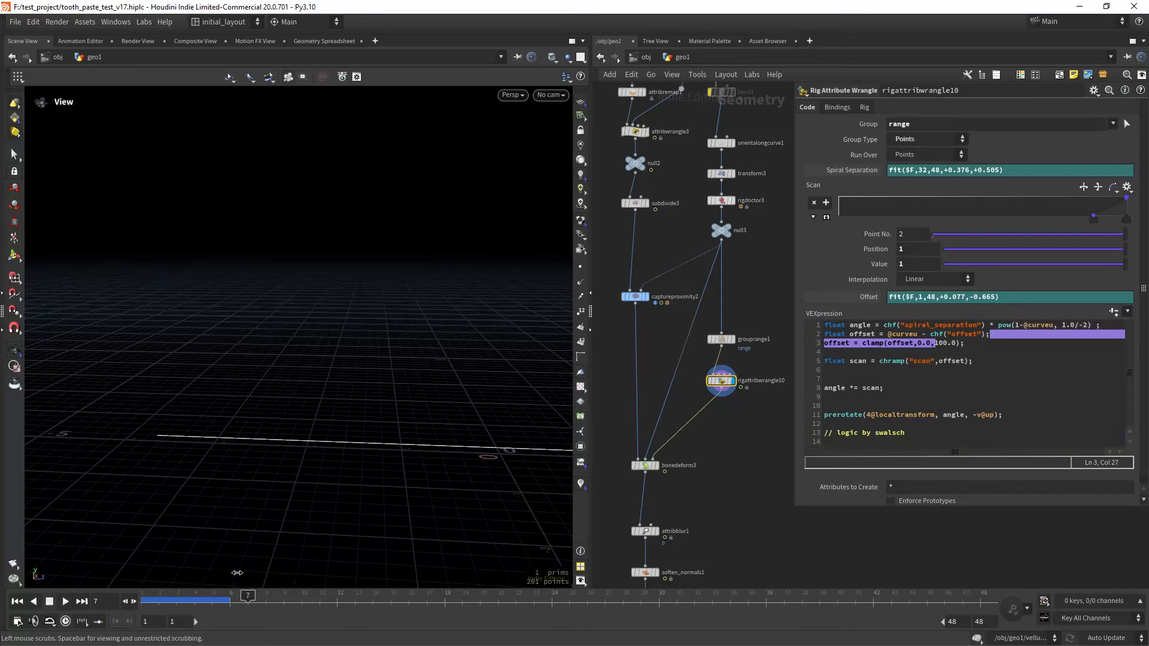
drag(247, 593, 747, 593)
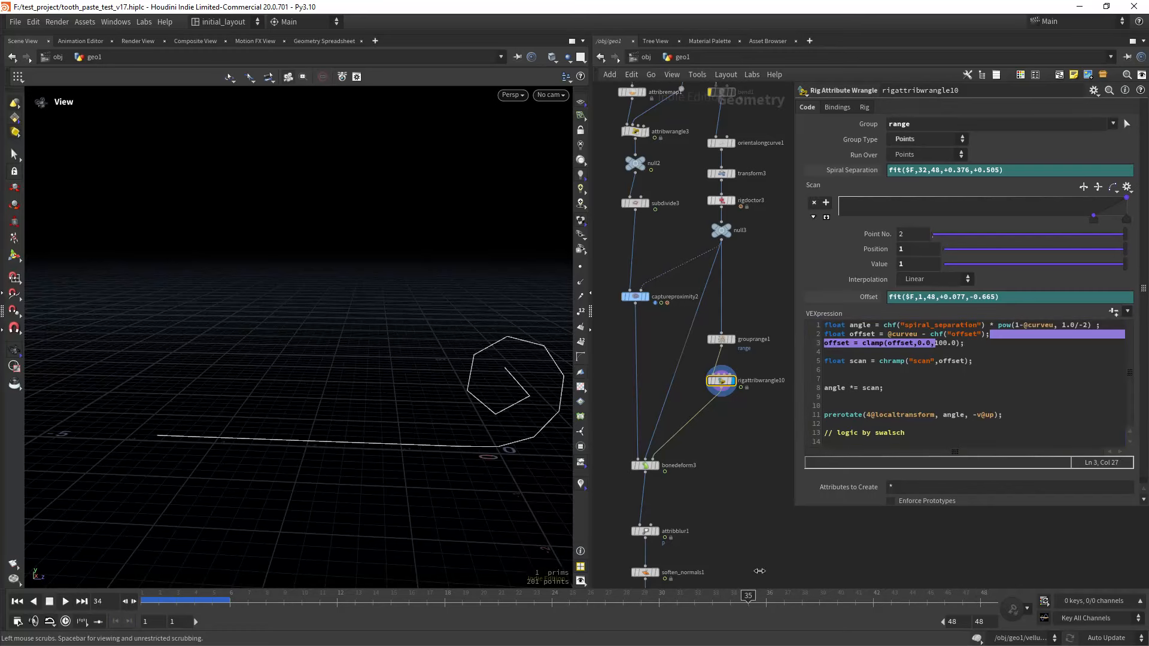
drag(746, 595, 908, 594)
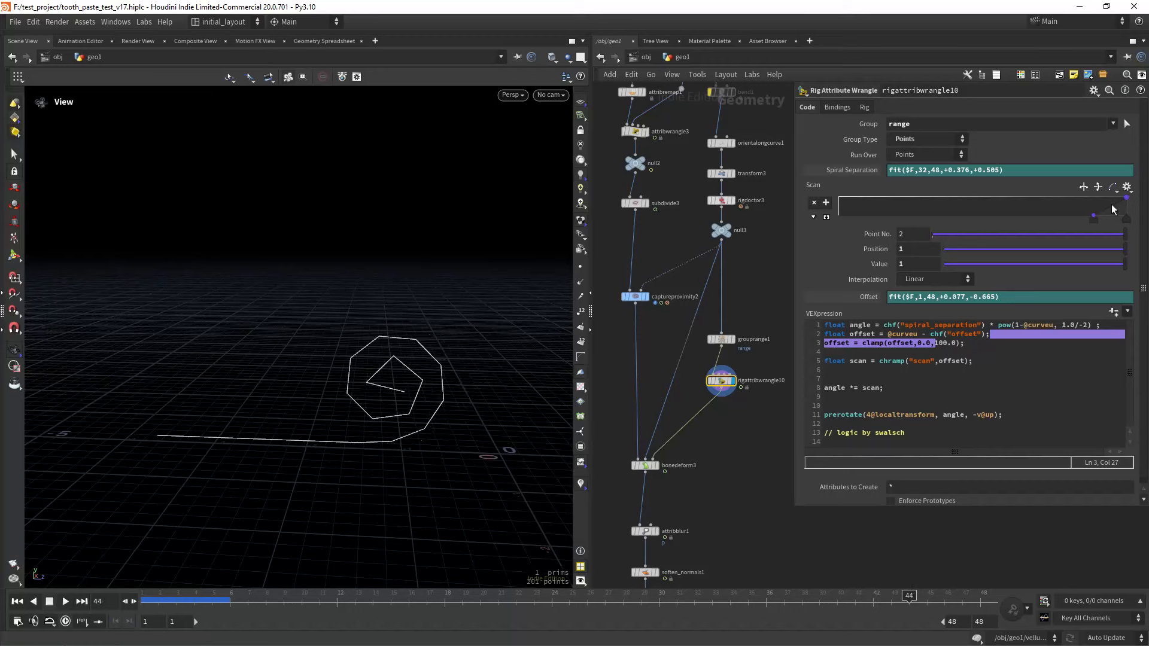
Adjust the Scan ramp key, inspect the VEX code, and play the roll to the last frame.
drag(1093, 215, 1005, 215)
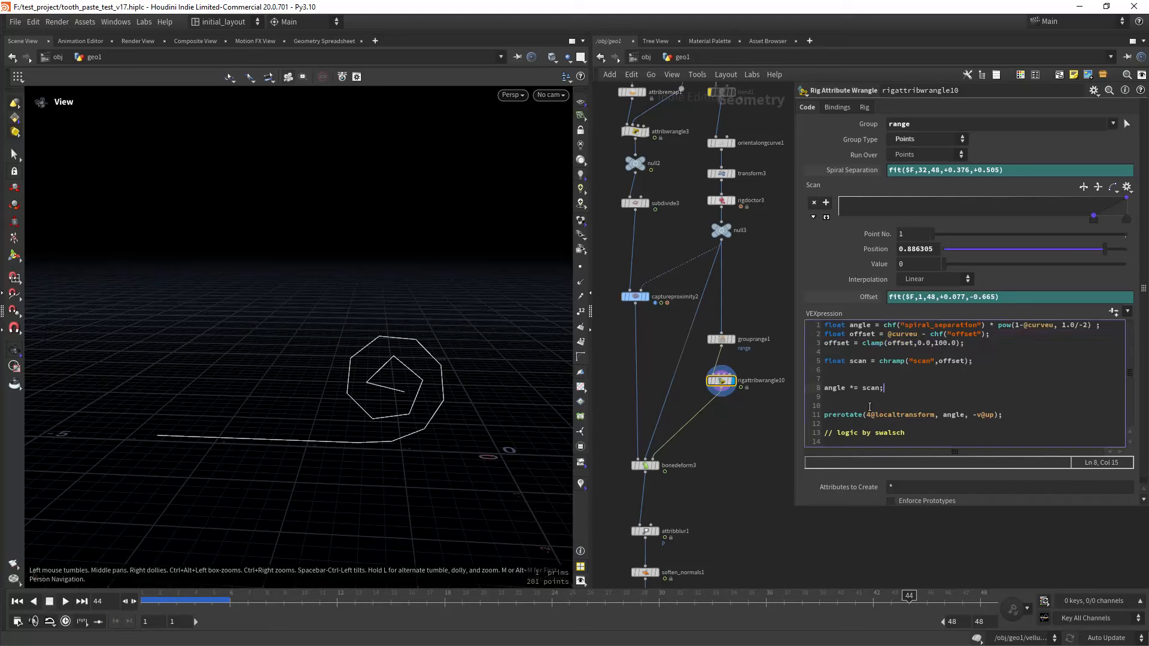
double_click(869, 388)
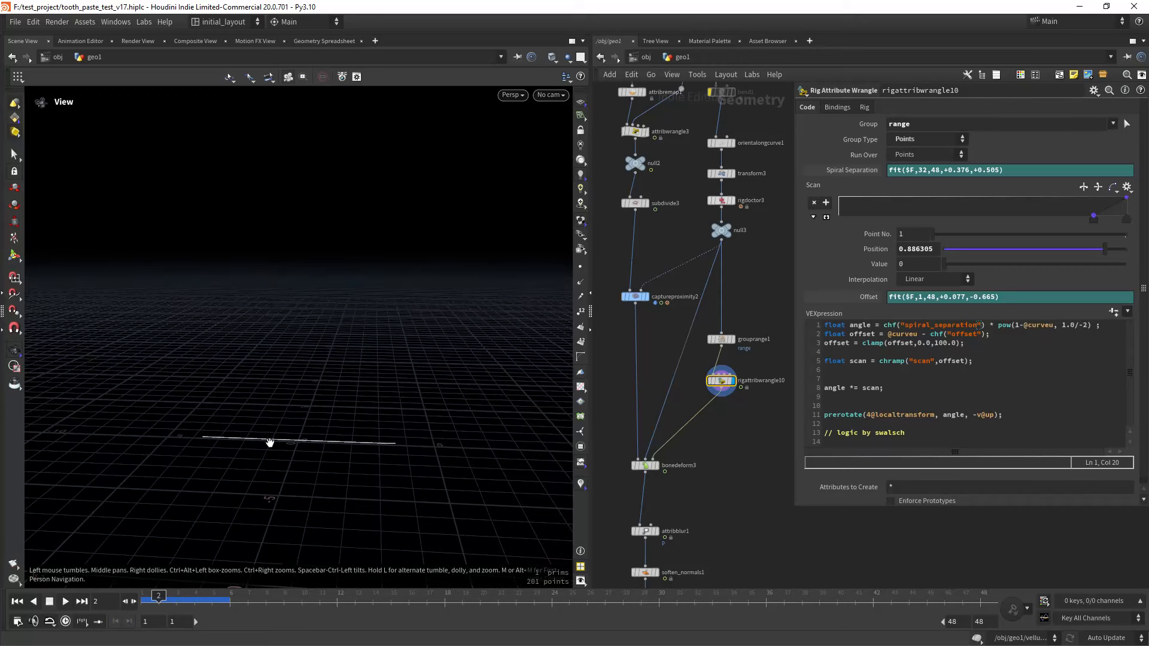
drag(158, 601, 373, 600)
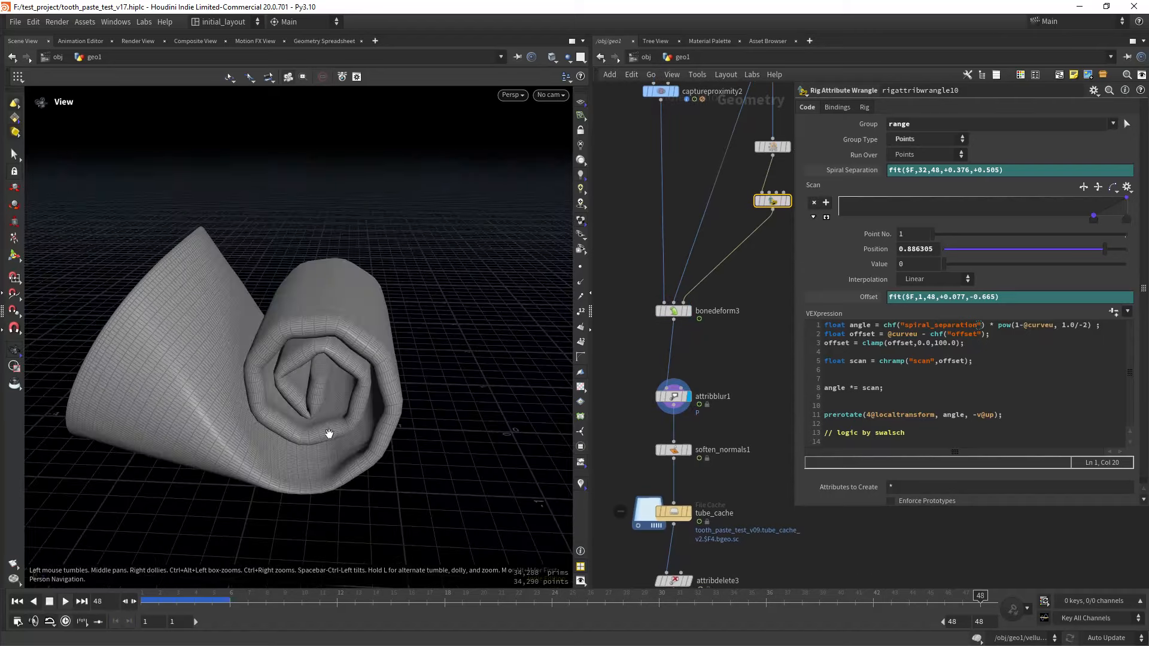
Orbit the rolled tube, bring the cache and cleanup nodes into view, and return to frame 1.
drag(329, 433, 357, 393)
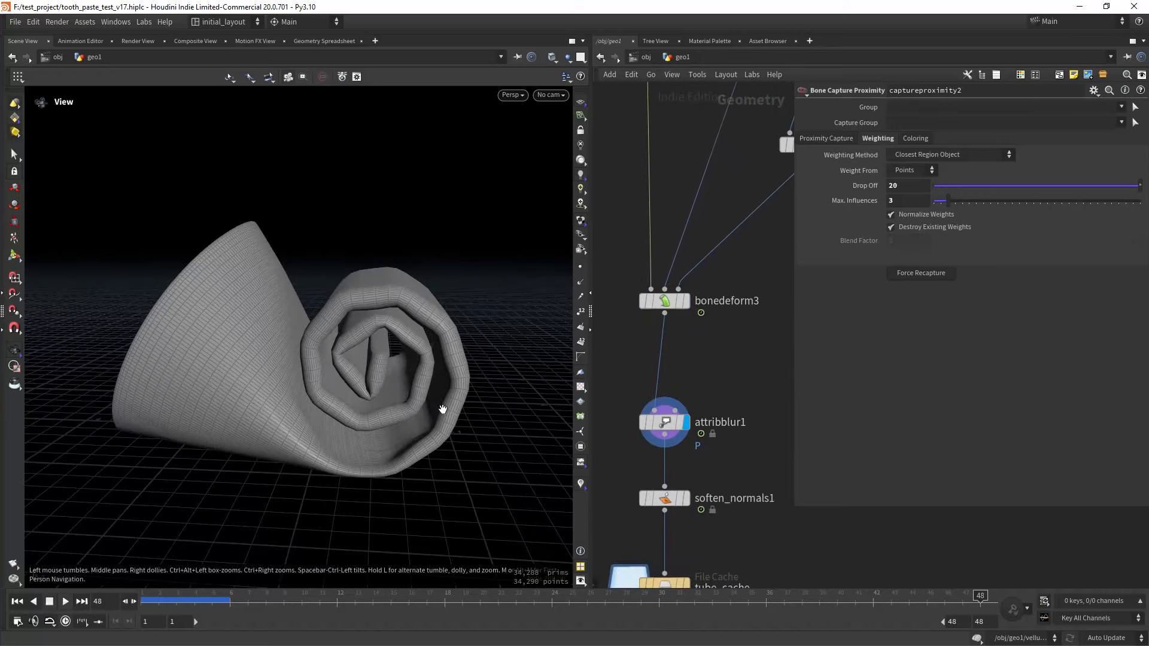
drag(441, 408, 406, 386)
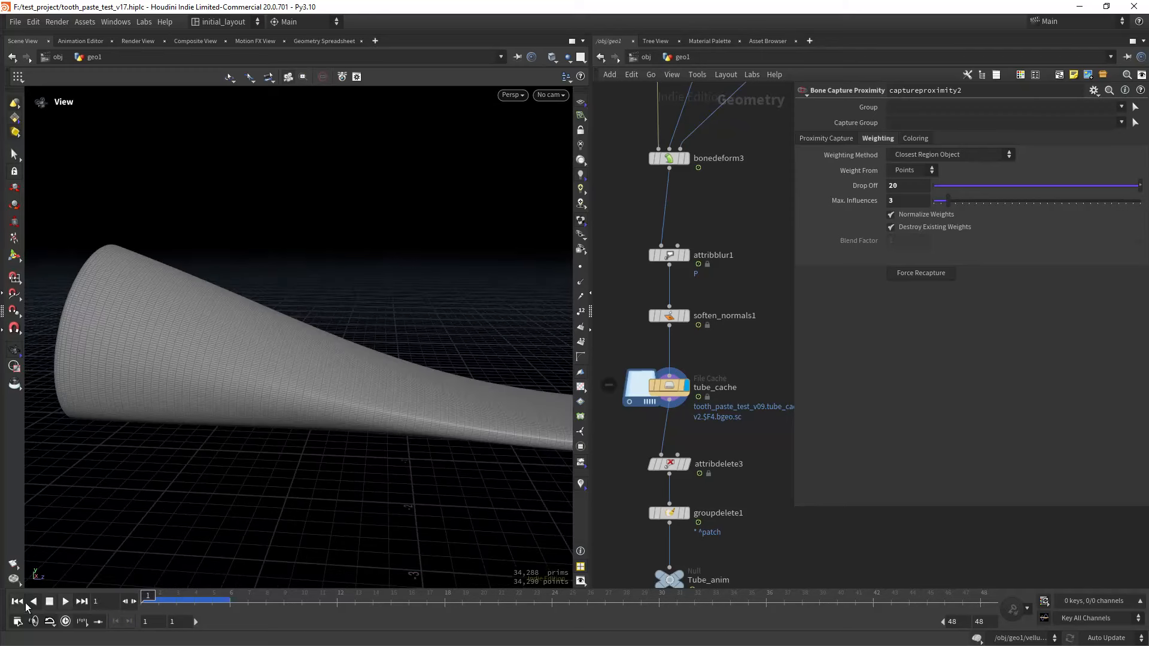
click(64, 601)
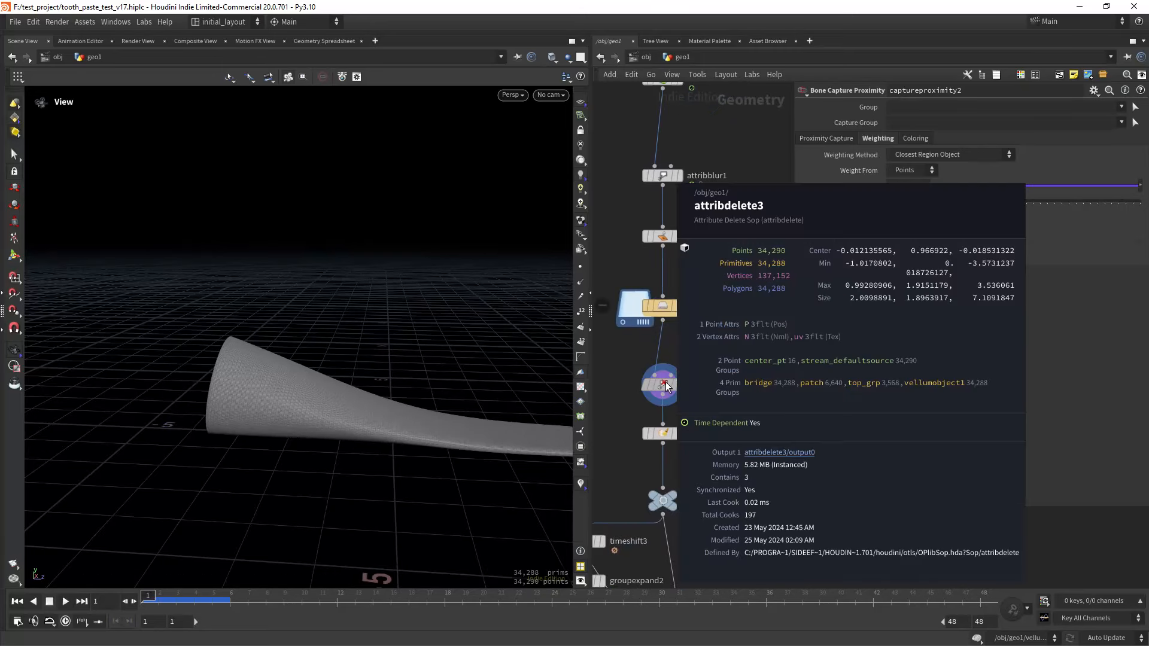
Show attribdelete3 keeping P, N and uv, then scroll to the vellum solver and tube_disp cache.
click(662, 384)
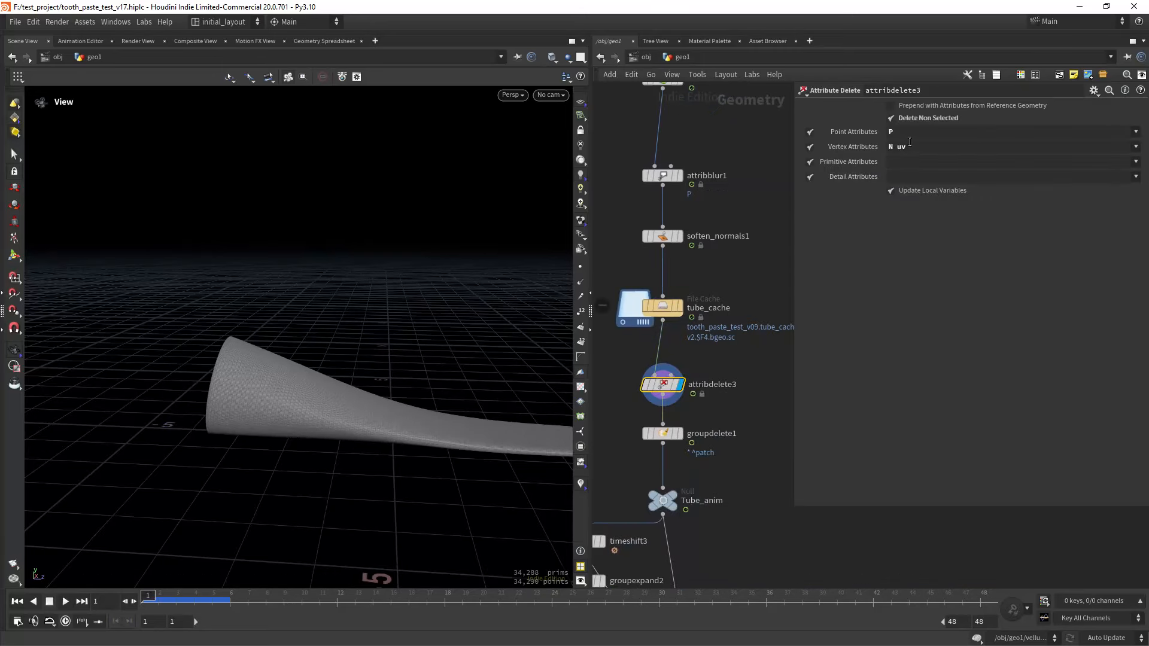
scroll(down, 3)
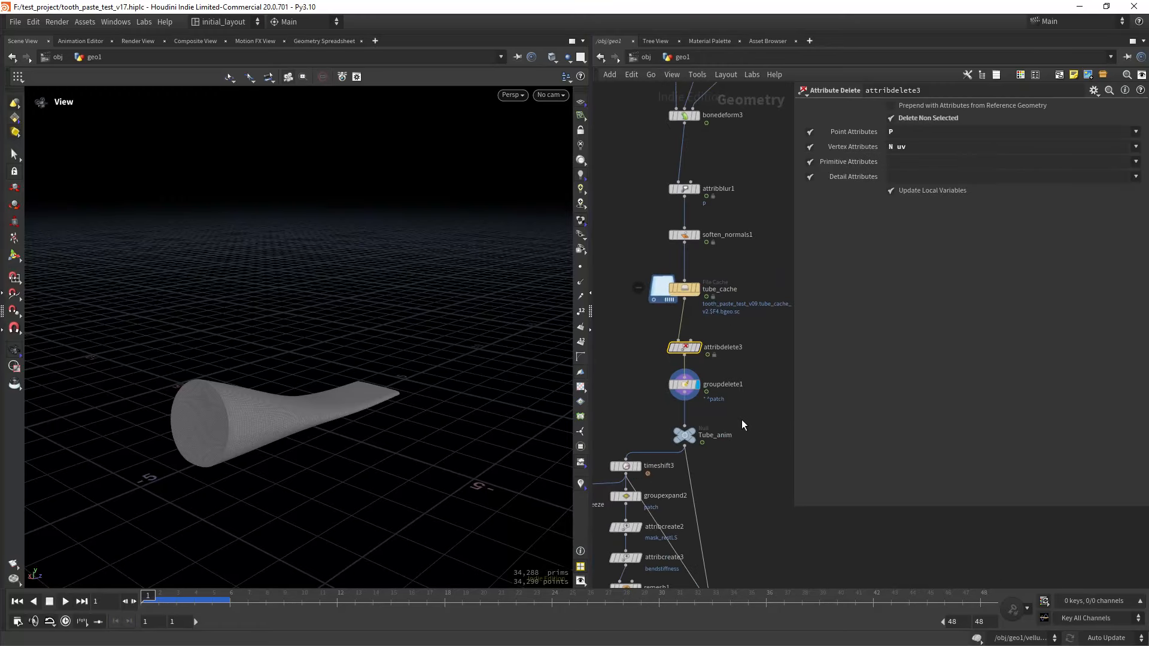
scroll(down, 3)
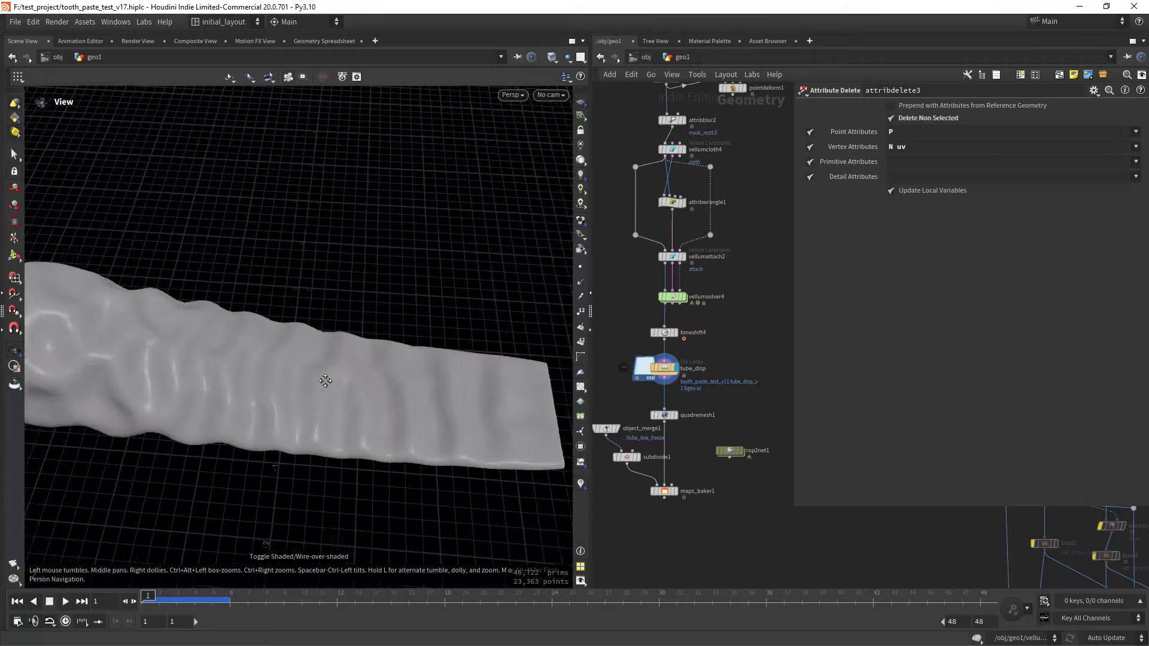
drag(325, 380, 329, 392)
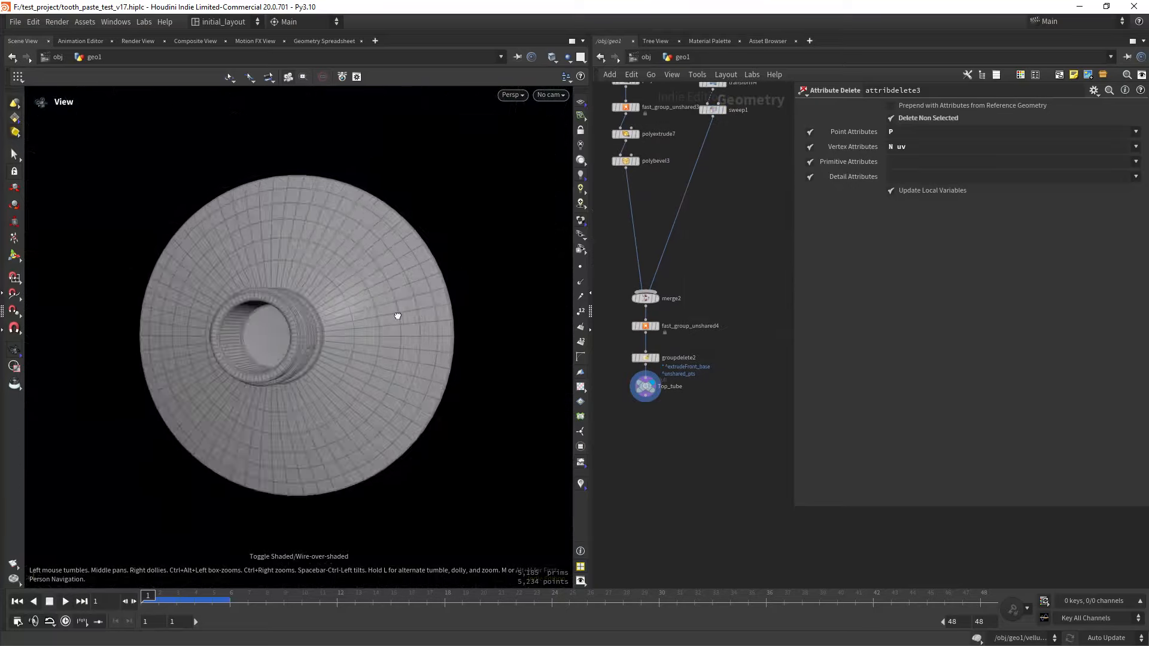
drag(397, 315, 403, 325)
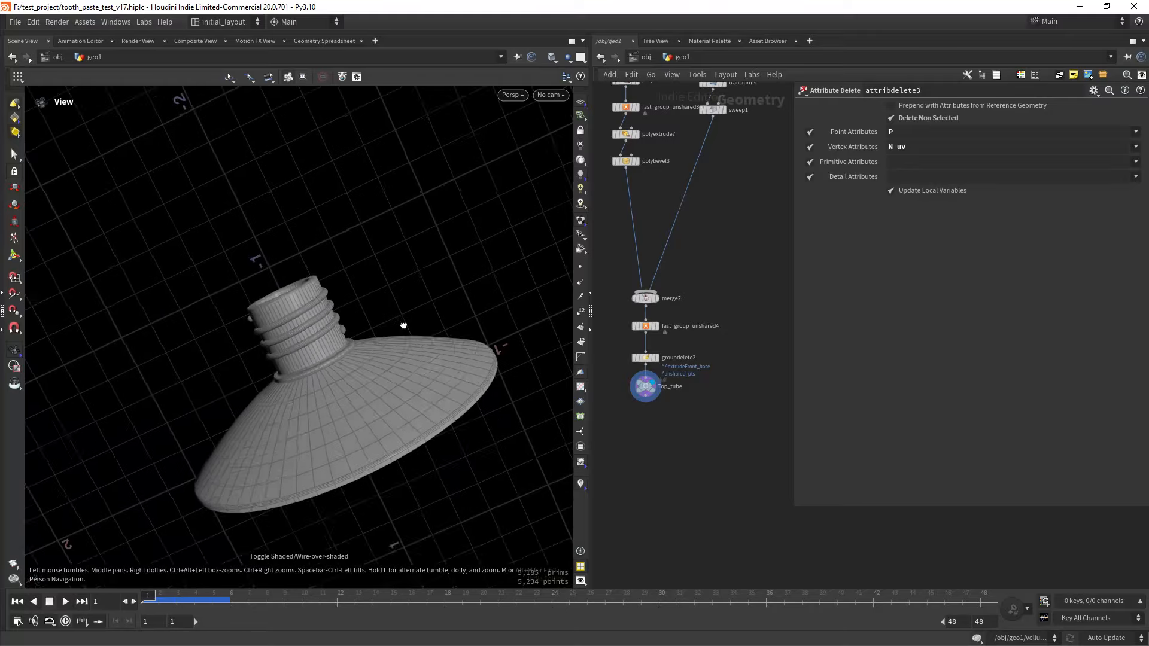
drag(403, 325, 433, 358)
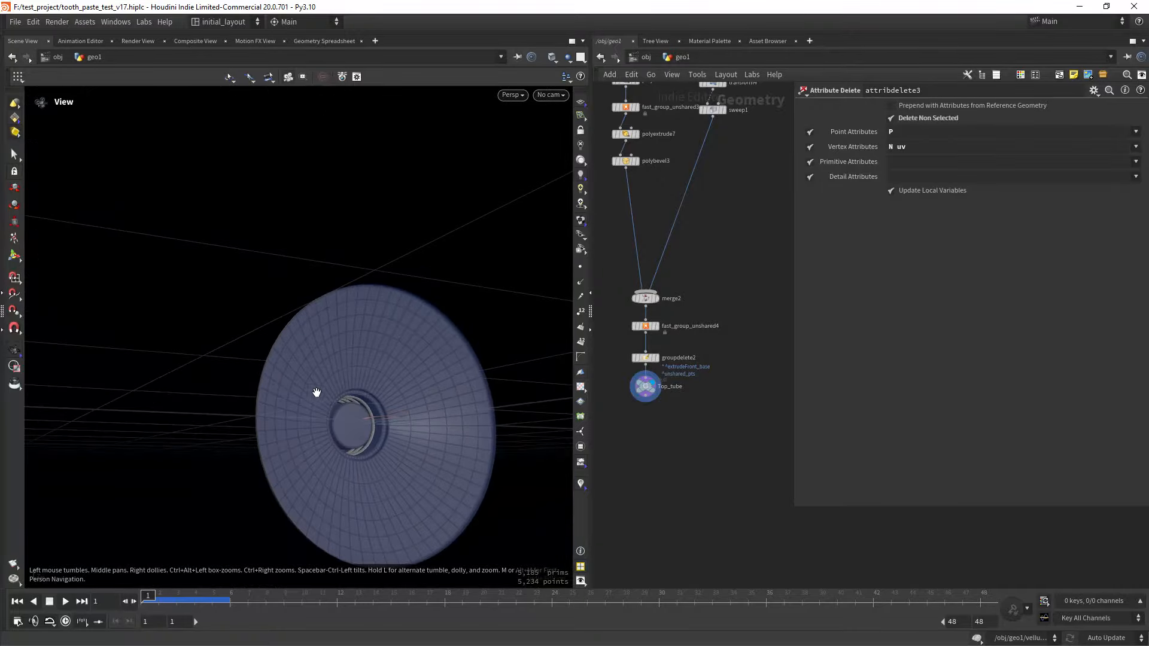
drag(317, 392, 277, 395)
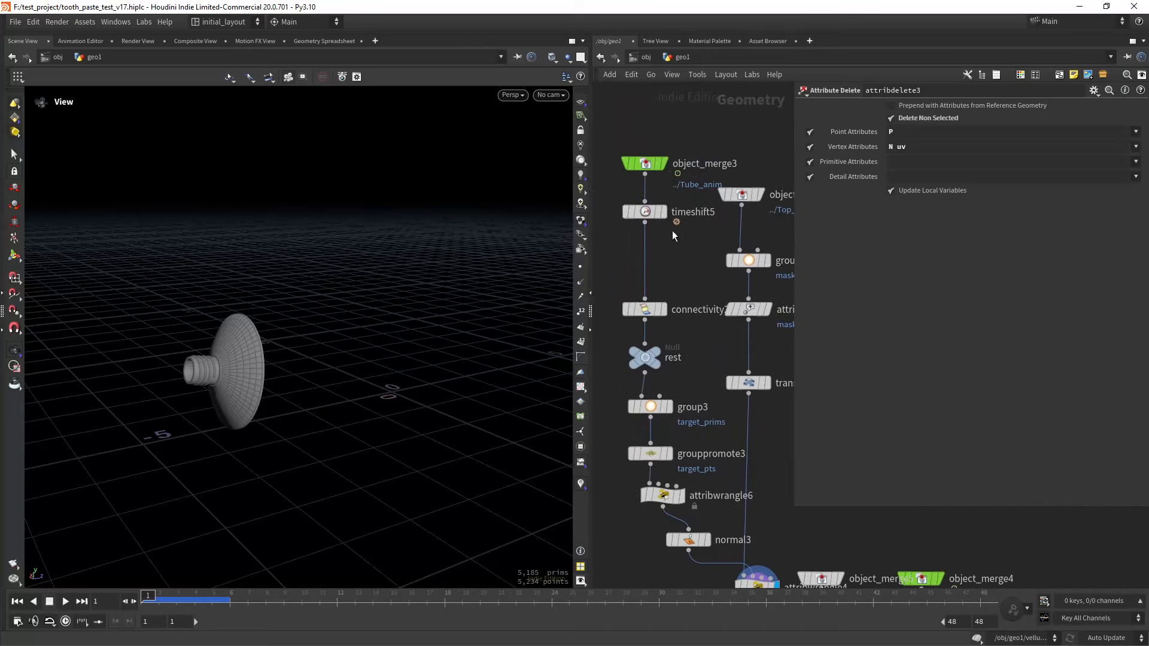
Display group3's target_prims end face, orbit toward the open end, and select grouppromote3.
click(644, 162)
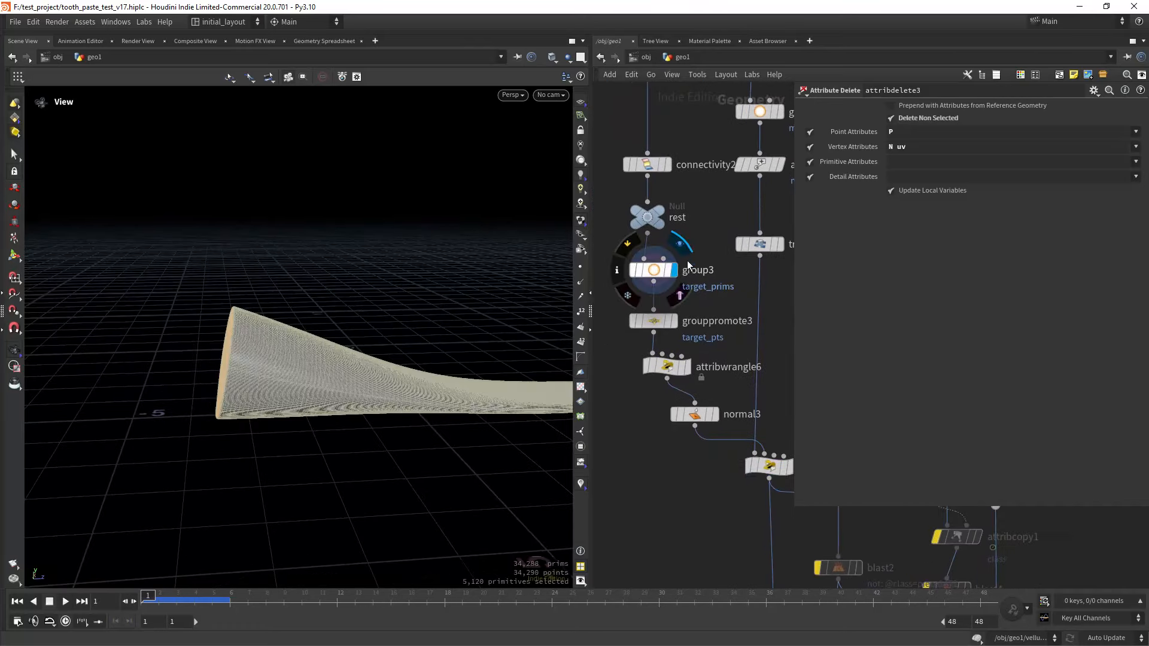
click(652, 270)
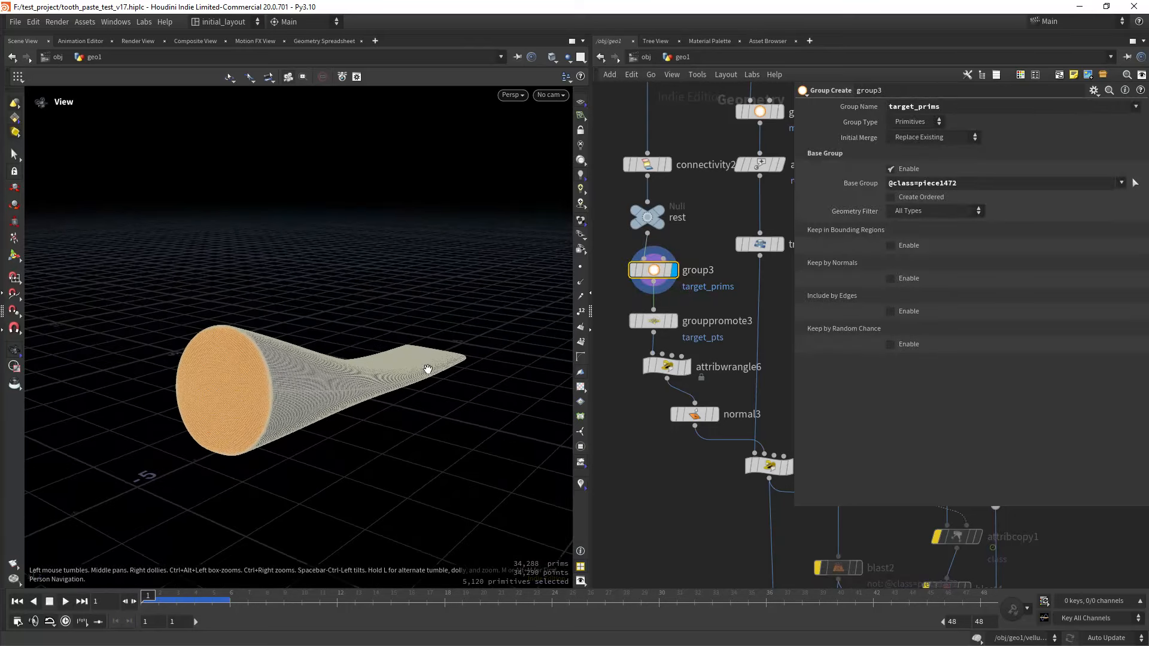
drag(427, 368, 222, 362)
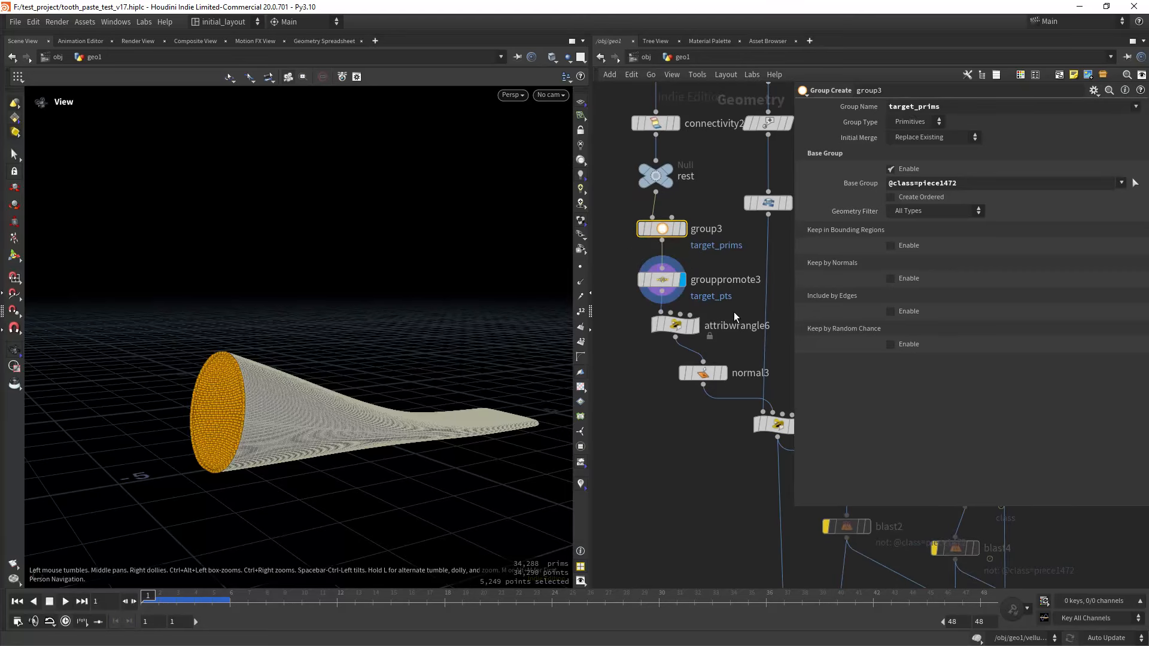
click(672, 323)
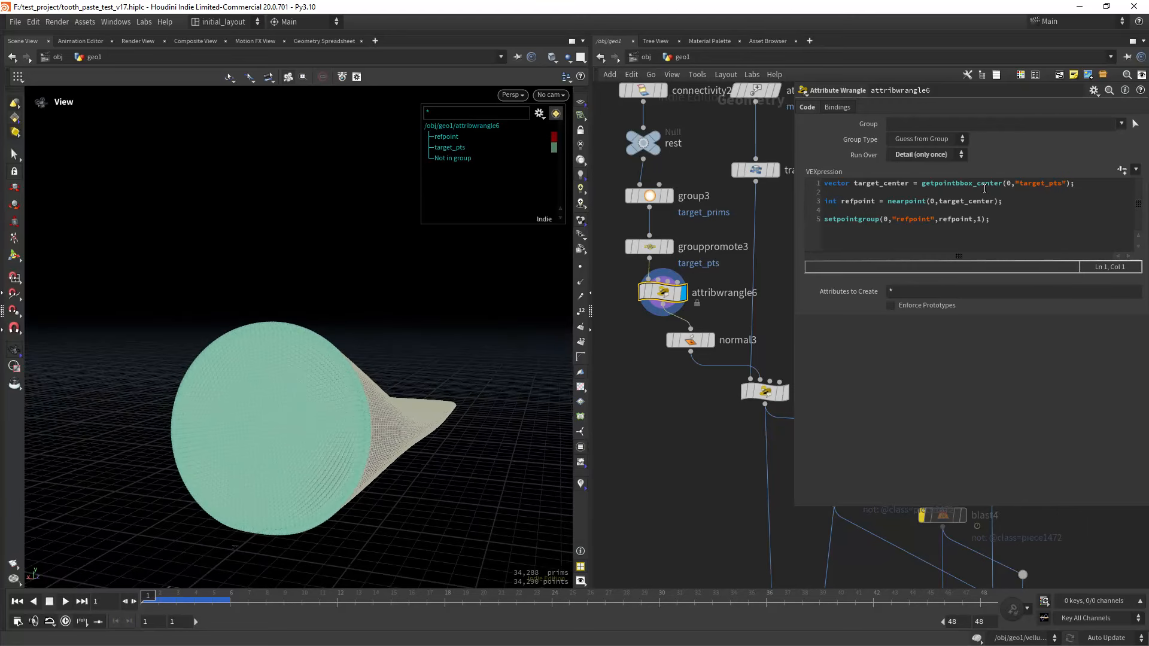
mouse_move(421, 285)
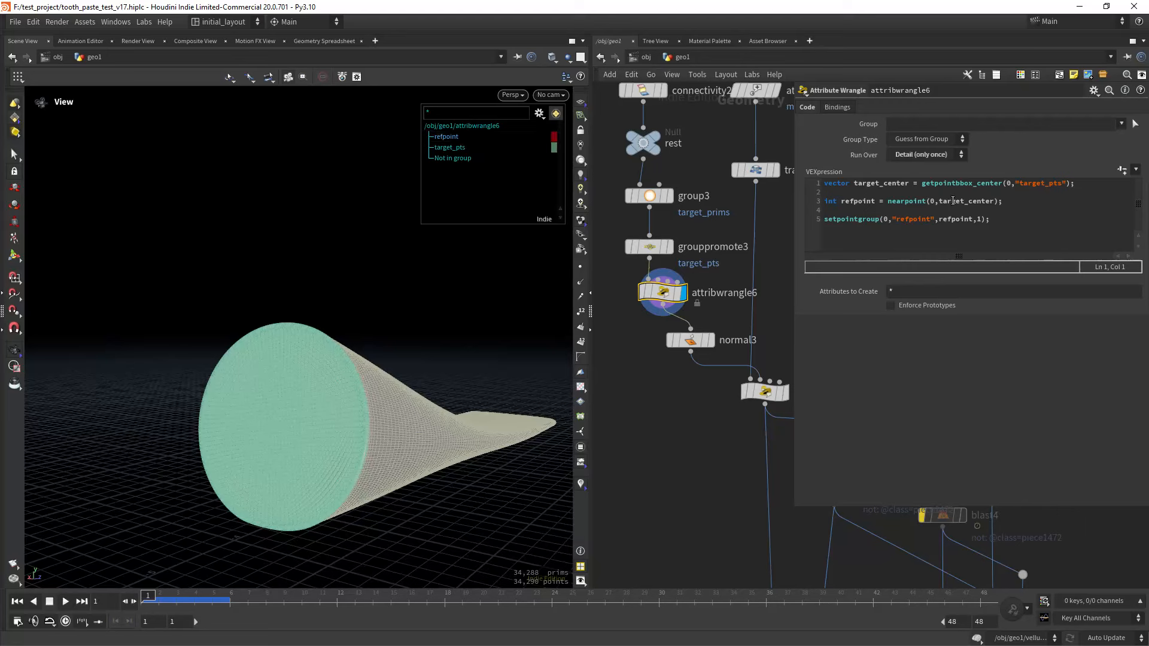
Highlight a variable in attribwrangle6's refpoint code, then display and select normal3.
double_click(949, 201)
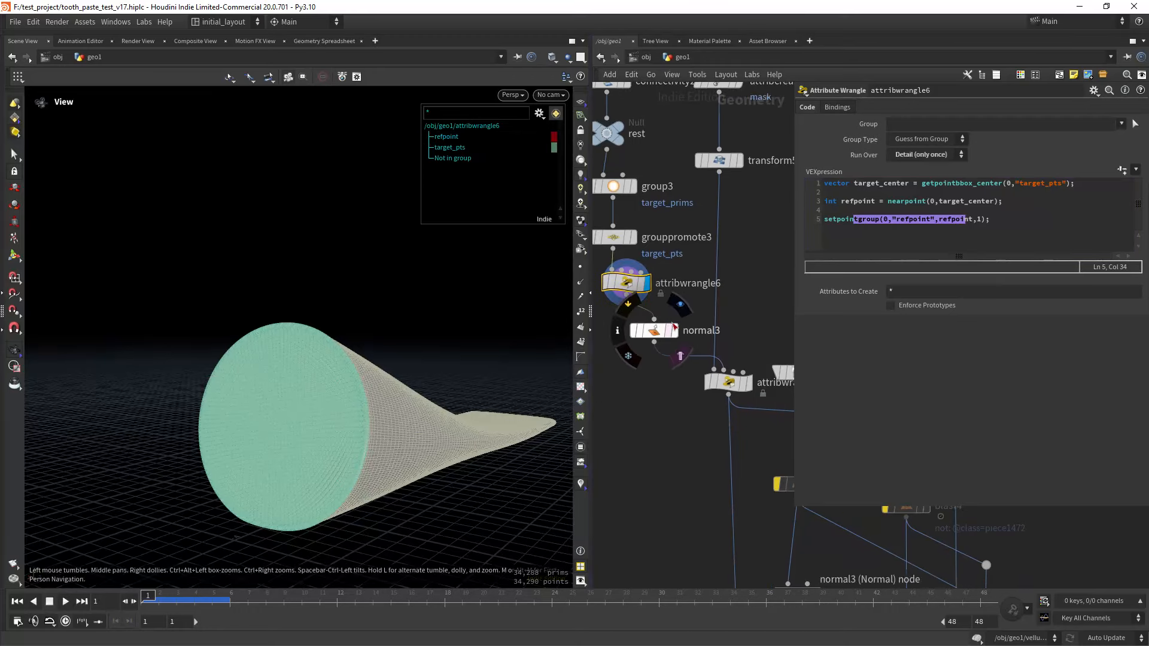
click(652, 331)
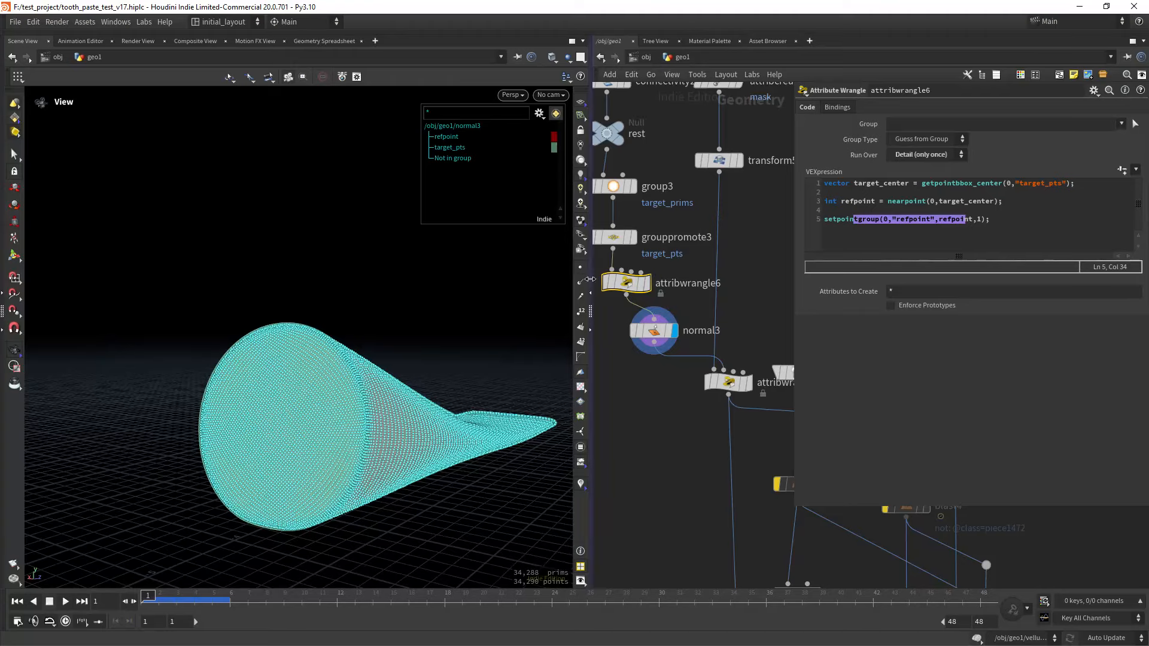
click(652, 330)
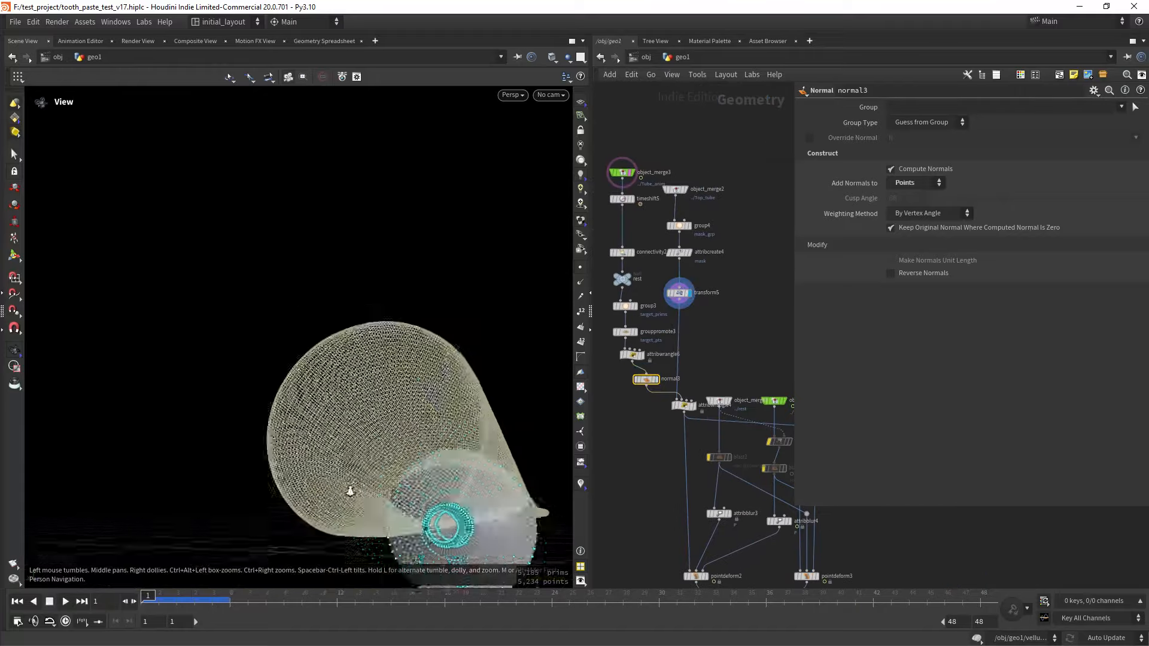
Zoom and orbit onto the cap rings at the open end and display attribwrangle4.
drag(349, 491, 371, 355)
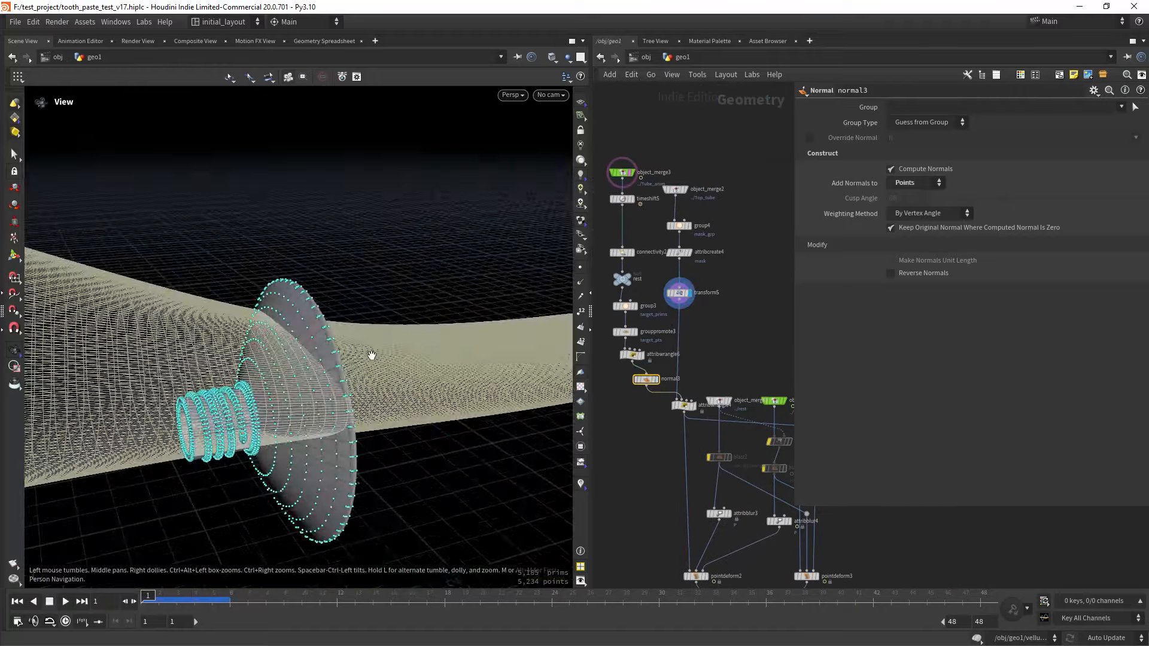
drag(370, 355, 352, 363)
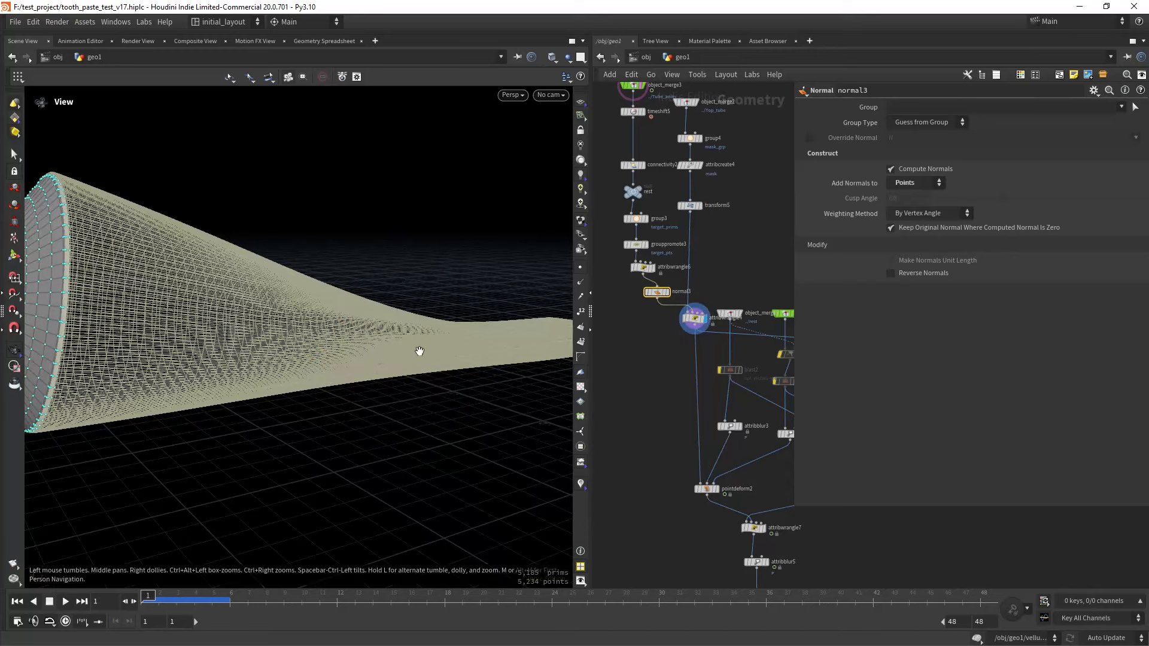
click(683, 346)
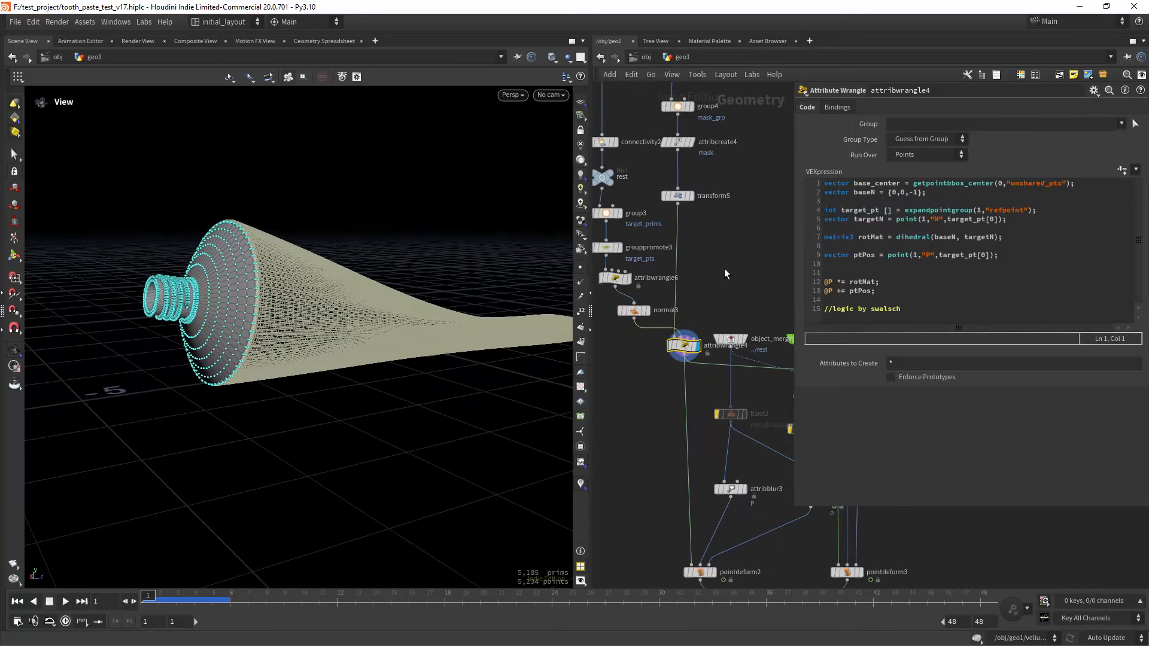
mouse_move(736, 202)
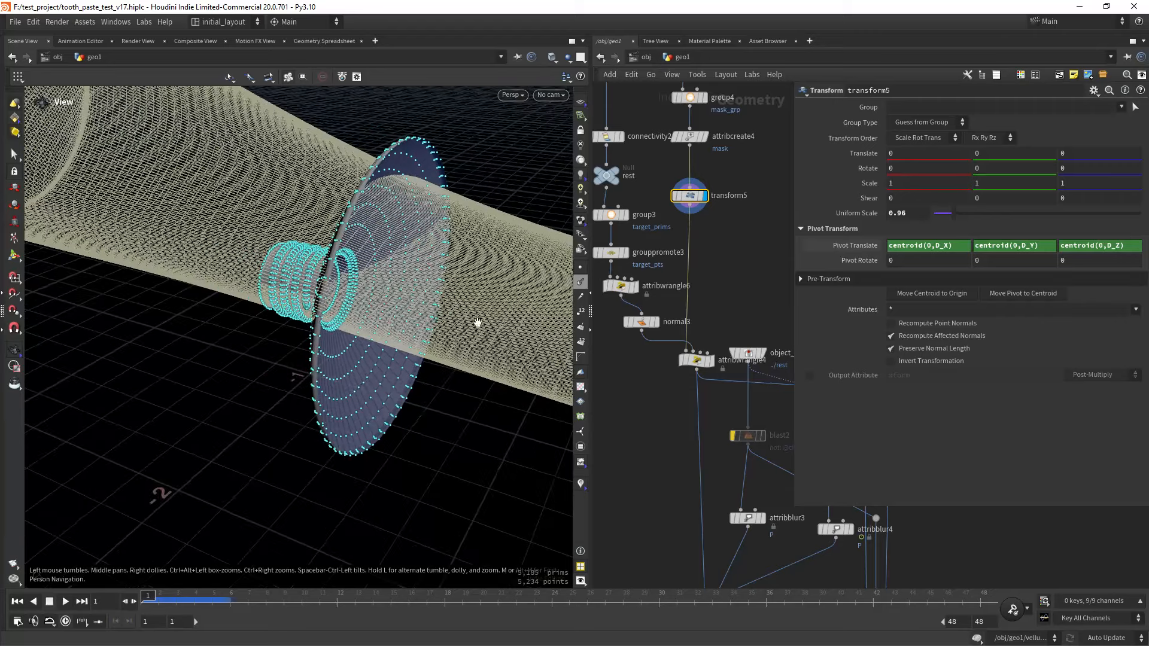
Review attribwrangle4's dihedral rotation VEX, marking the baseN variable.
click(695, 360)
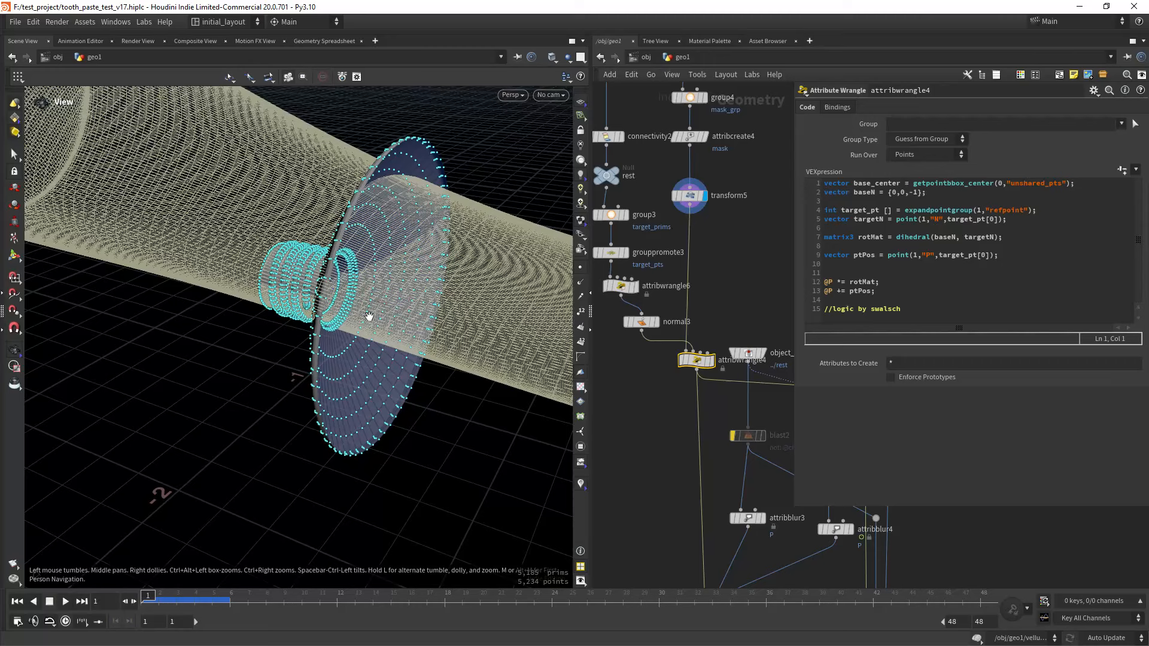
click(945, 183)
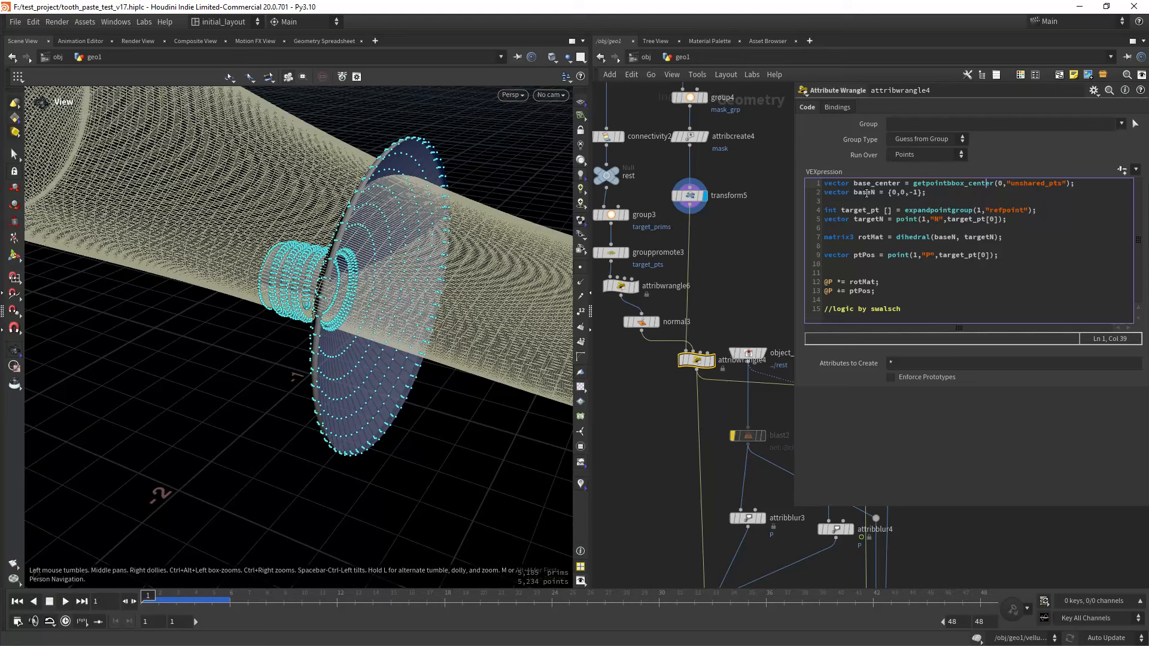
click(915, 193)
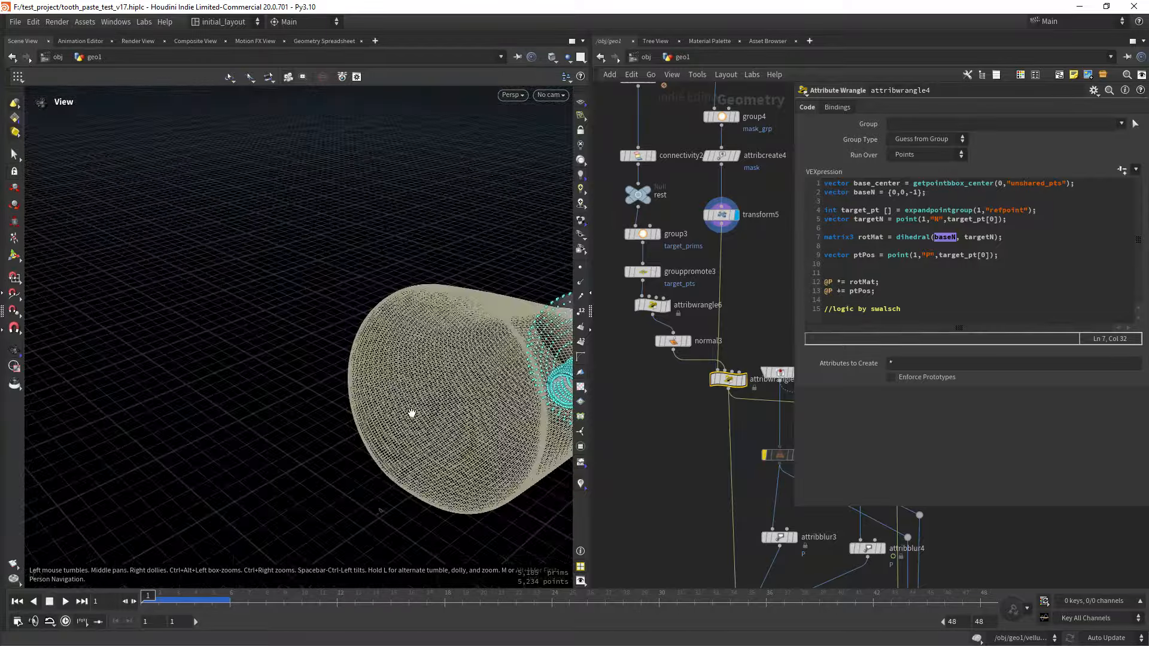
Scrub the tube animation to frame 48 and display pointdeform2 with the deformed cap.
drag(411, 414, 228, 339)
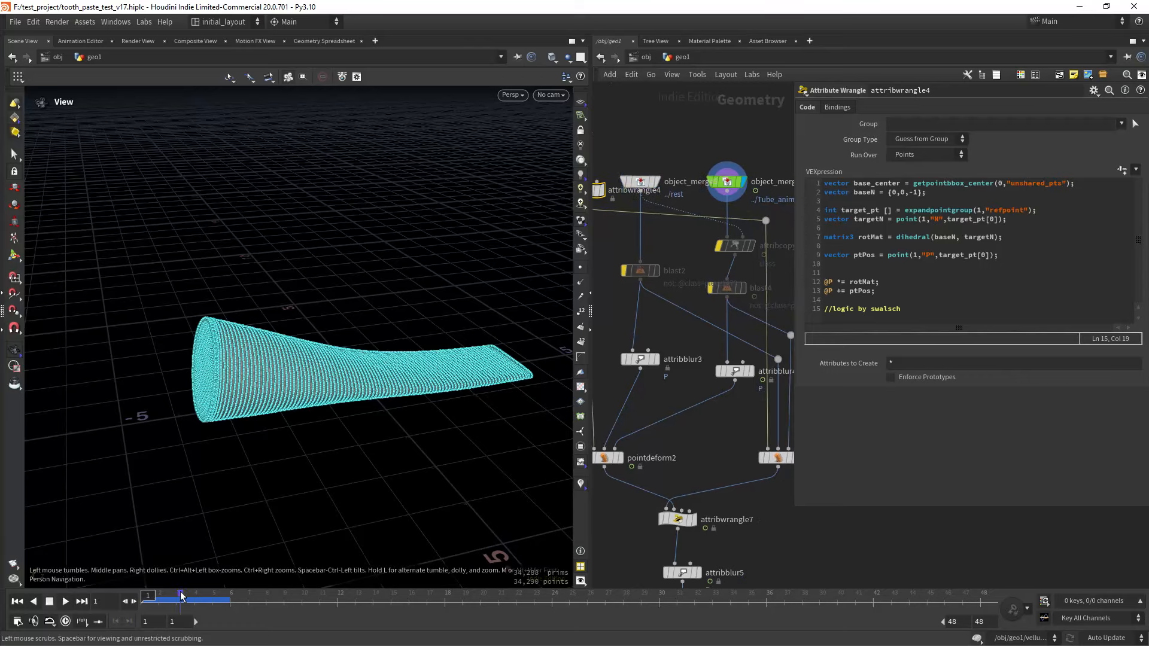
drag(182, 600, 444, 595)
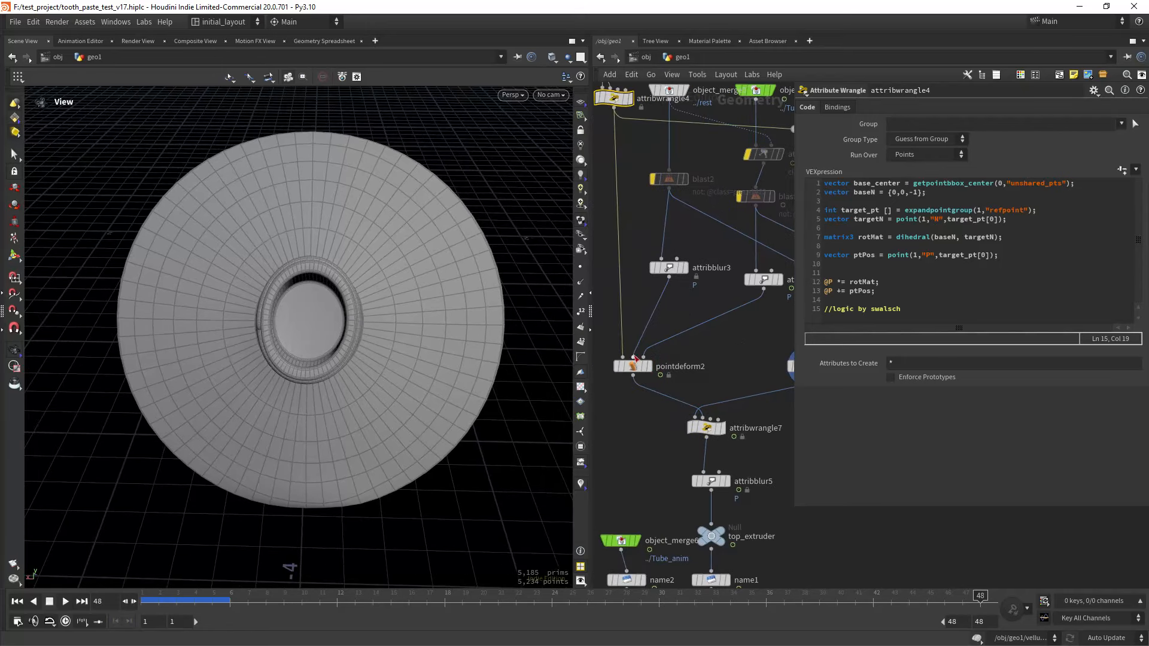
click(631, 365)
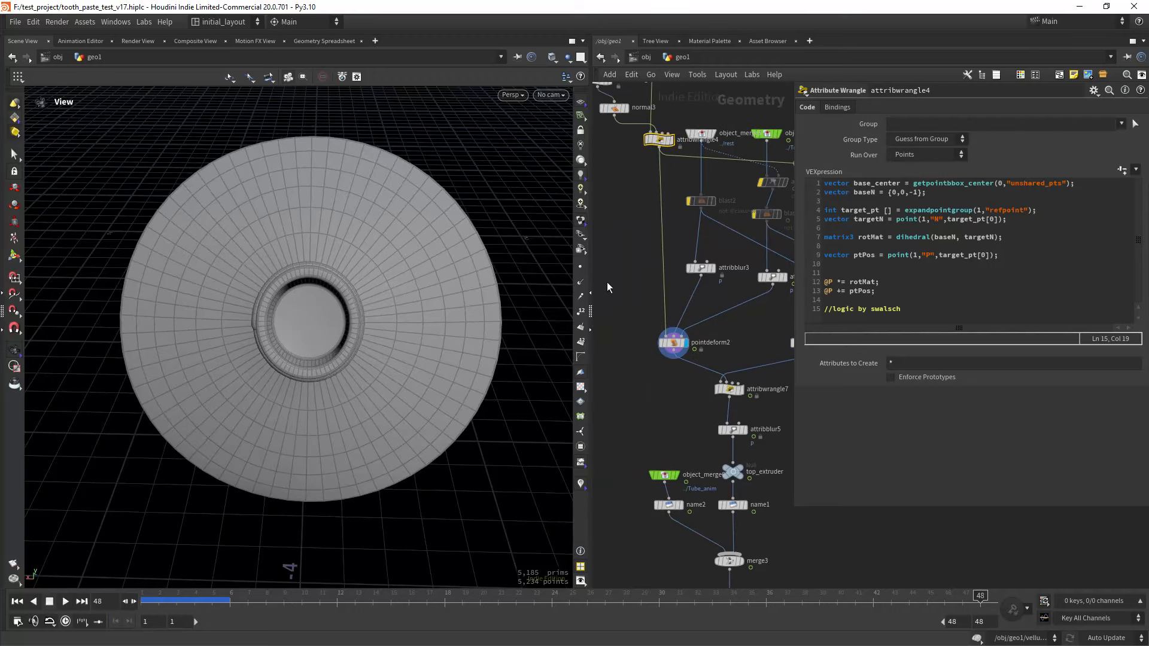
mouse_move(153, 408)
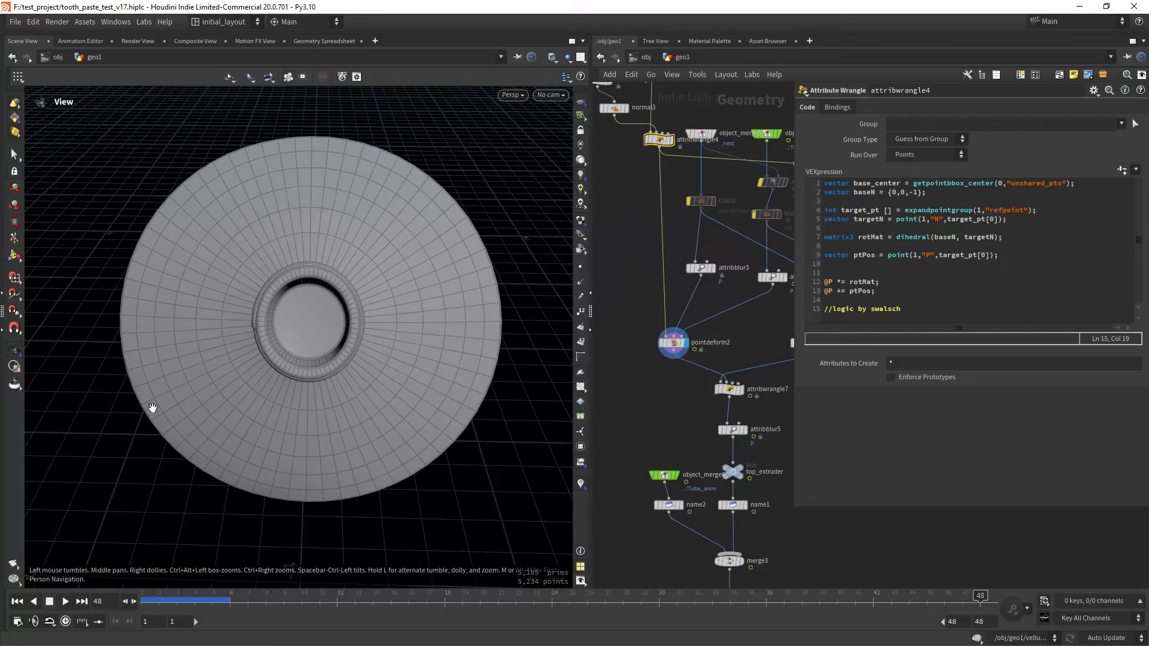
scroll(down, 3)
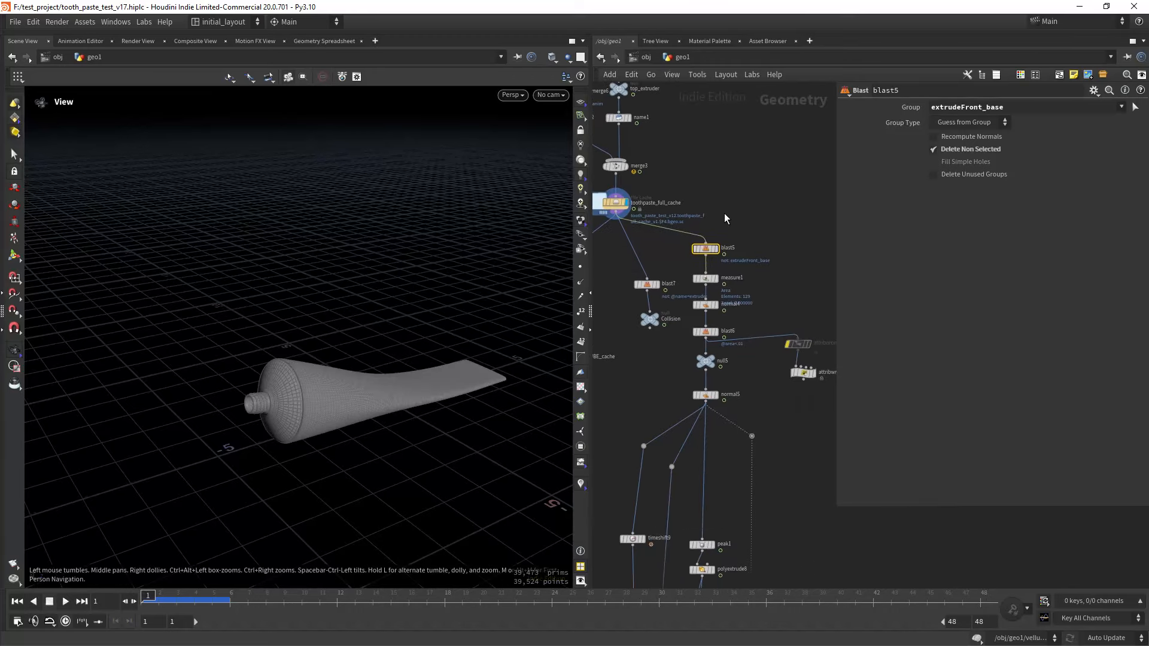
Navigate down to blast5 and orbit around the isolated extrudeFront_base disc.
scroll(down, 3)
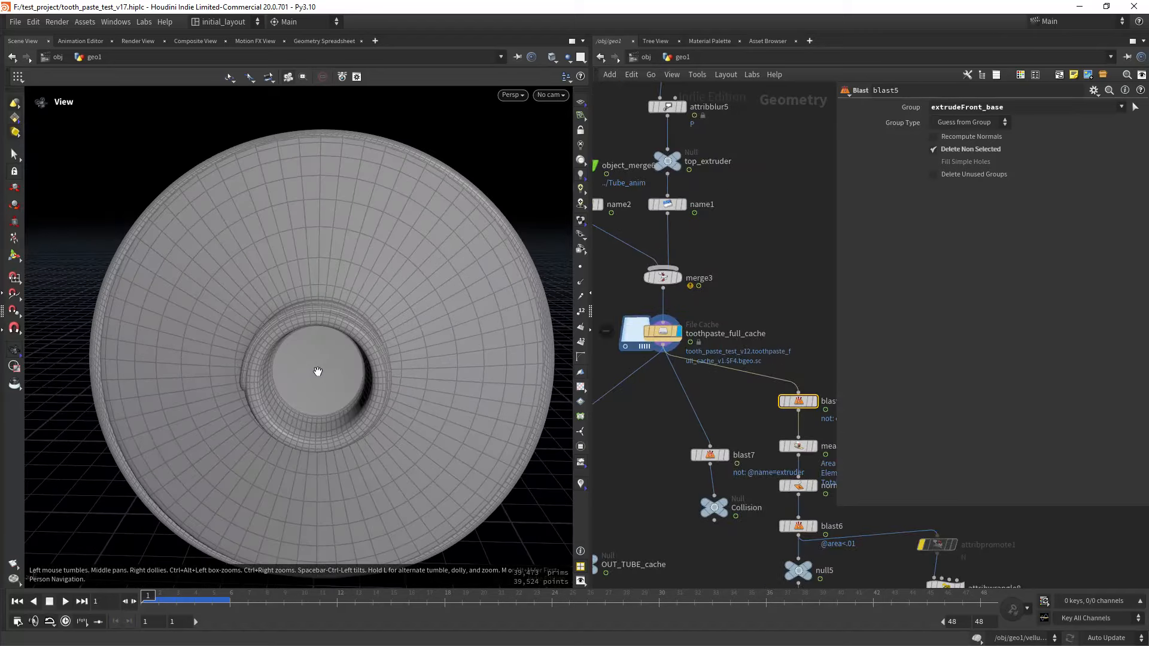
drag(317, 372, 339, 356)
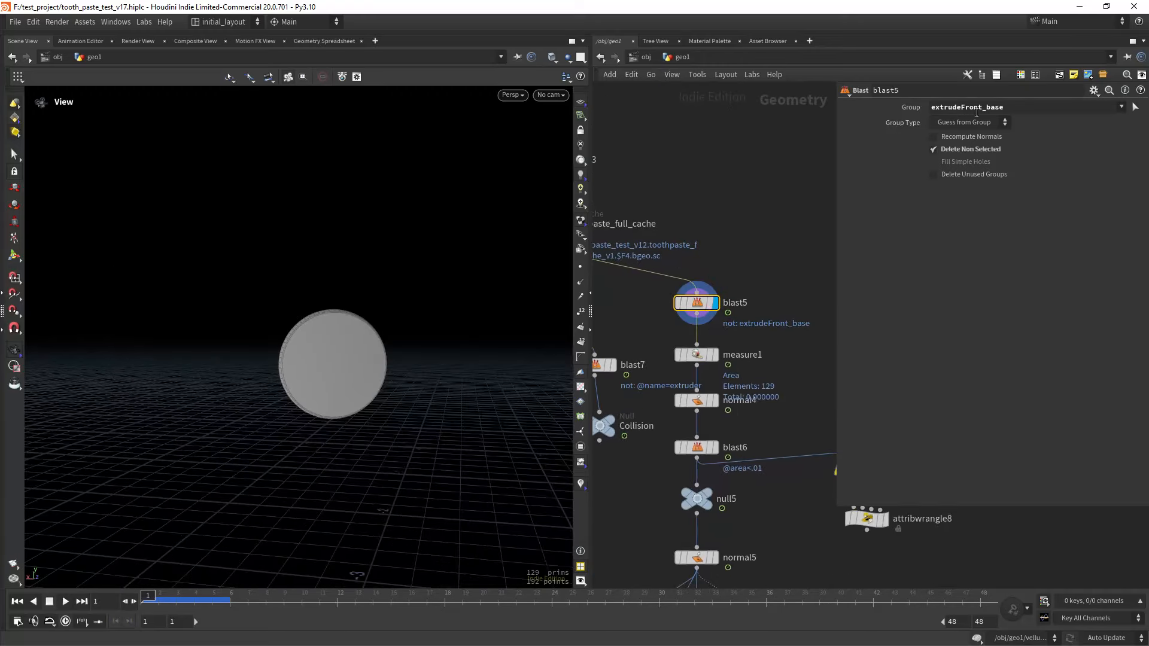
drag(330, 363, 372, 351)
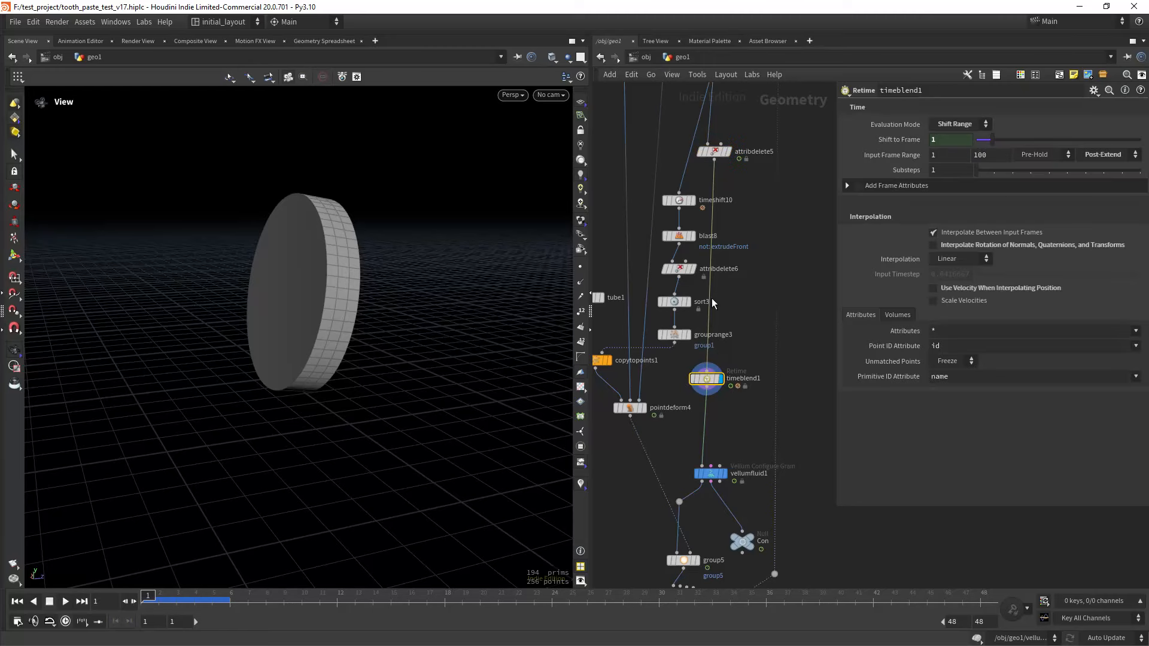
Step and play the disc's first frames, stop at frame 1, and display pointdeform4's cylinders.
click(82, 600)
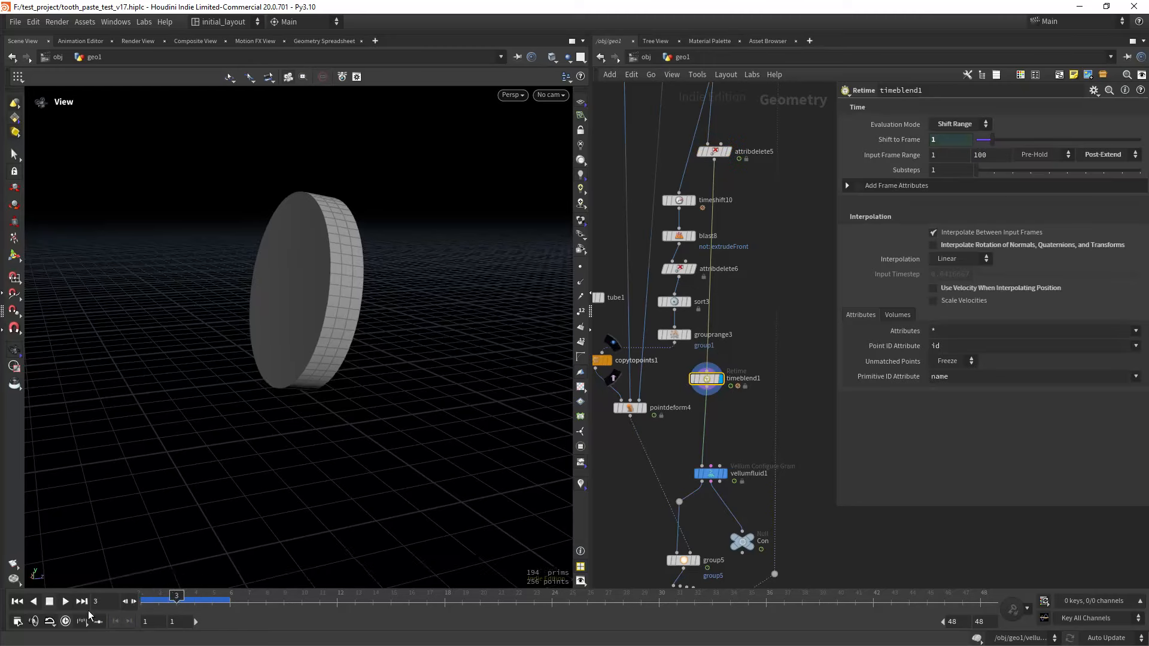
click(65, 600)
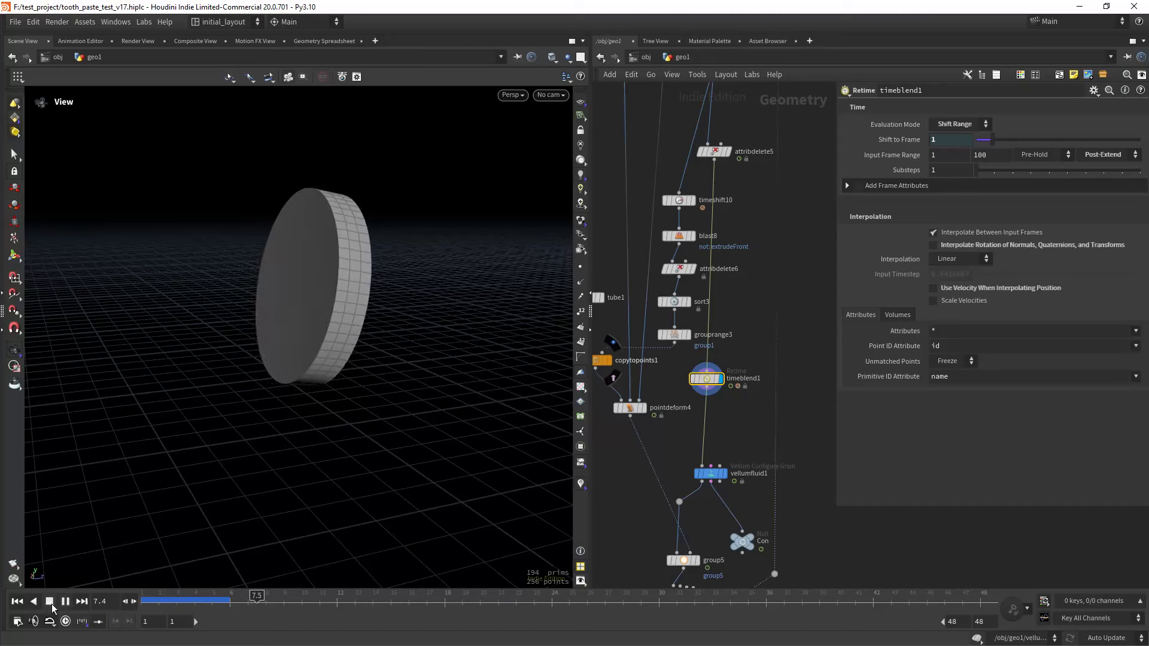
click(49, 601)
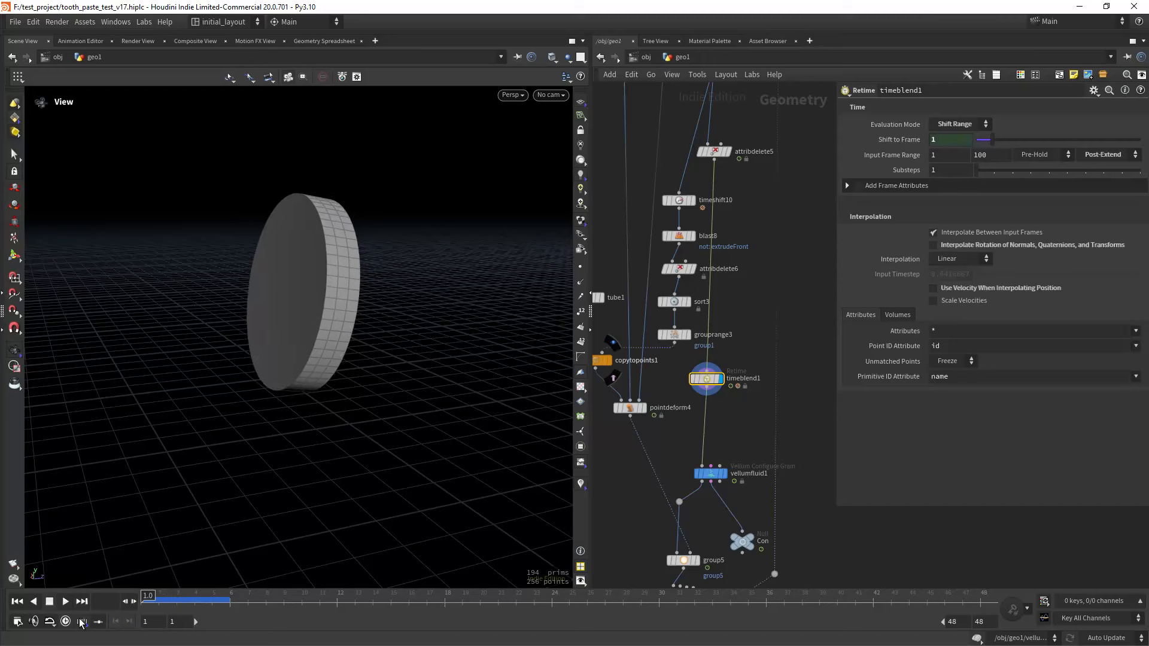
mouse_move(82, 624)
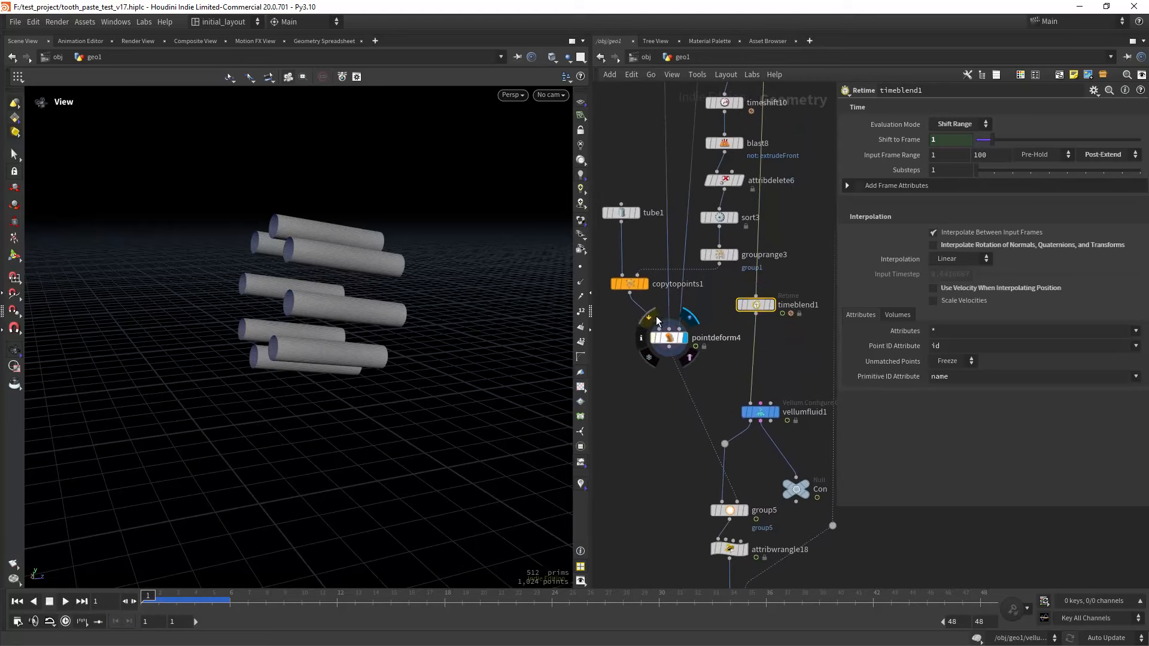
drag(150, 600, 784, 594)
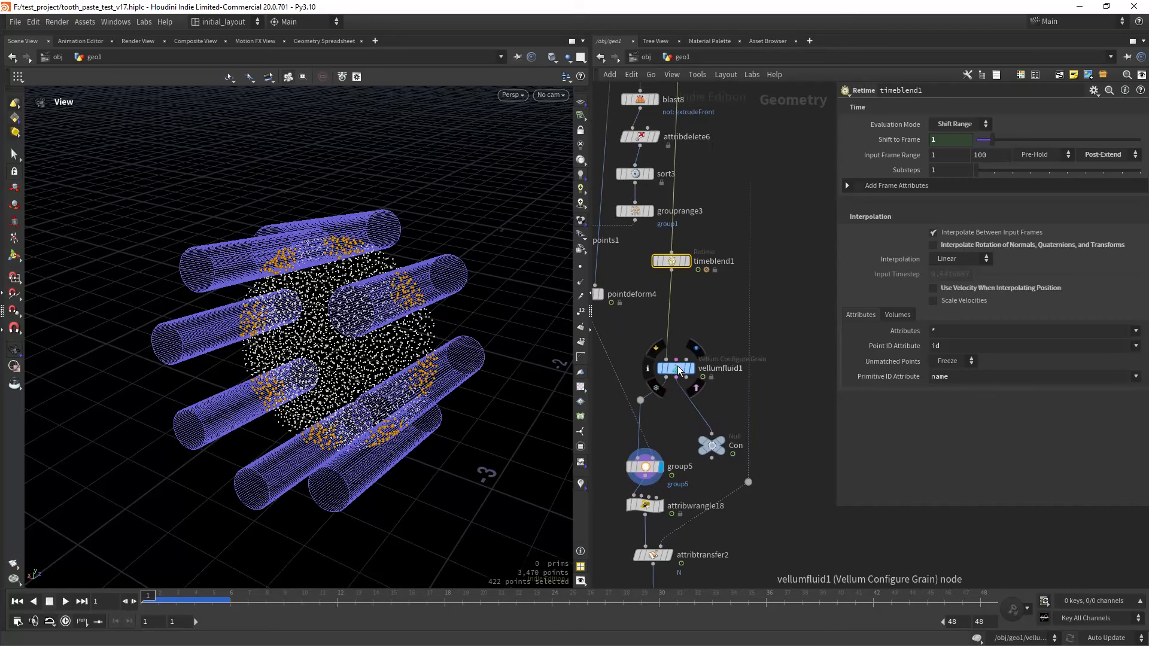
Inspect vellumfluid1's viscosity 20000 and surface tension 10, then view attribtransfer2's particle strand.
click(674, 368)
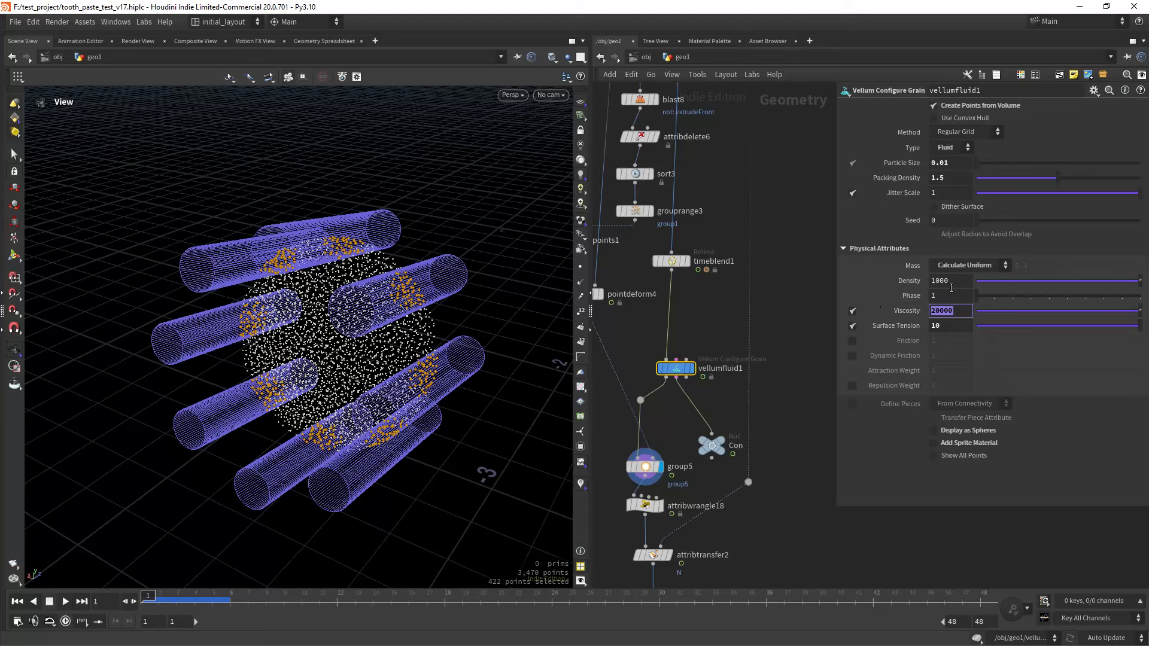
click(950, 325)
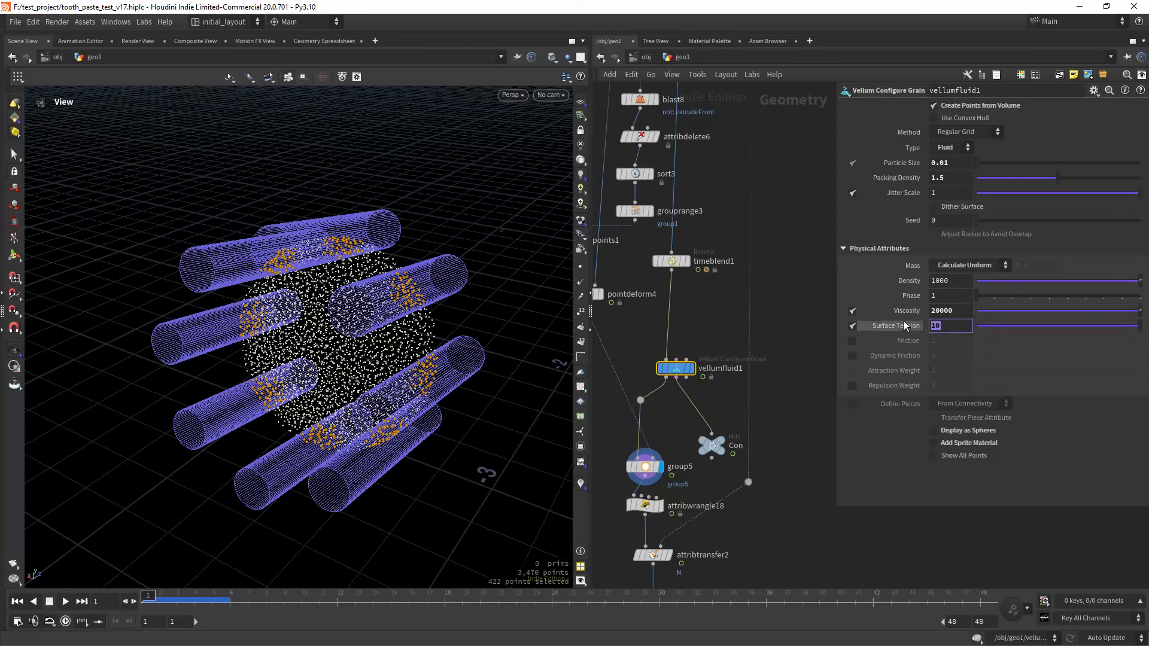
click(950, 162)
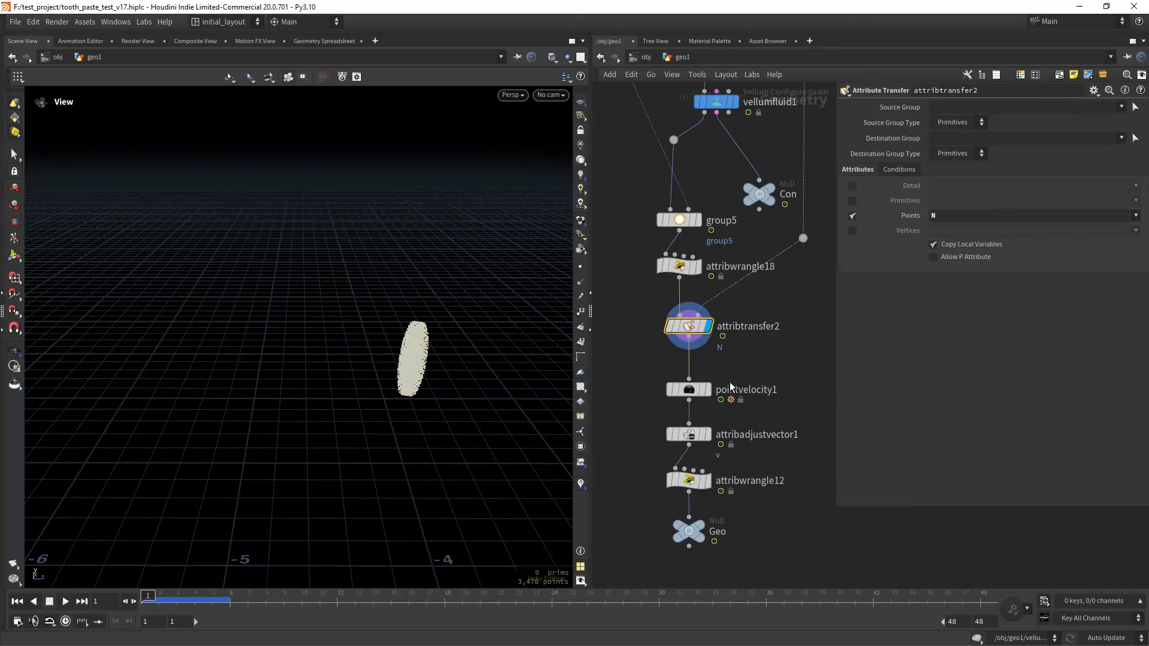
Select pointvelocity1 to show its Add Velocity settings with particle velocity trails.
click(688, 389)
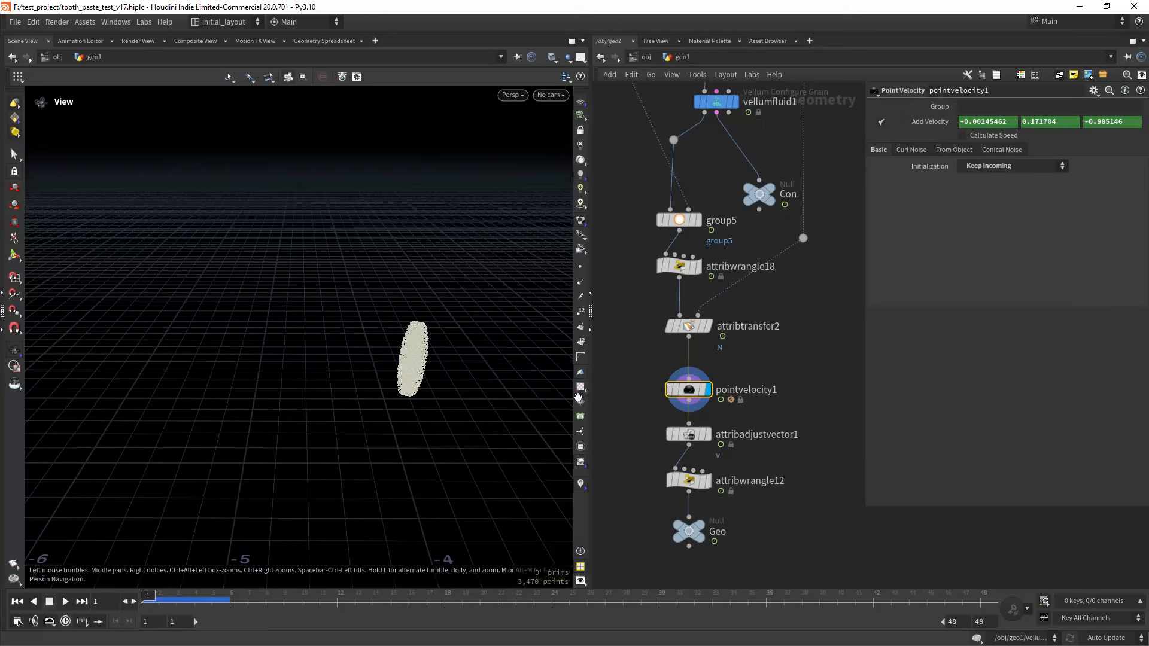
mouse_move(579, 299)
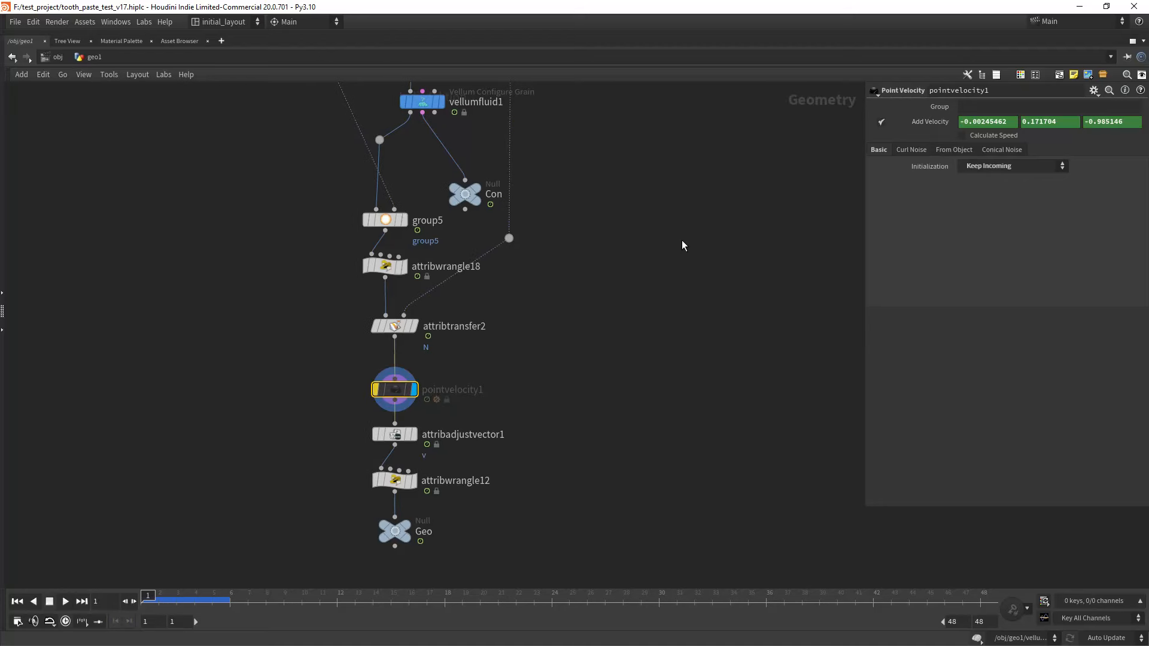
mouse_move(12, 306)
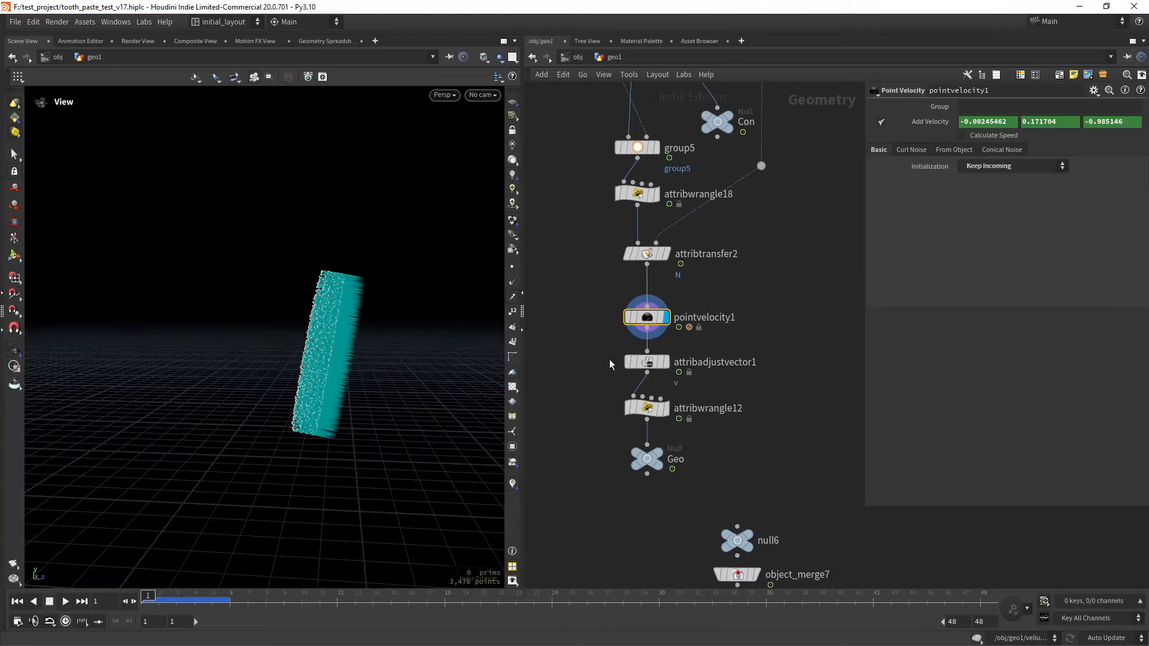
Set attribadjustvector1's Constant Value to fit($F,1,14,3,5), preview frames, then select attribwrangle12.
click(645, 362)
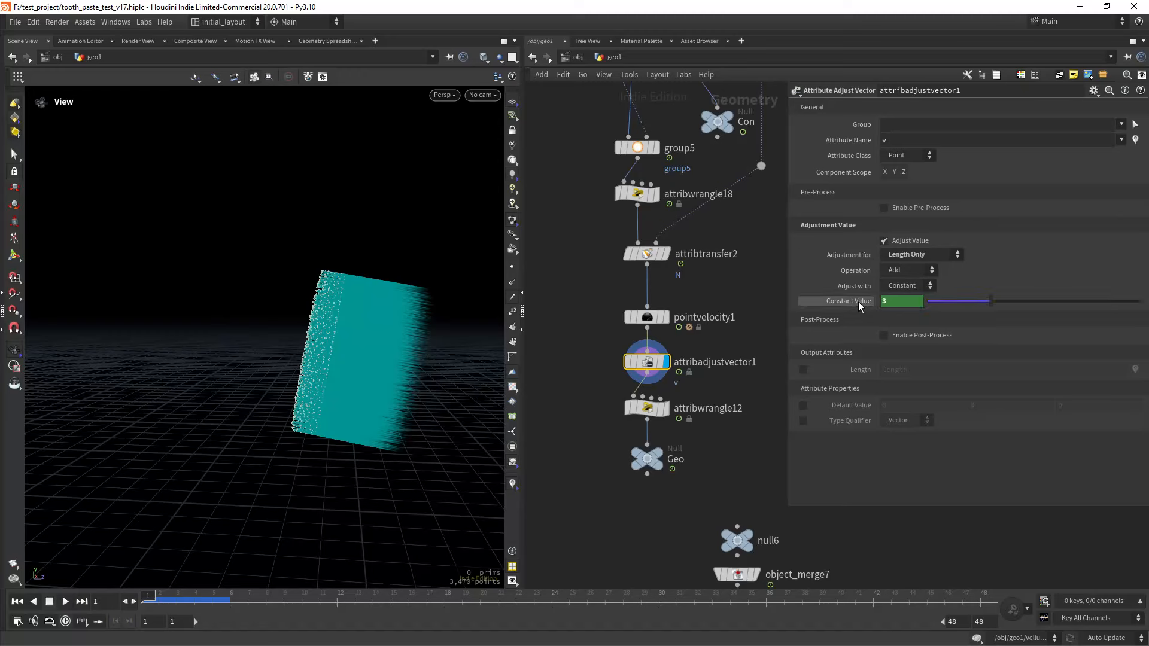
text(fit($F,1,14,3,5))
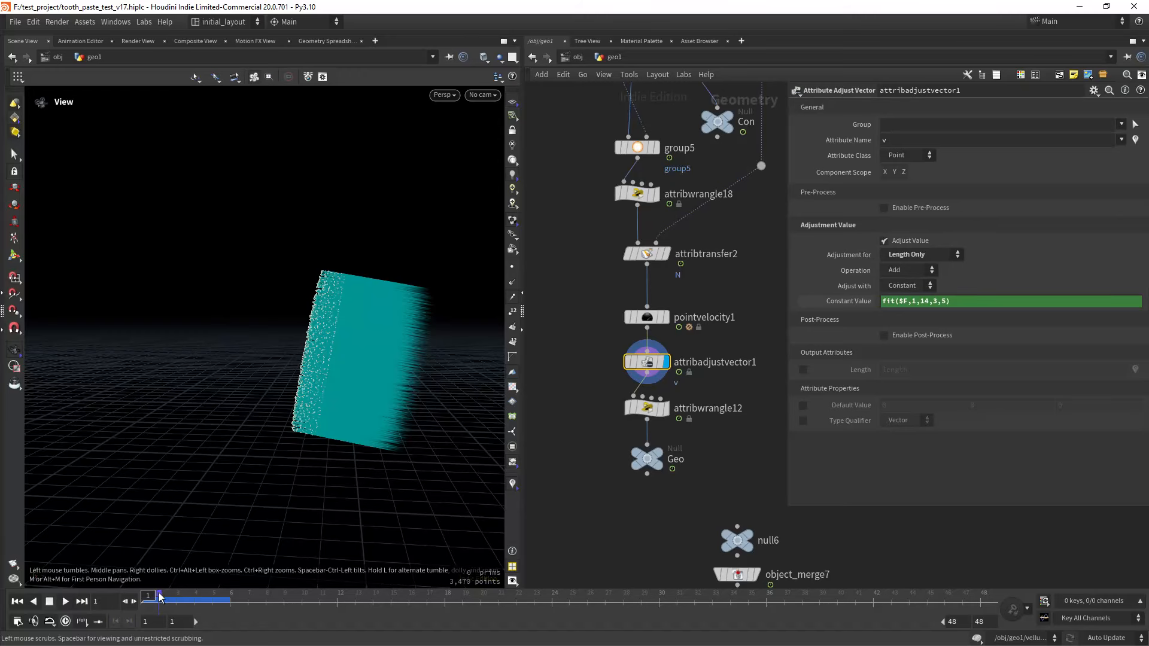
drag(158, 600, 461, 600)
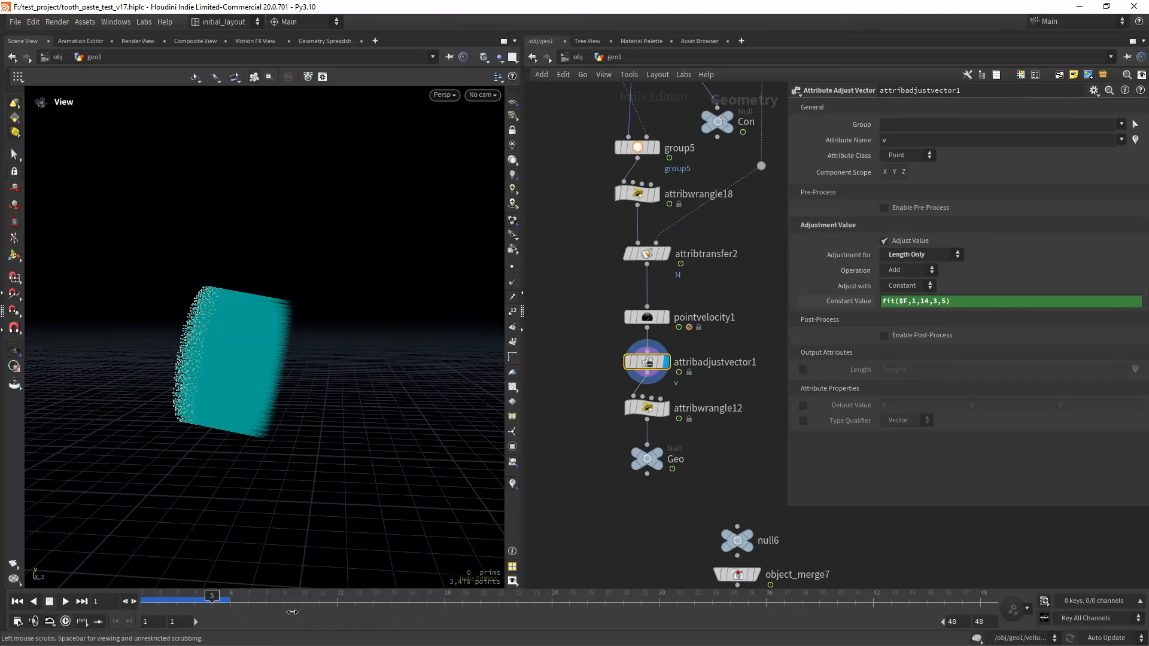
drag(212, 600, 641, 600)
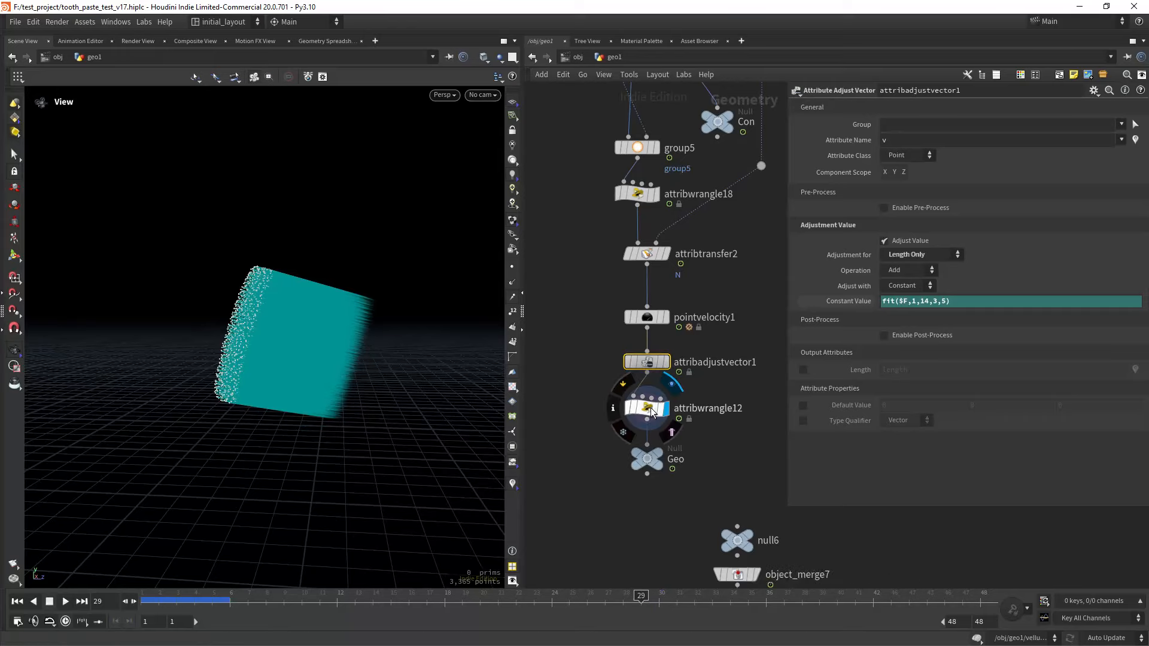
click(646, 408)
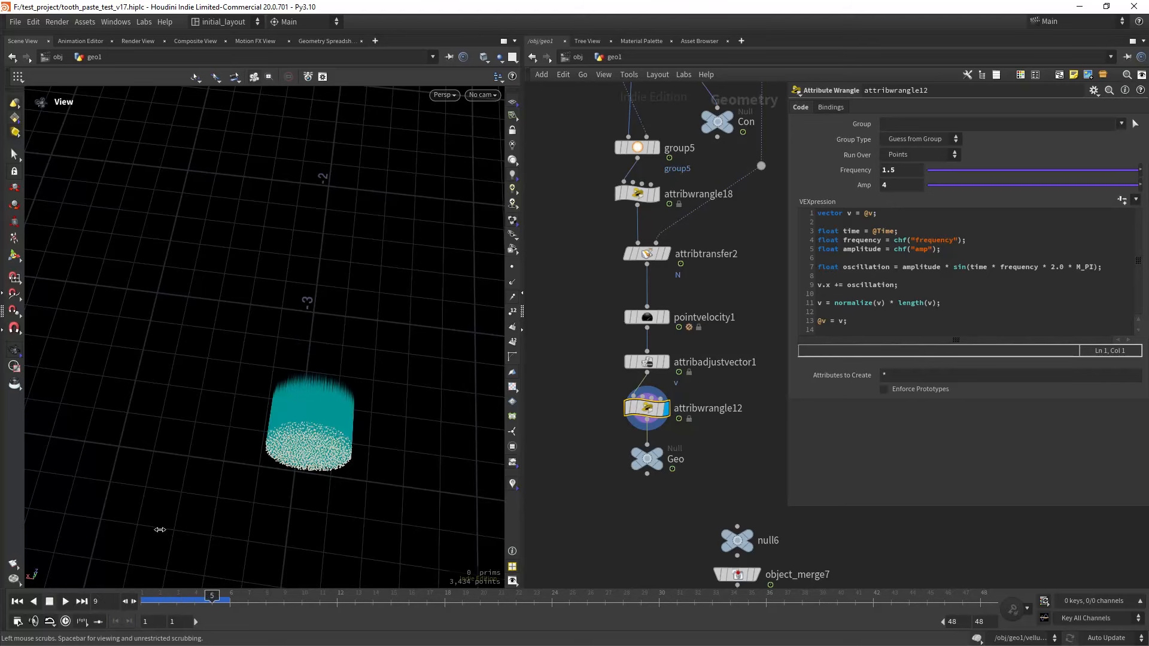
Scrub the timeline to view vellumsolver5, tooth_paste_liquid_cache and the nozzle collision geometry.
drag(212, 600, 391, 600)
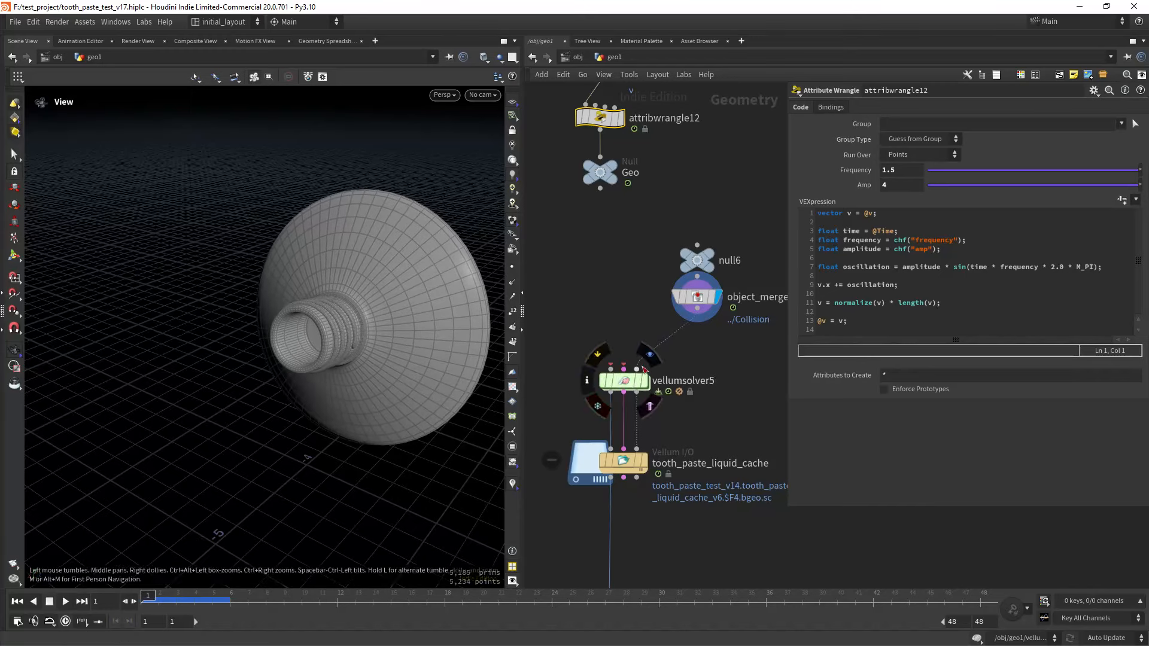
Select tooth_paste_liquid_cache, play the cached paste stream, and open its info window.
click(624, 381)
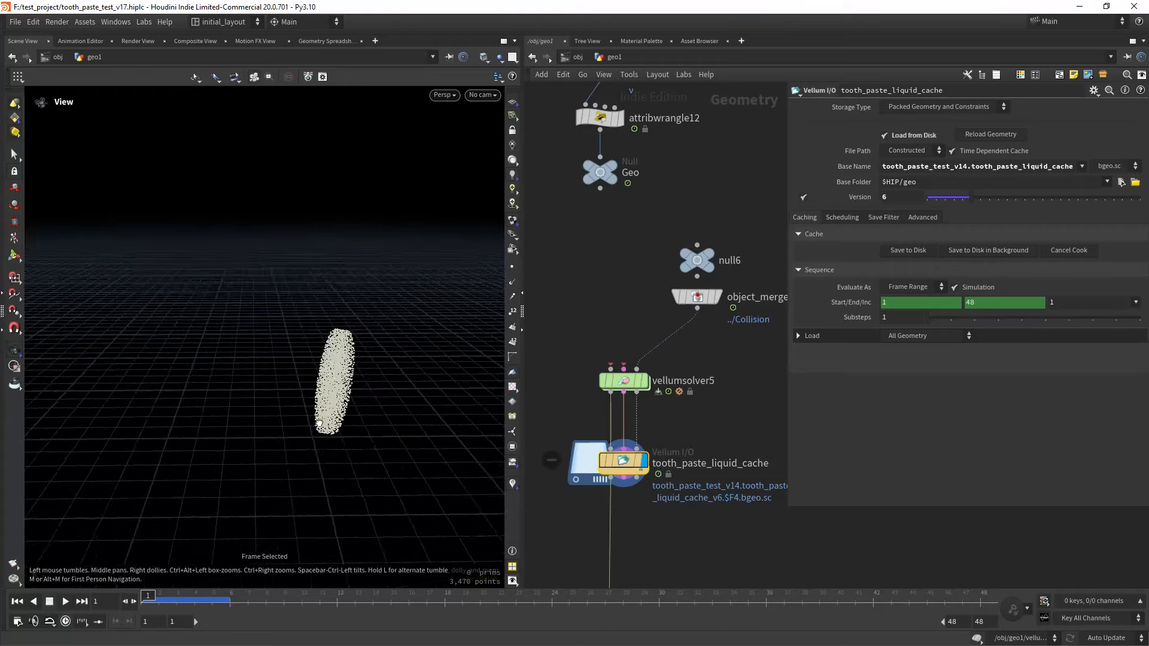
click(64, 600)
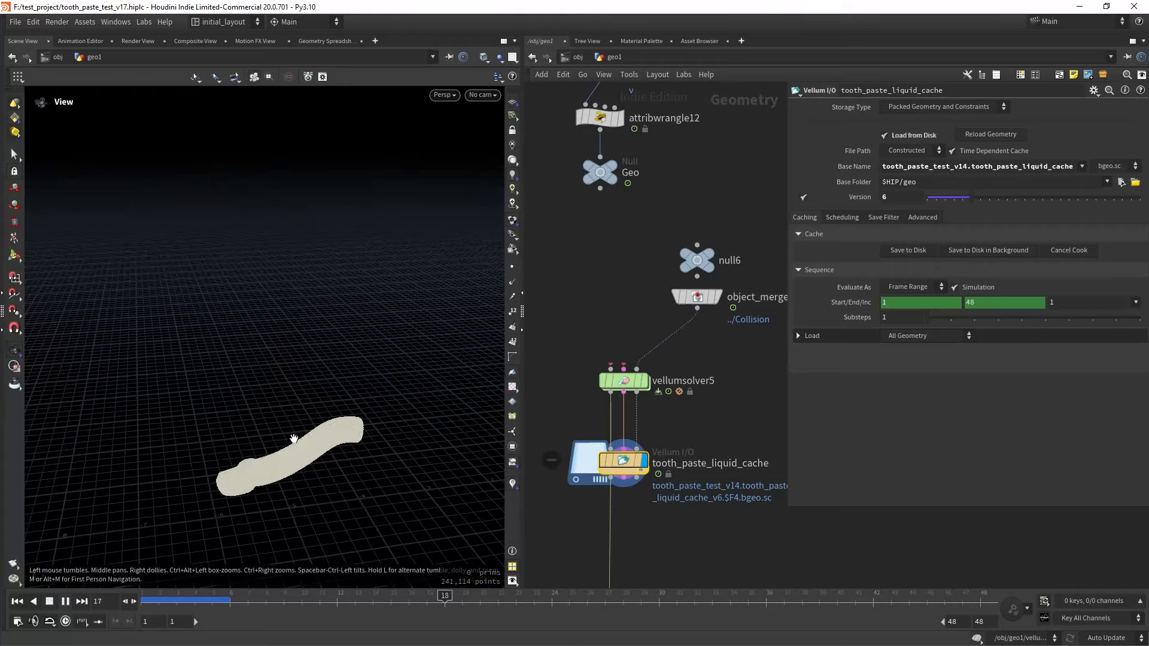
click(764, 595)
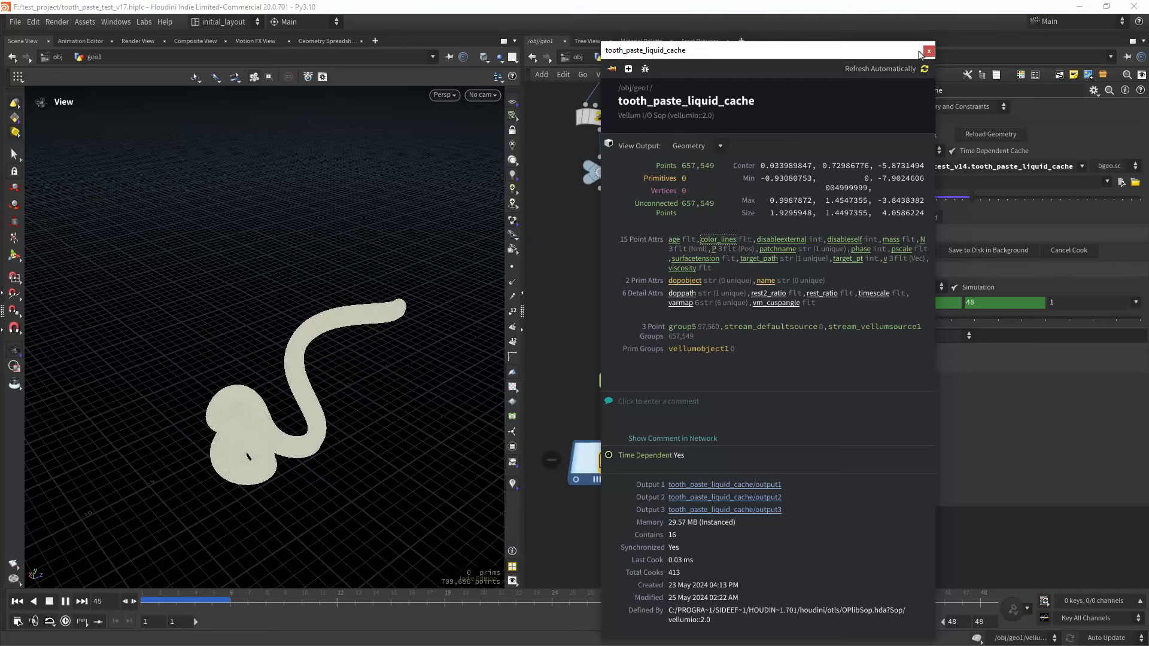
Close the cache info window to reveal the red, green and blue striped paste mesh.
click(928, 50)
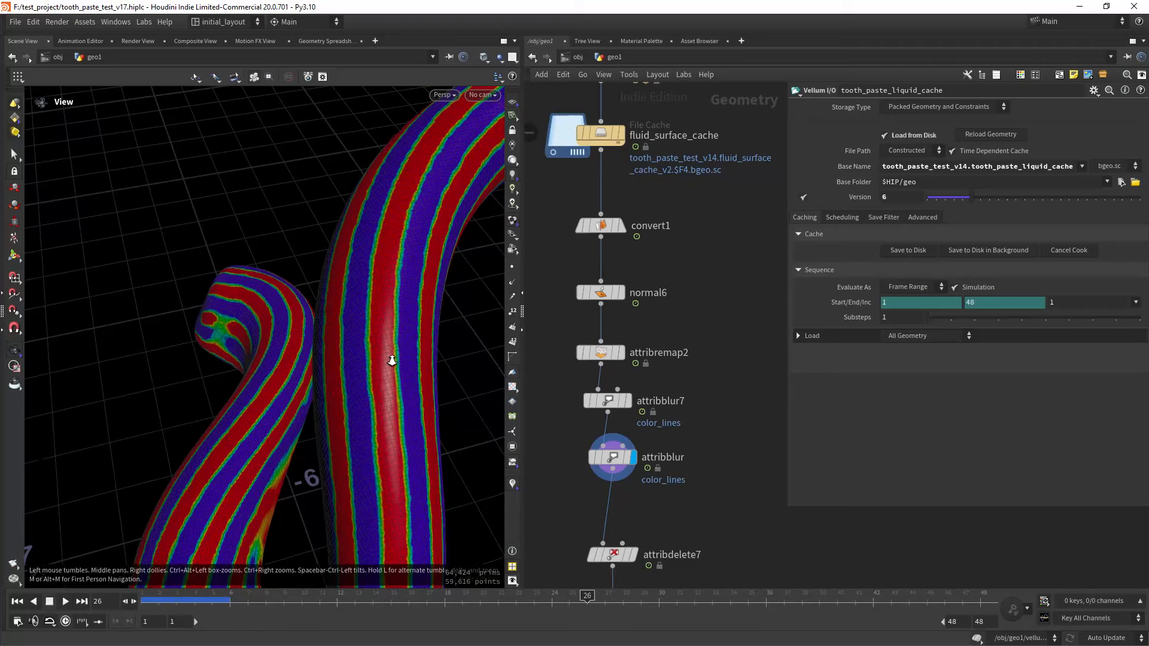
Dolly out over the striped paste and pan the network to particlefluidsurface1.
drag(392, 360, 403, 342)
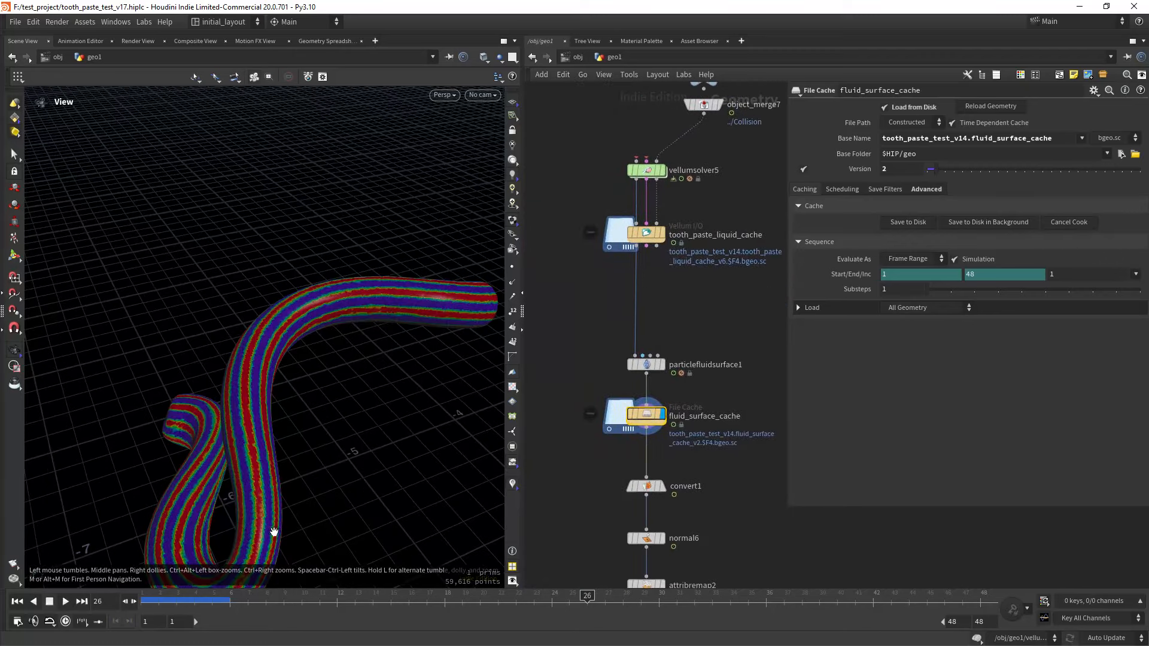
drag(587, 594, 854, 595)
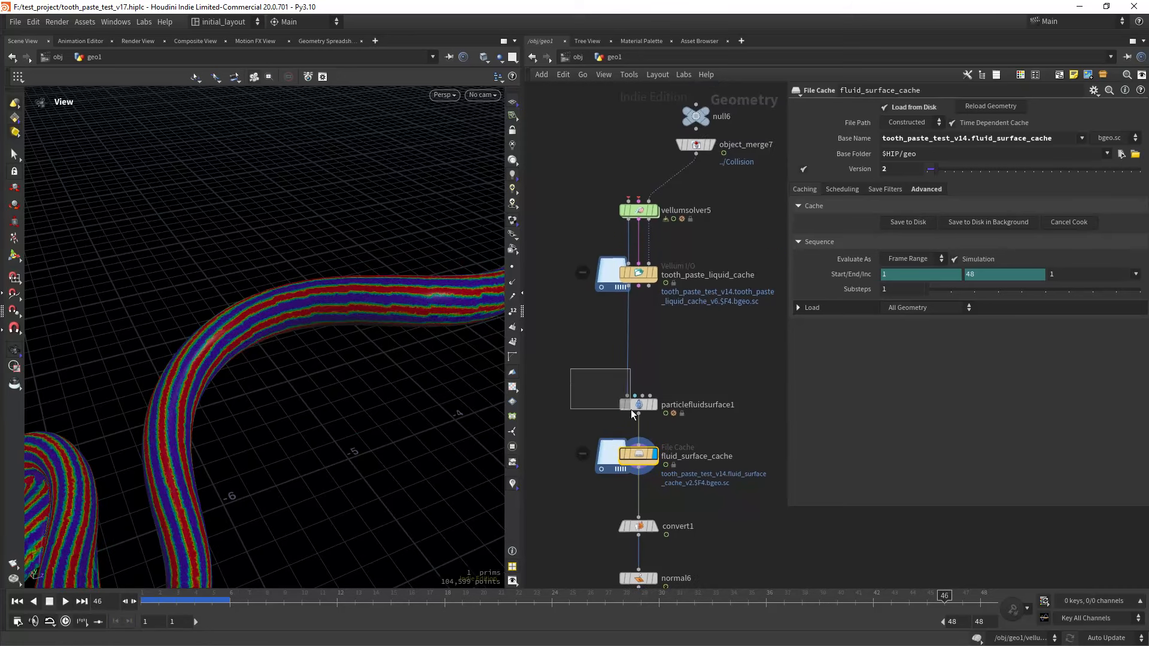
Inspect particlefluidsurface1's 0.0075 particle separation and color_lines transfer, then select vellumfluid1.
click(637, 405)
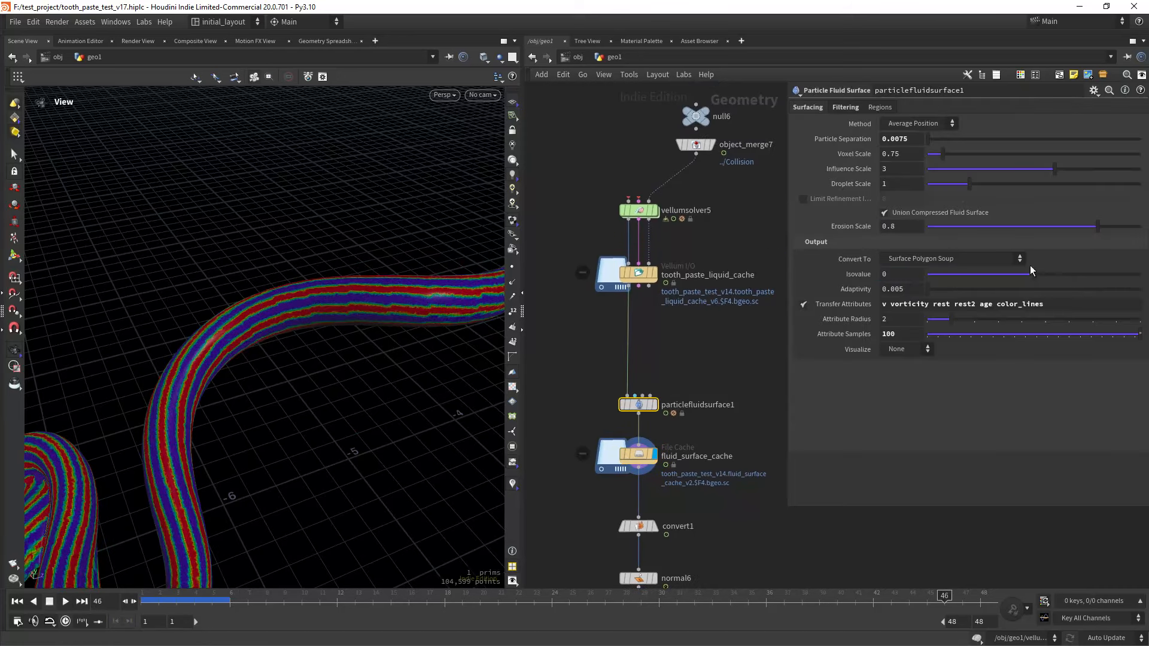
double_click(1011, 304)
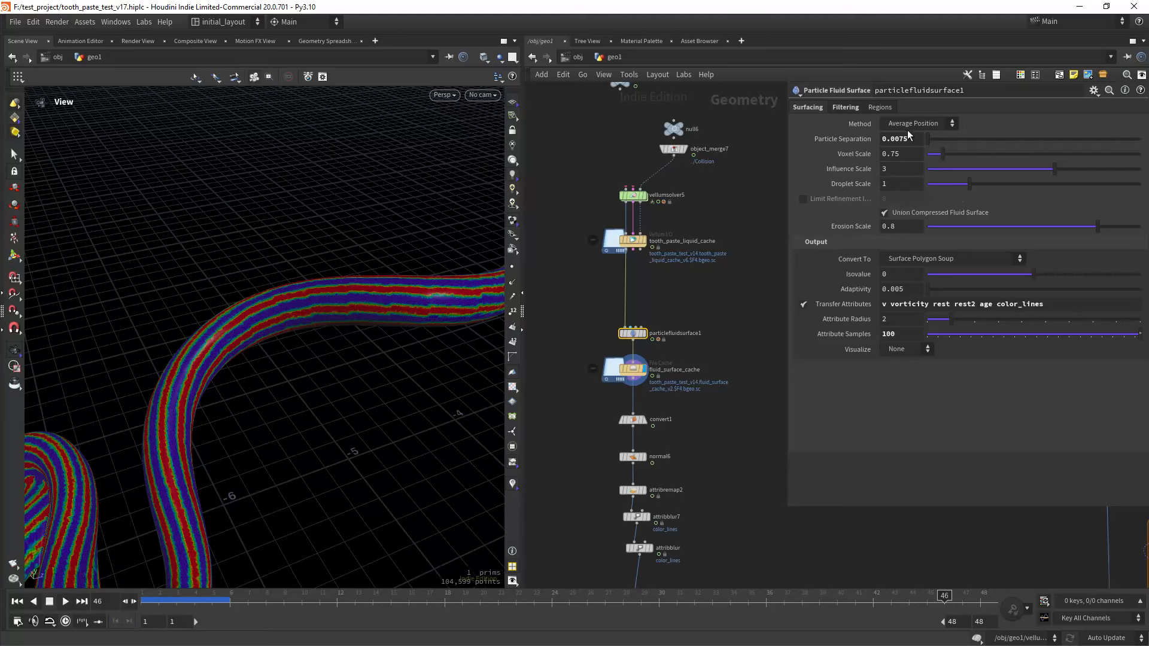
click(901, 138)
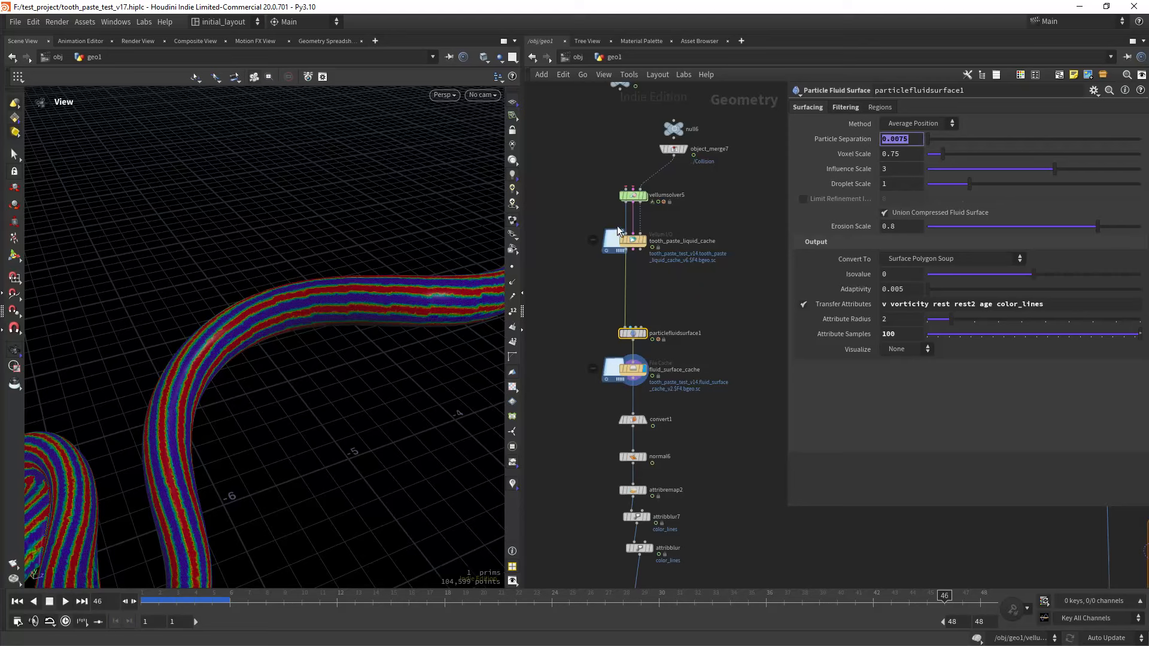
mouse_move(630, 227)
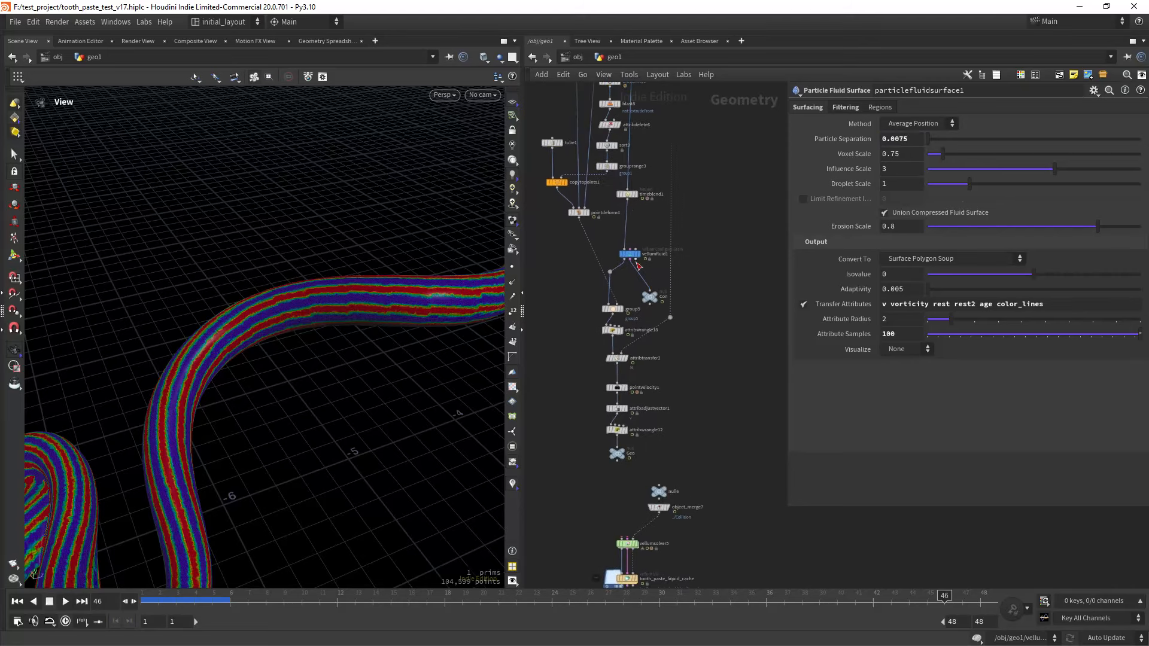
click(640, 252)
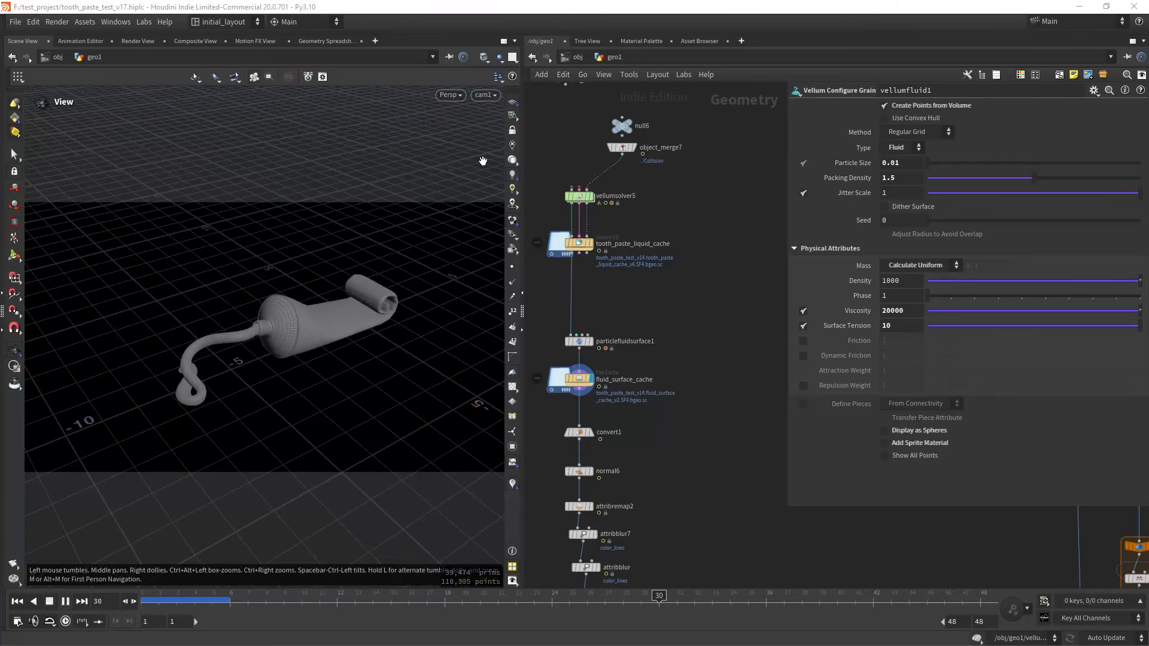
Scrub the timeline to frame 17 through cam1, with paste just emerging from the nozzle.
click(427, 601)
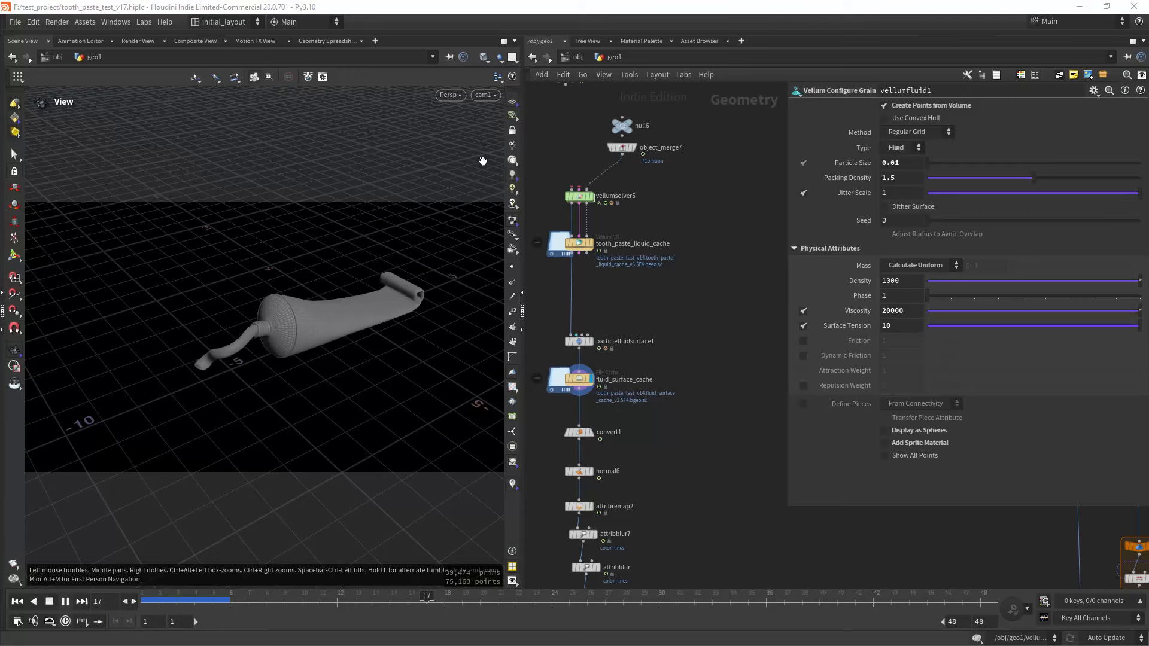